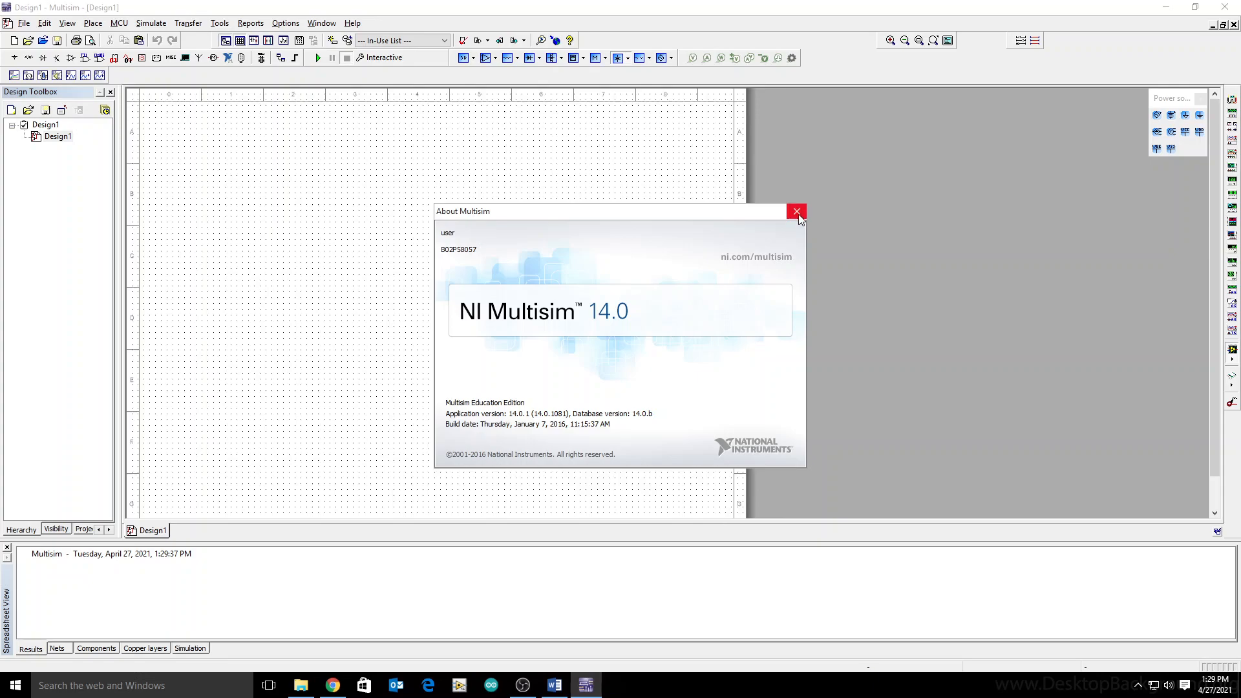
{"action": "mouse_move", "coordinate": [796, 212]}
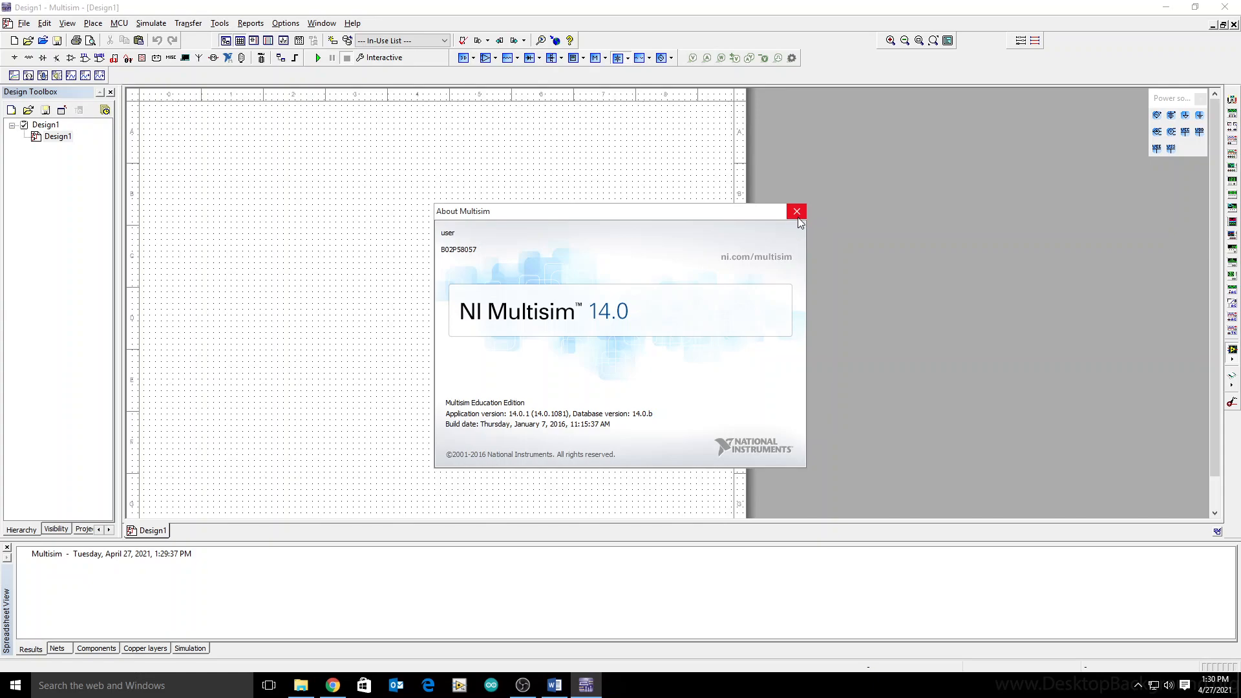
- Dismiss the About Multisim dialog to reveal the empty Design1 schematic
{"action": "left_click", "coordinate": [796, 211]}
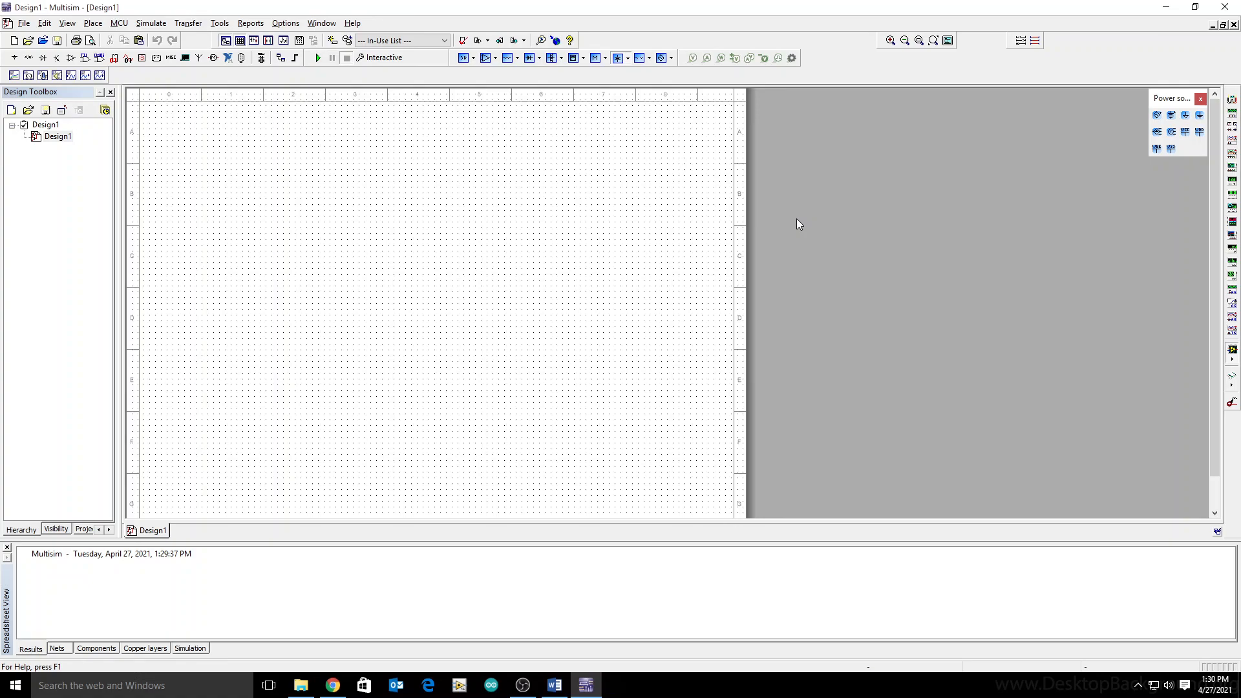
- Place a 50 Ω resistor and a 10 mH inductor from the Basic group
{"action": "left_click", "coordinate": [30, 57]}
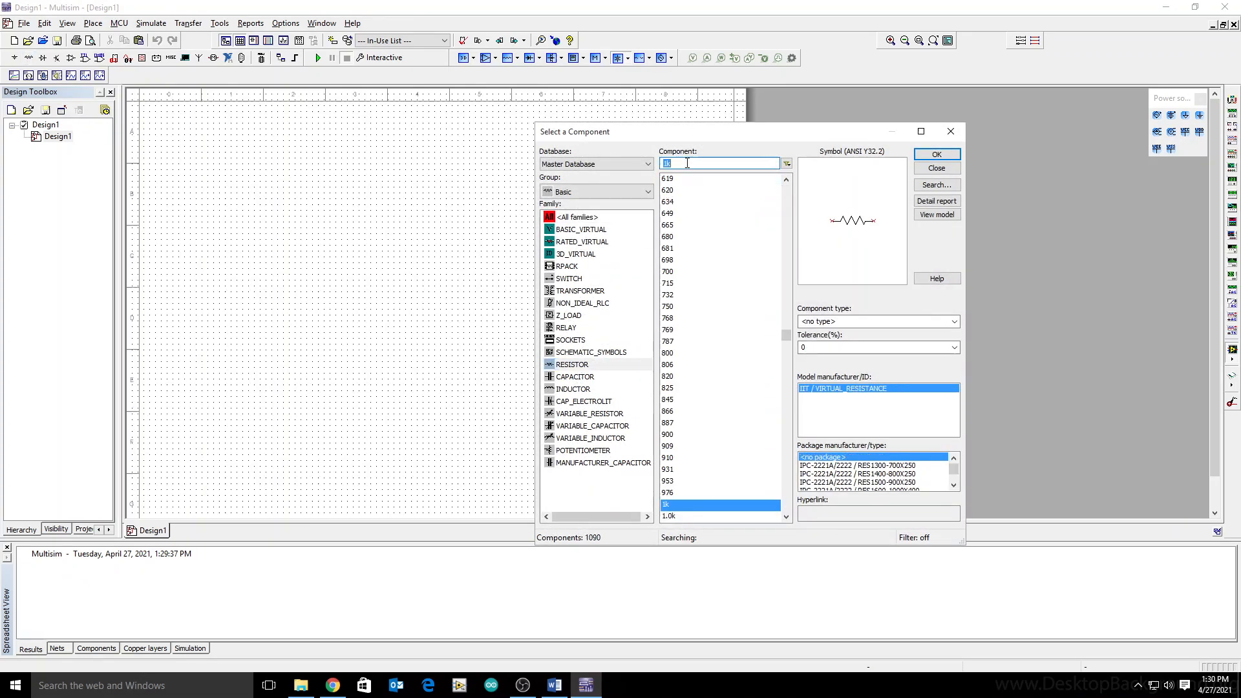
{"action": "left_click", "coordinate": [936, 154]}
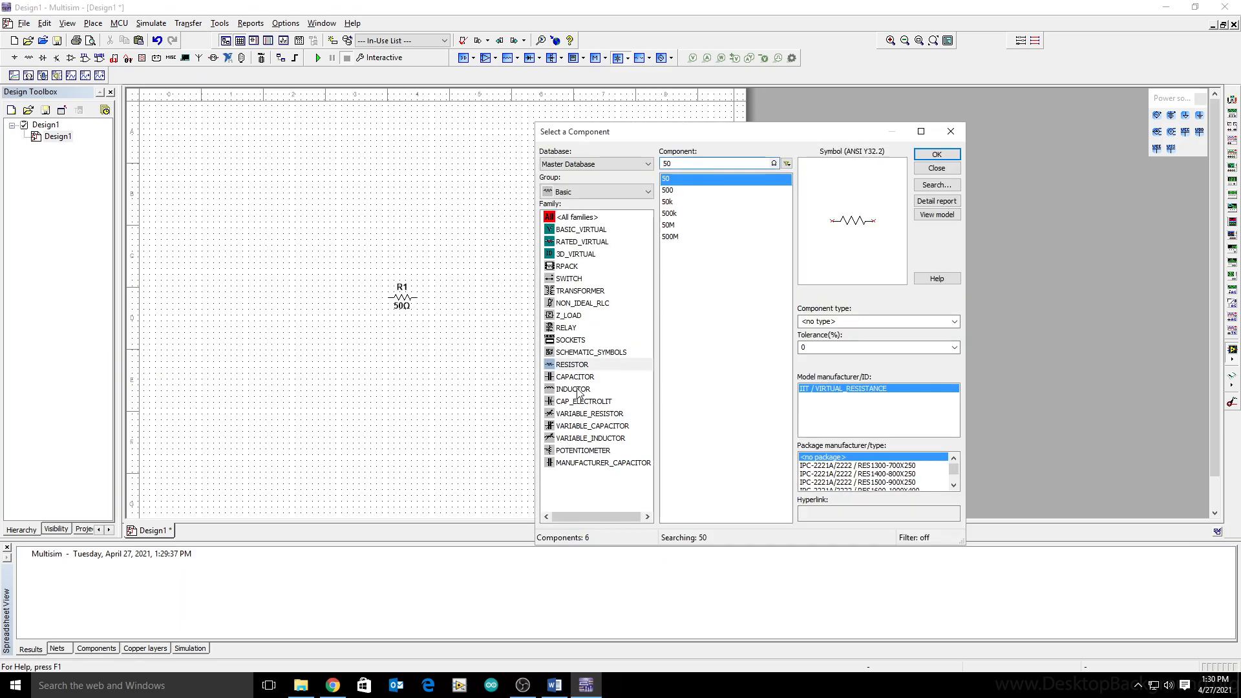
{"action": "left_click", "coordinate": [936, 154]}
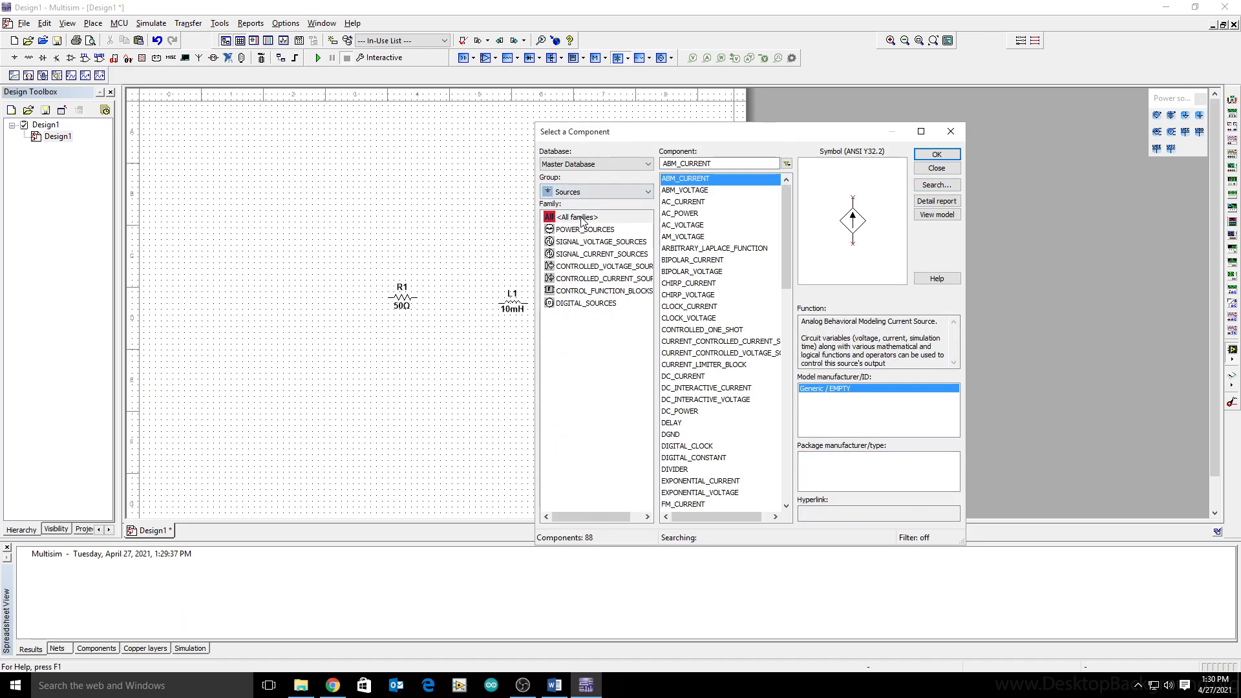
- Place a pulse voltage source and a ground symbol, then finish placing parts
{"action": "left_click", "coordinate": [598, 241]}
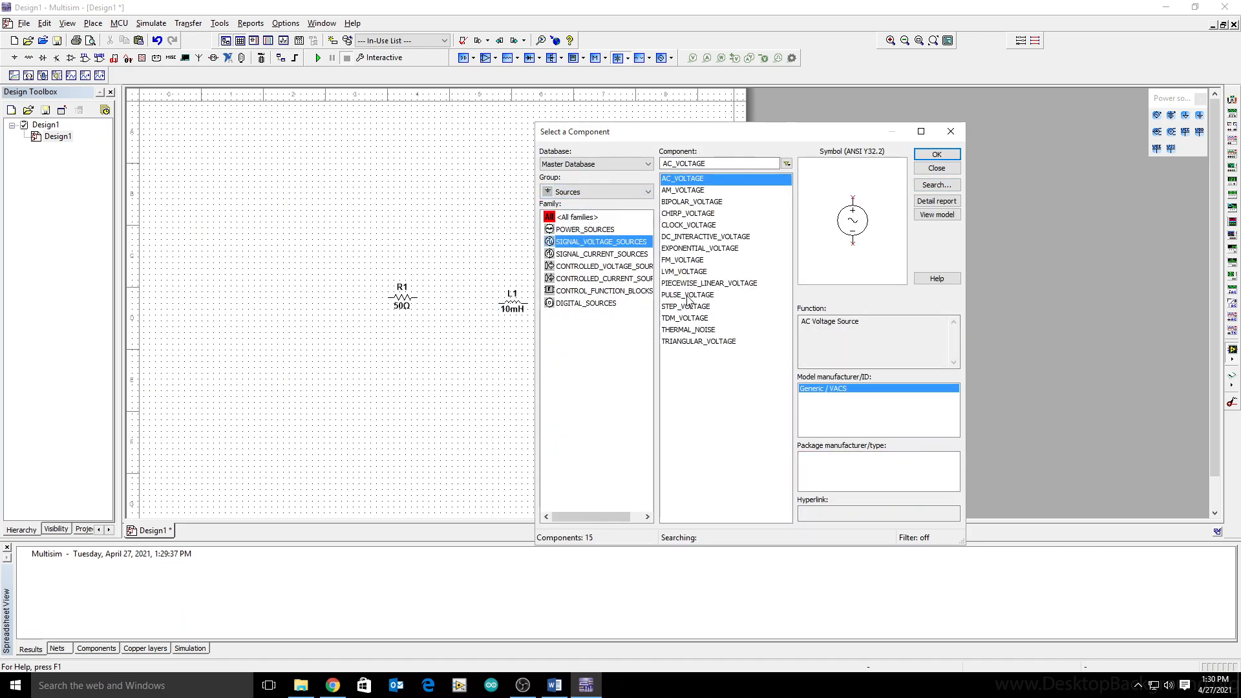
{"action": "left_click", "coordinate": [936, 154]}
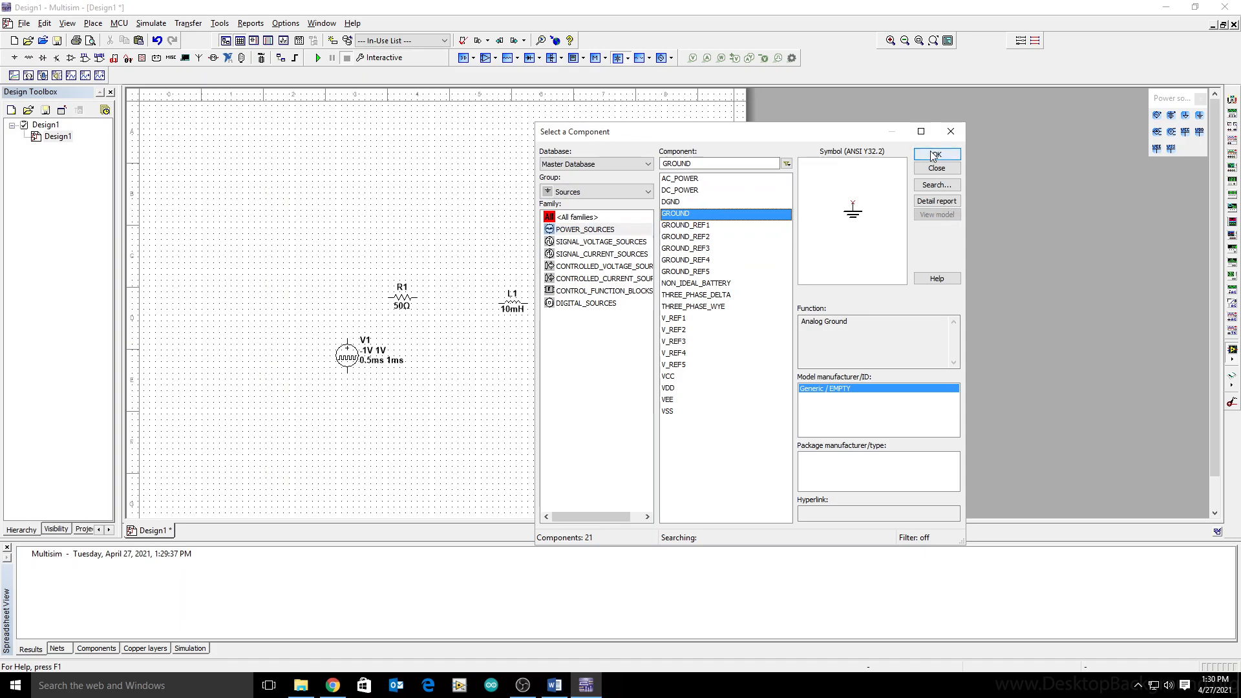
{"action": "left_click", "coordinate": [936, 153]}
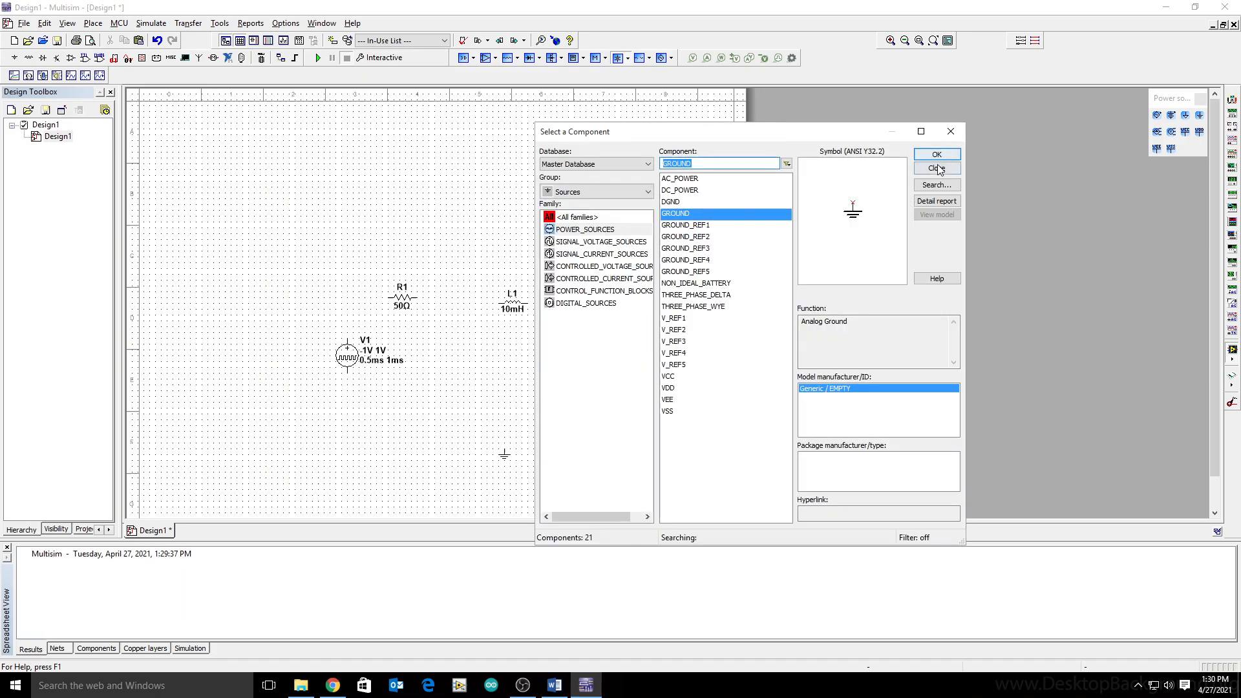
{"action": "left_click", "coordinate": [936, 168]}
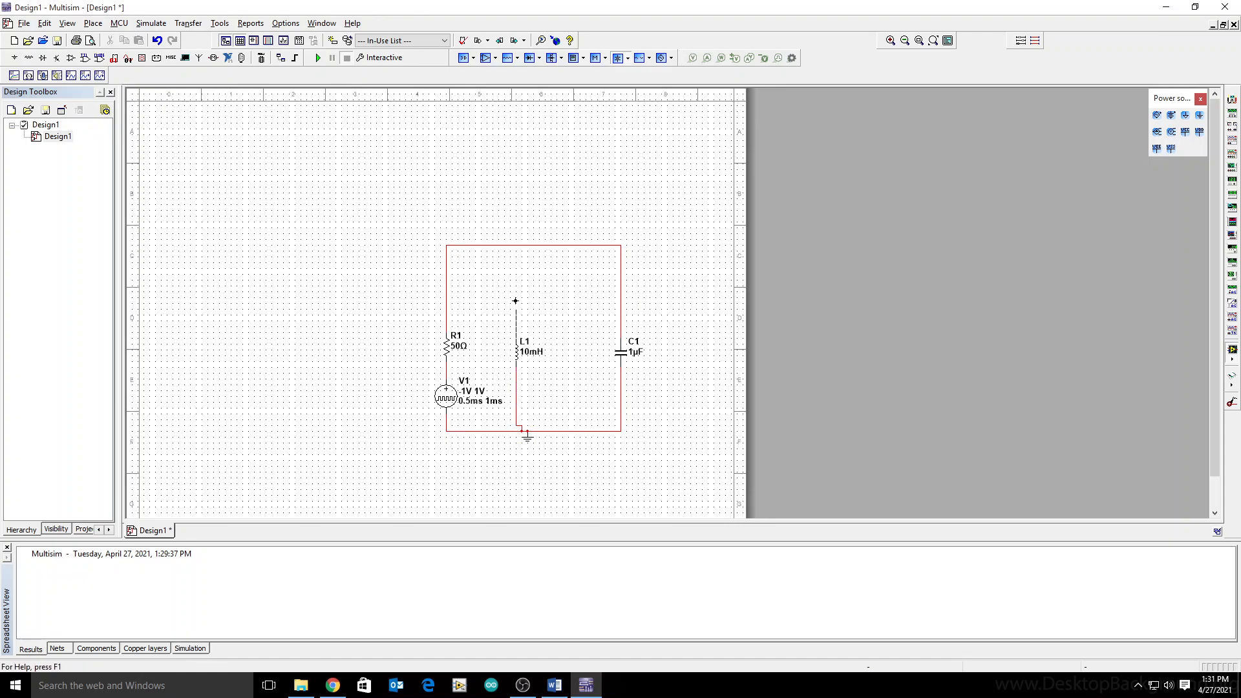
- Wire the inductor's upper lead to the top rail, completing the parallel RLC loop
{"action": "left_click", "coordinate": [446, 396]}
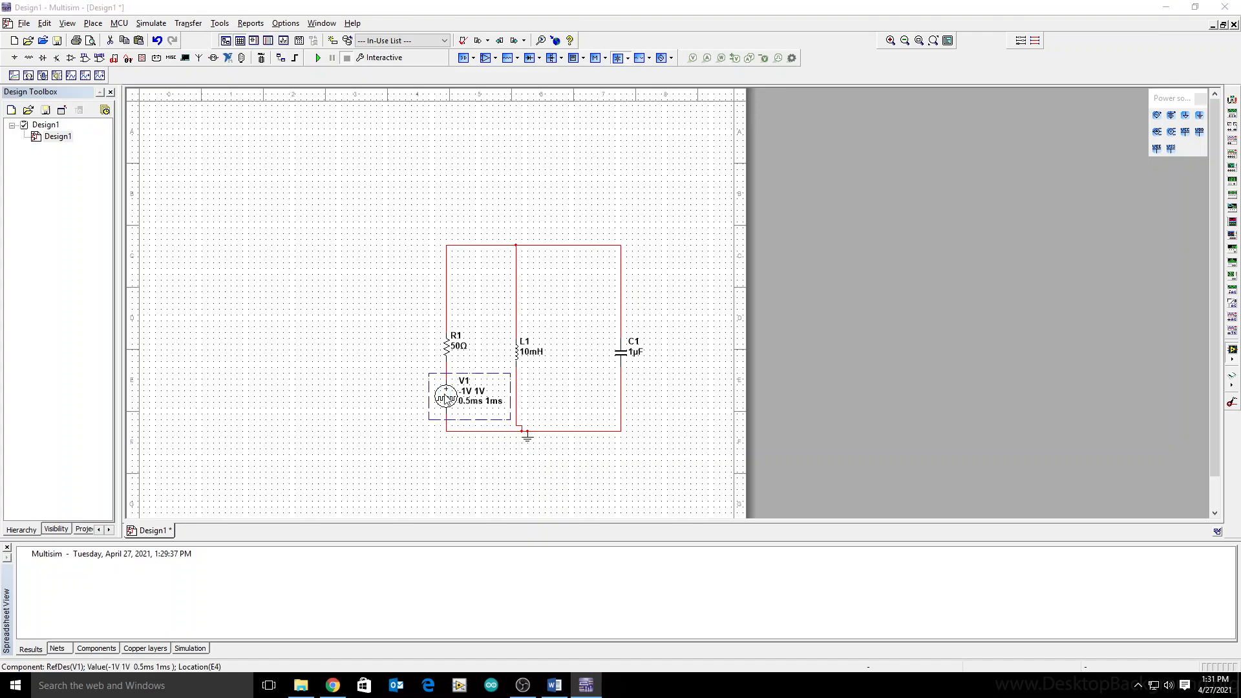
- Configure V1 as a 0–5 V pulse with 5 ms width and 10 ms period
{"action": "double_click", "coordinate": [447, 396]}
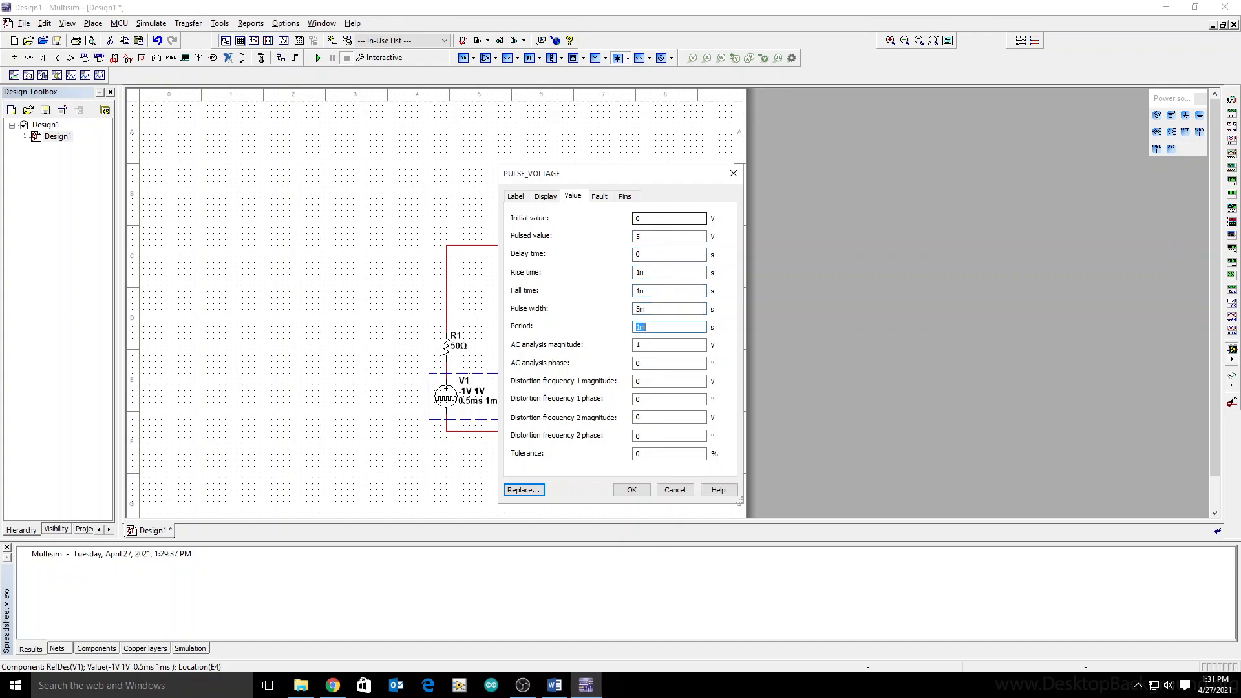
{"action": "type", "text": "10m"}
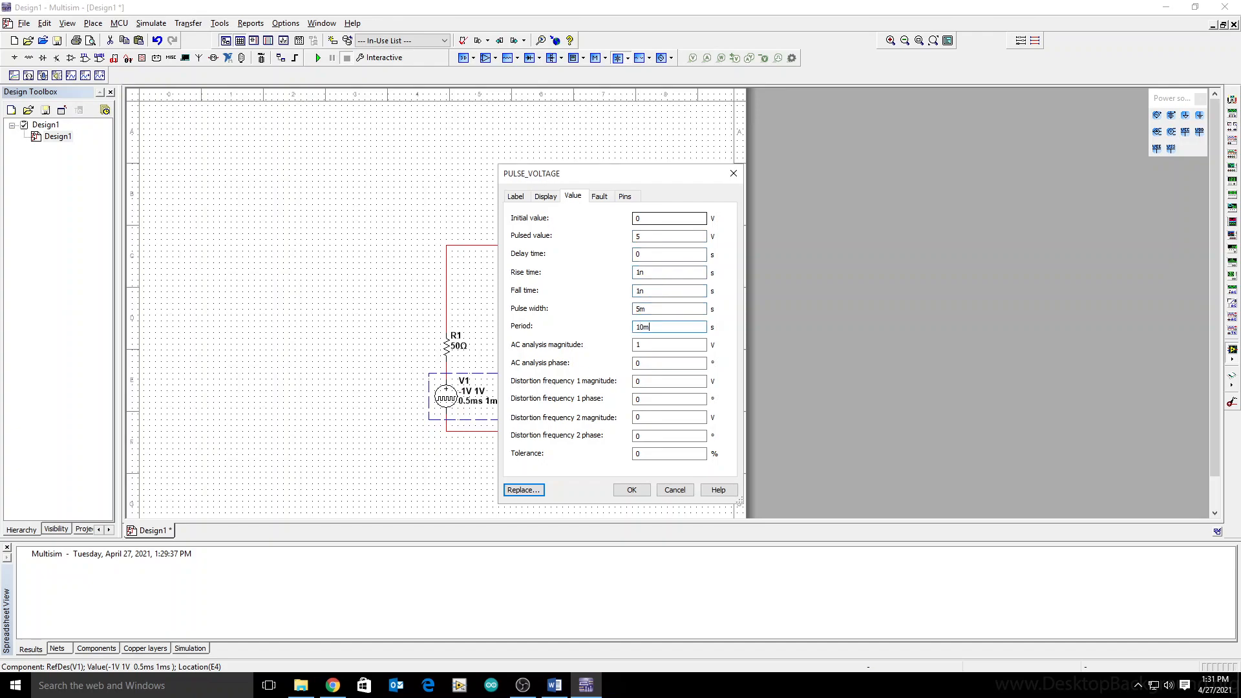
{"action": "left_click", "coordinate": [631, 489]}
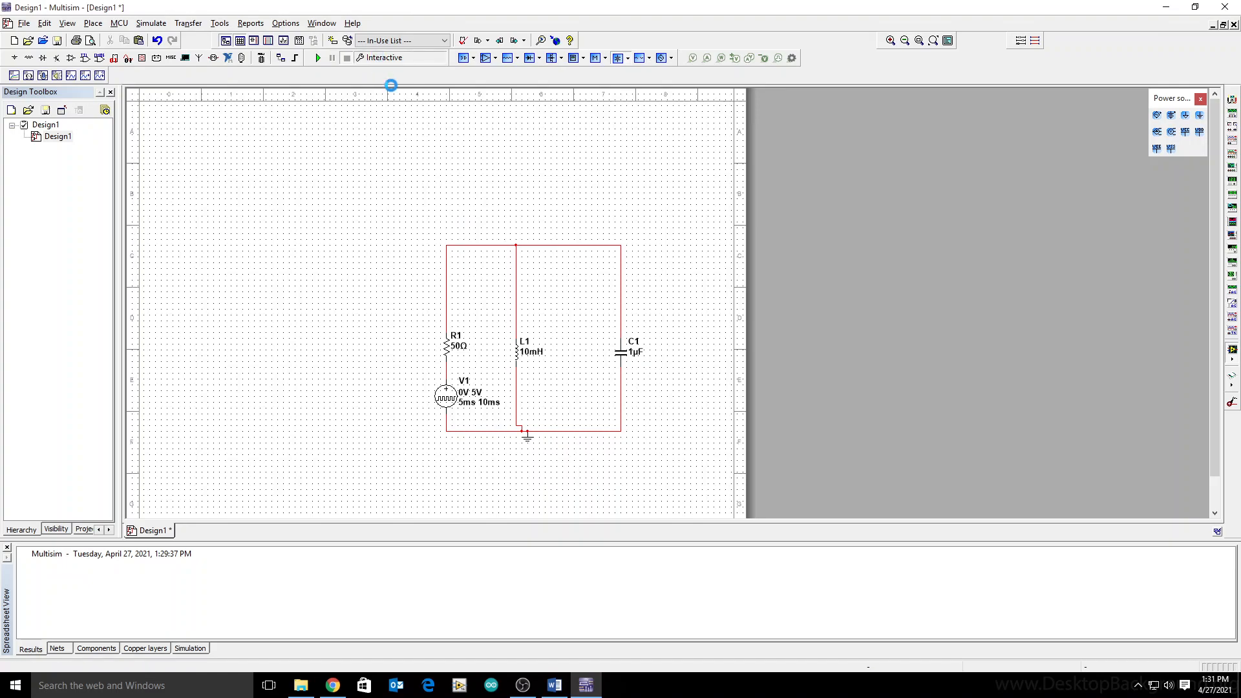
- Run a transient analysis of V(2) to 5 ms with 1e-005 s max step
{"action": "left_click", "coordinate": [150, 23]}
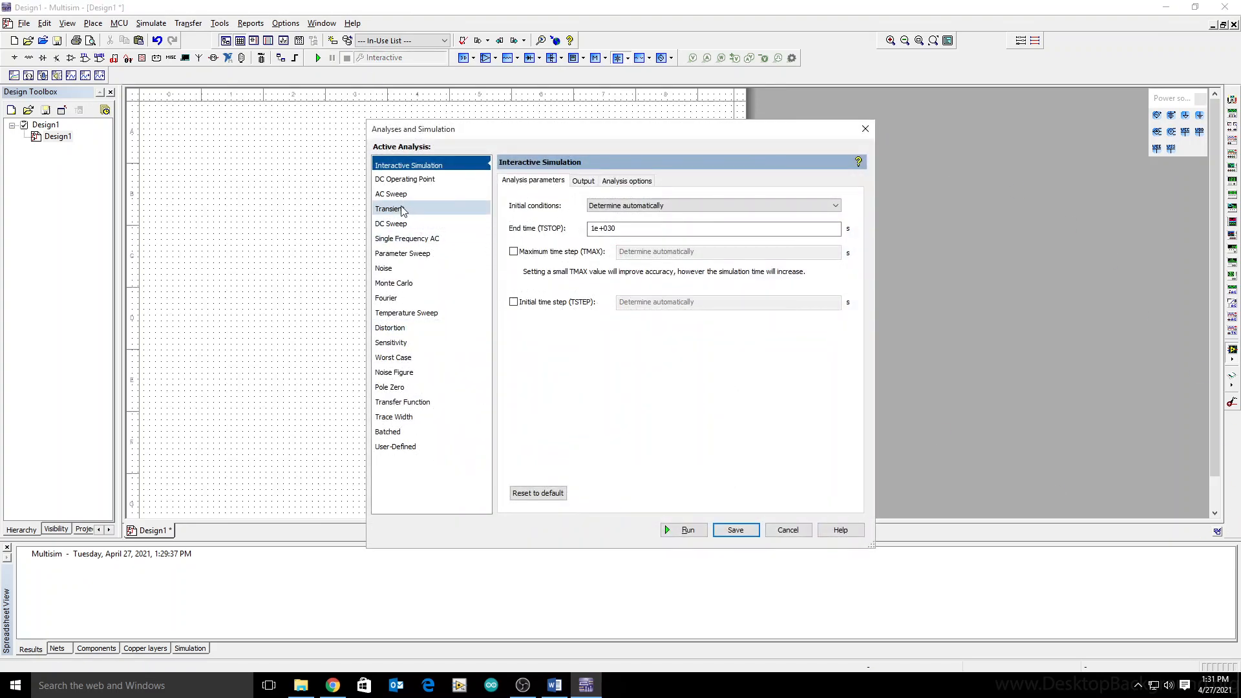
{"action": "left_click", "coordinate": [389, 208]}
{"action": "type", "text": "0.005"}
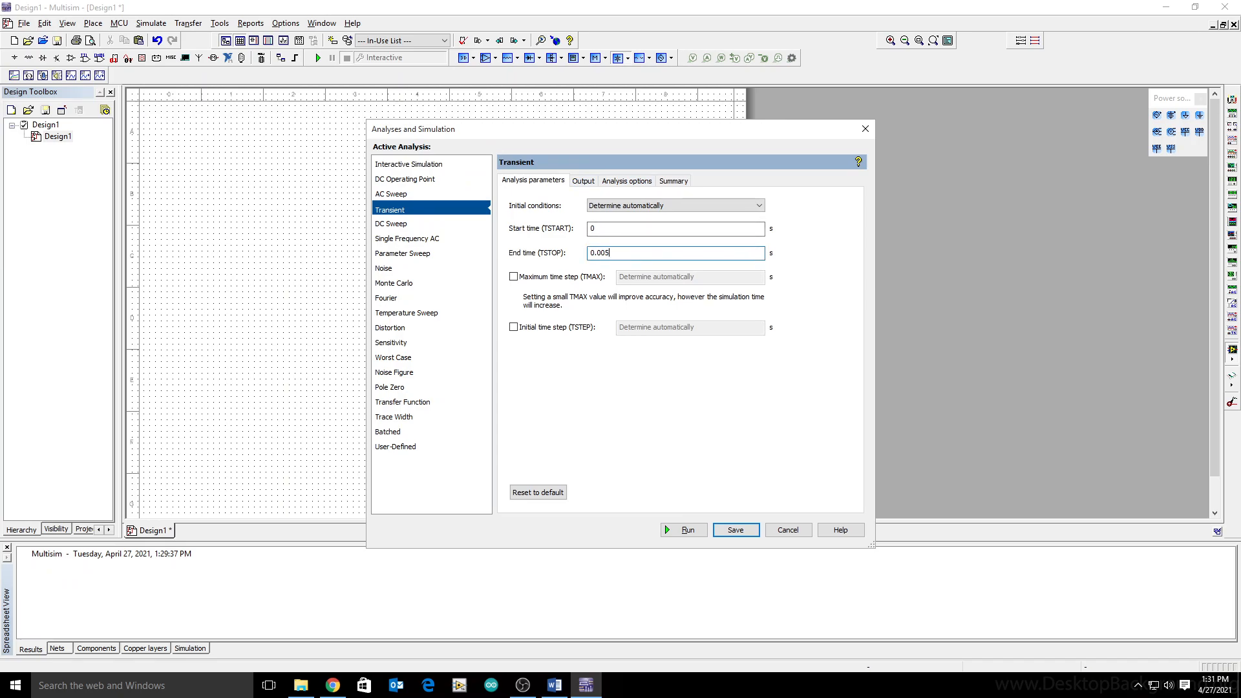
{"action": "left_click", "coordinate": [514, 277]}
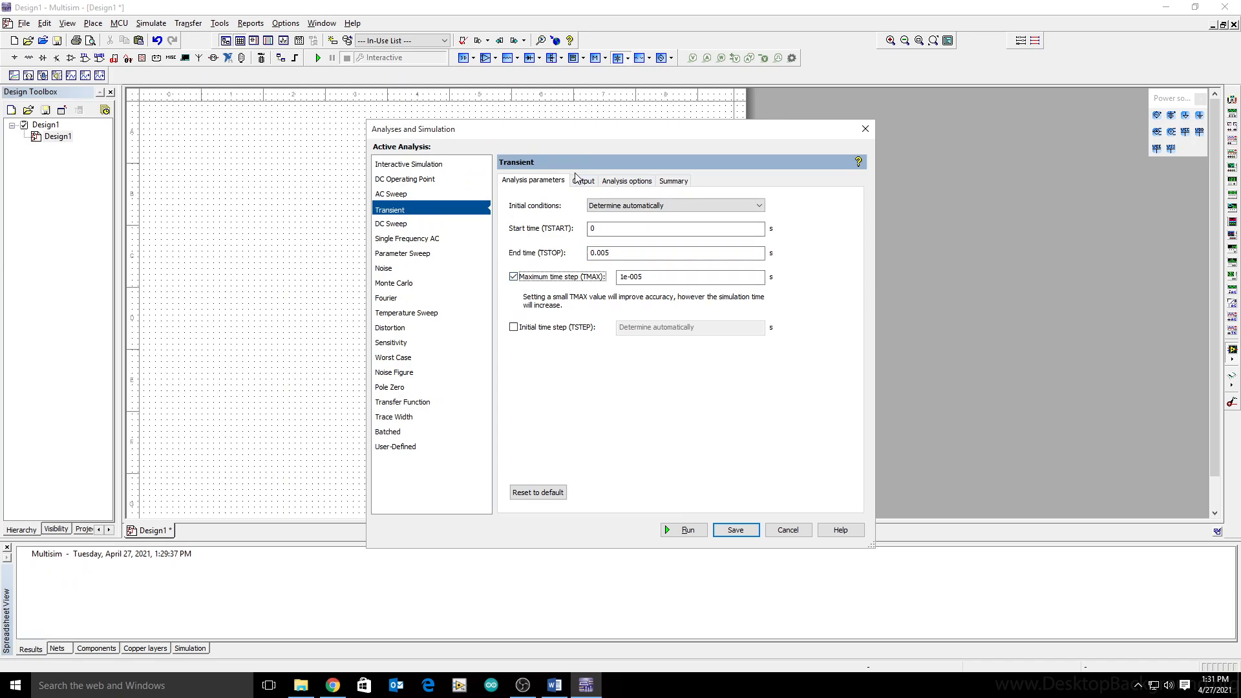
{"action": "left_click", "coordinate": [581, 181]}
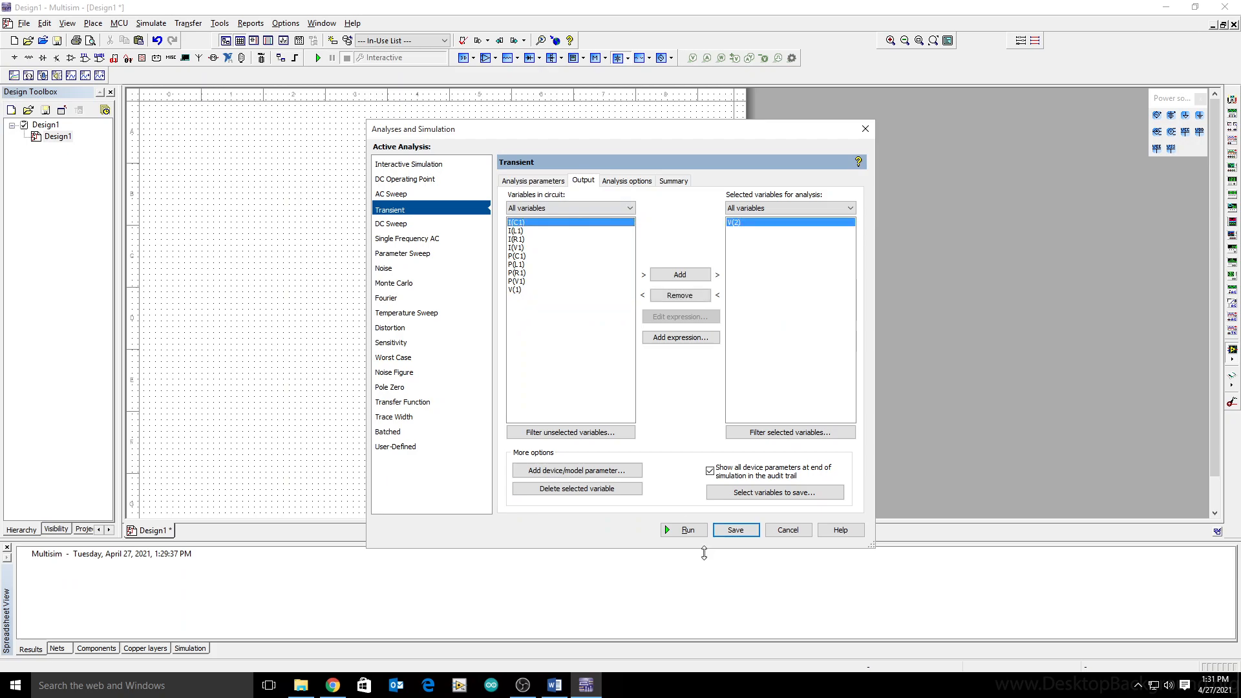
{"action": "left_click", "coordinate": [686, 530]}
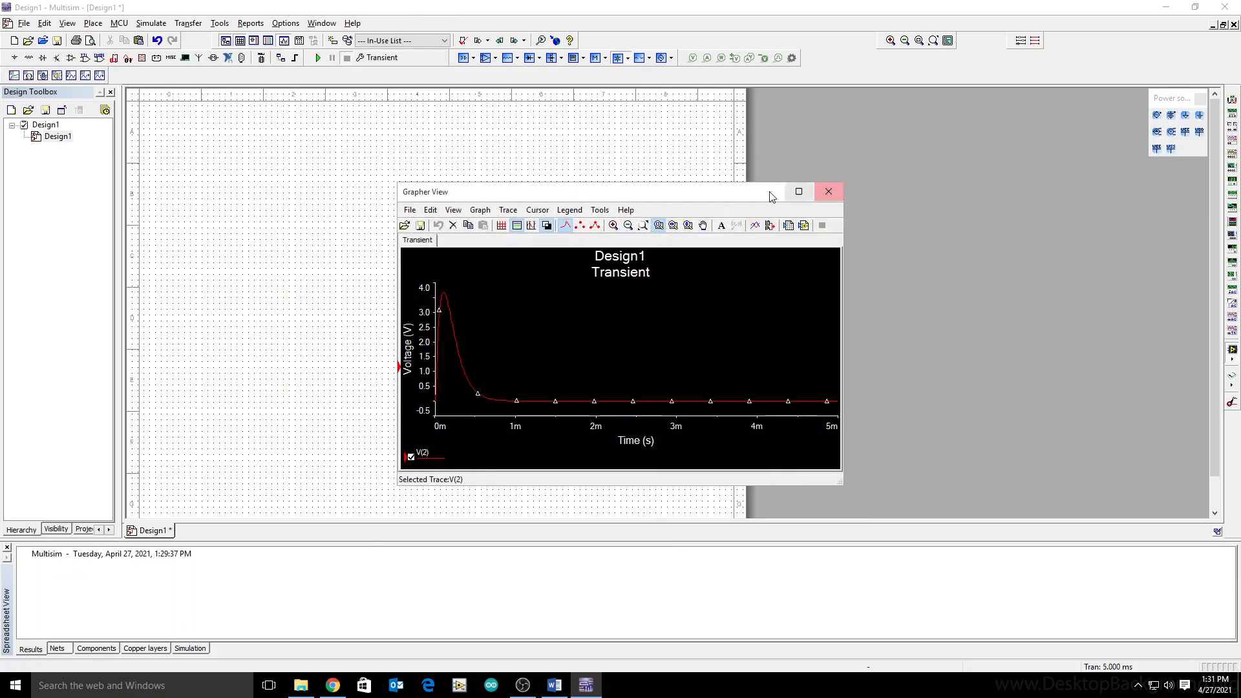
- Maximize the Grapher View of the V(2) plot and bring up its File menu
{"action": "left_click", "coordinate": [798, 191]}
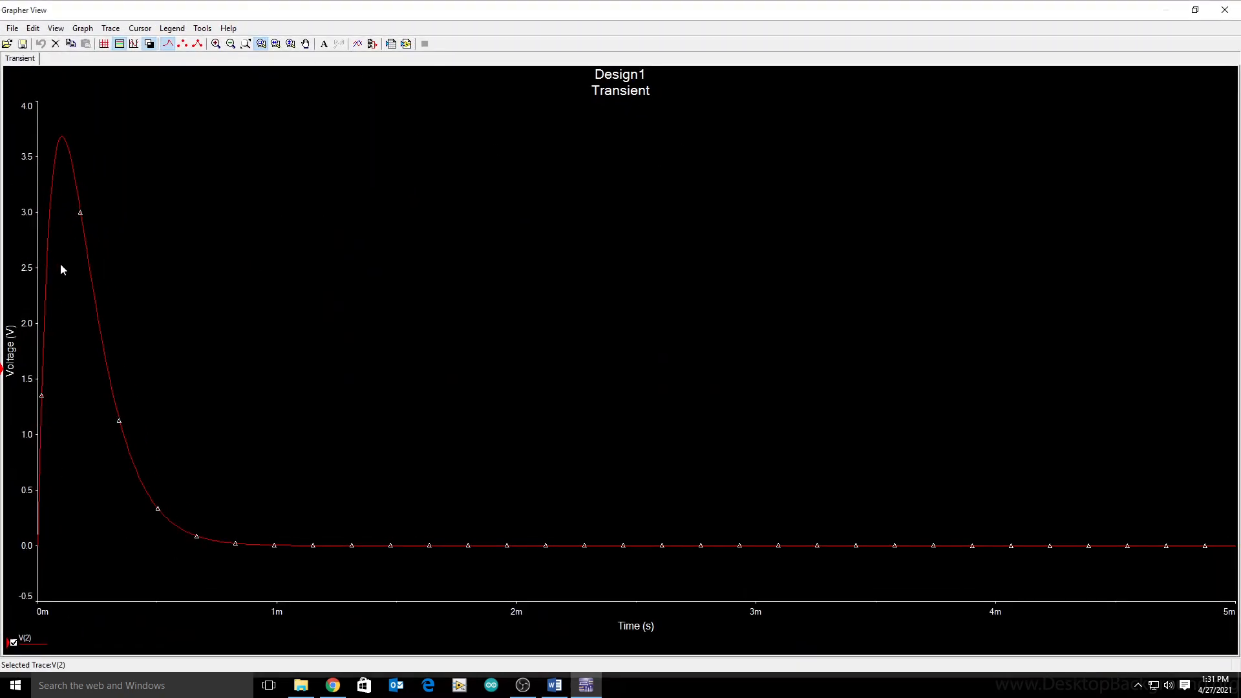
{"action": "mouse_move", "coordinate": [66, 243]}
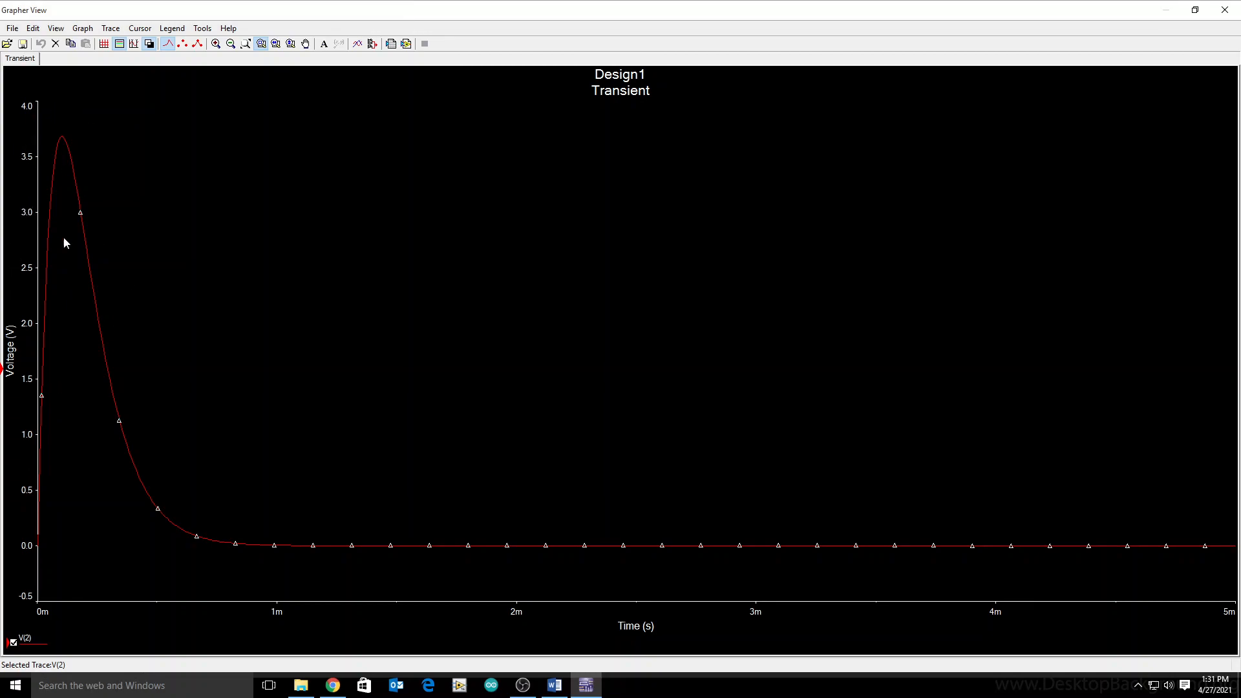
{"action": "mouse_move", "coordinate": [568, 138]}
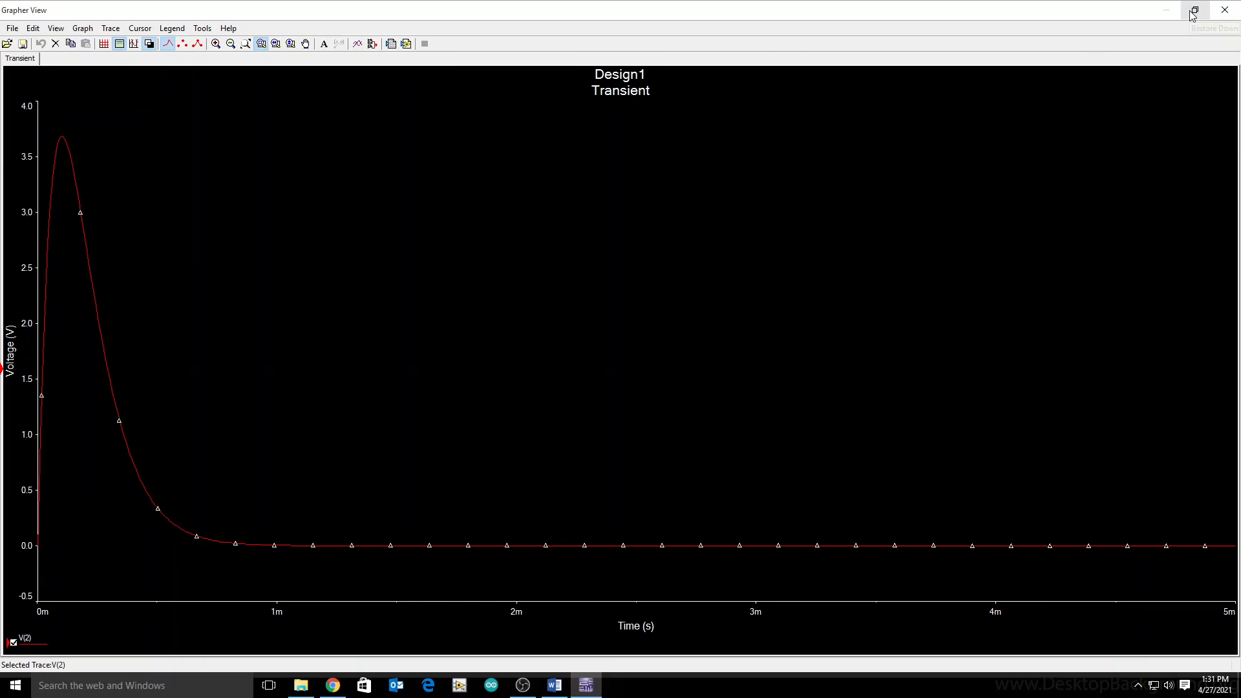
{"action": "mouse_move", "coordinate": [1197, 10]}
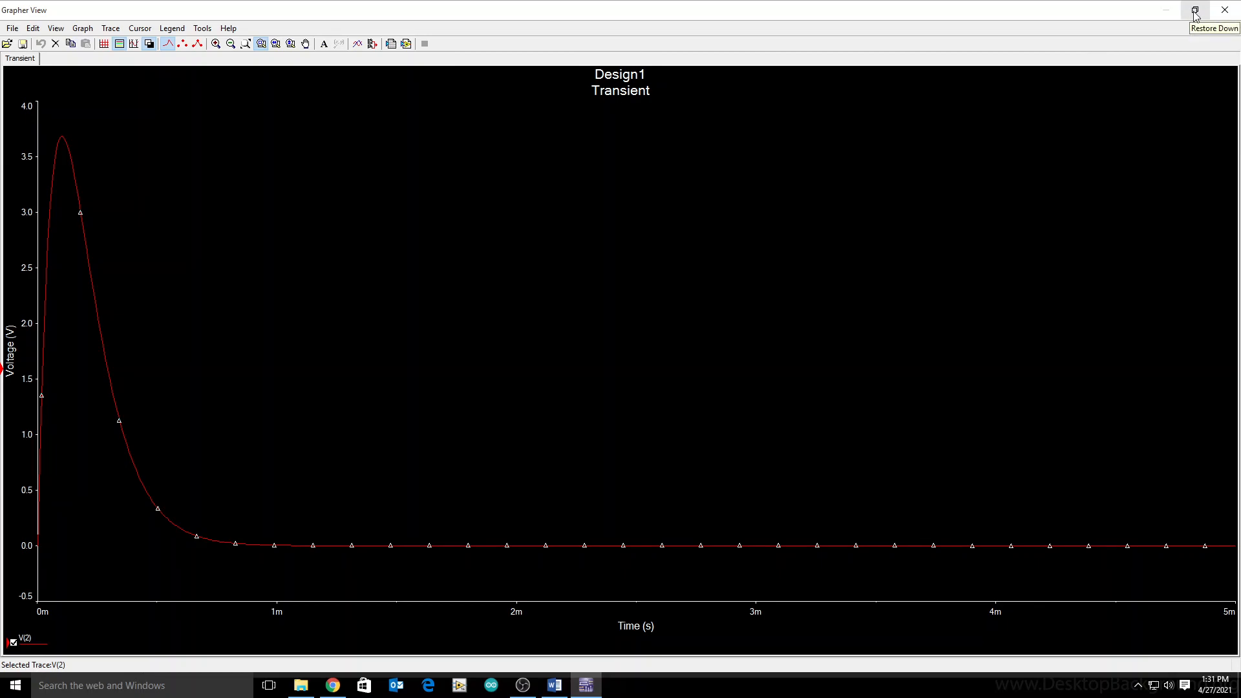
{"action": "left_click", "coordinate": [1195, 9]}
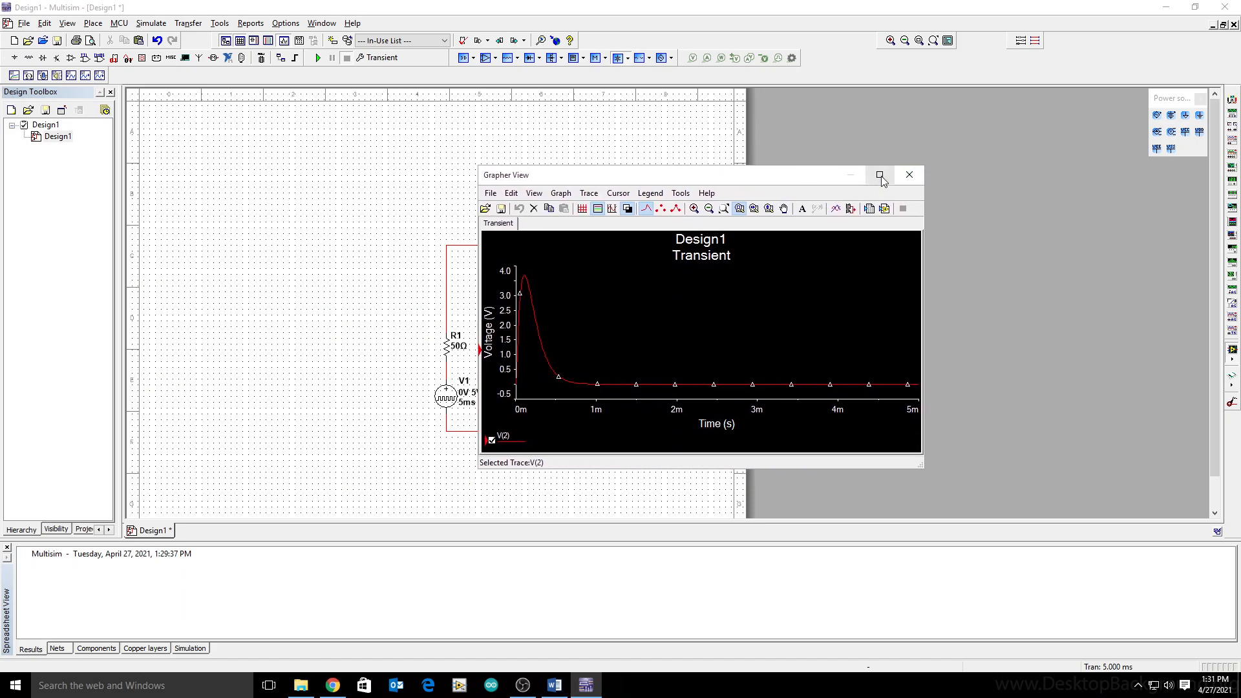
{"action": "left_click", "coordinate": [879, 174]}
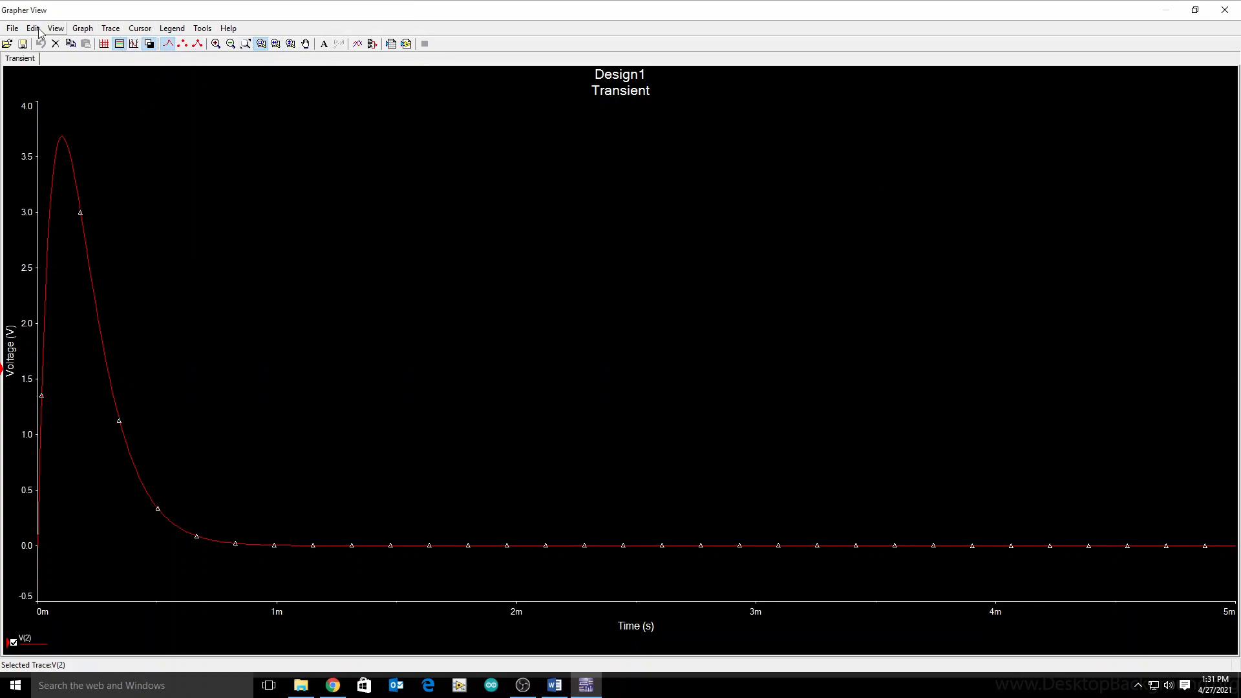
{"action": "left_click", "coordinate": [11, 27]}
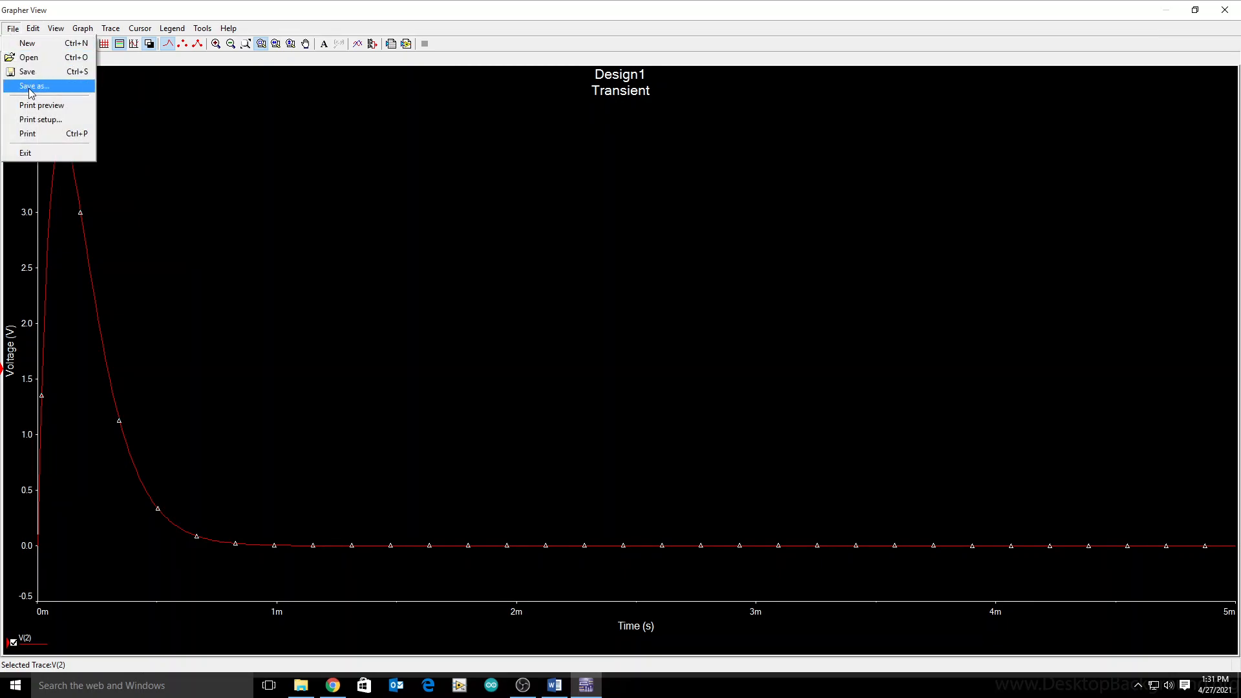
- Save the graph as cd in a new damping folder on the Desktop
{"action": "left_click", "coordinate": [33, 85]}
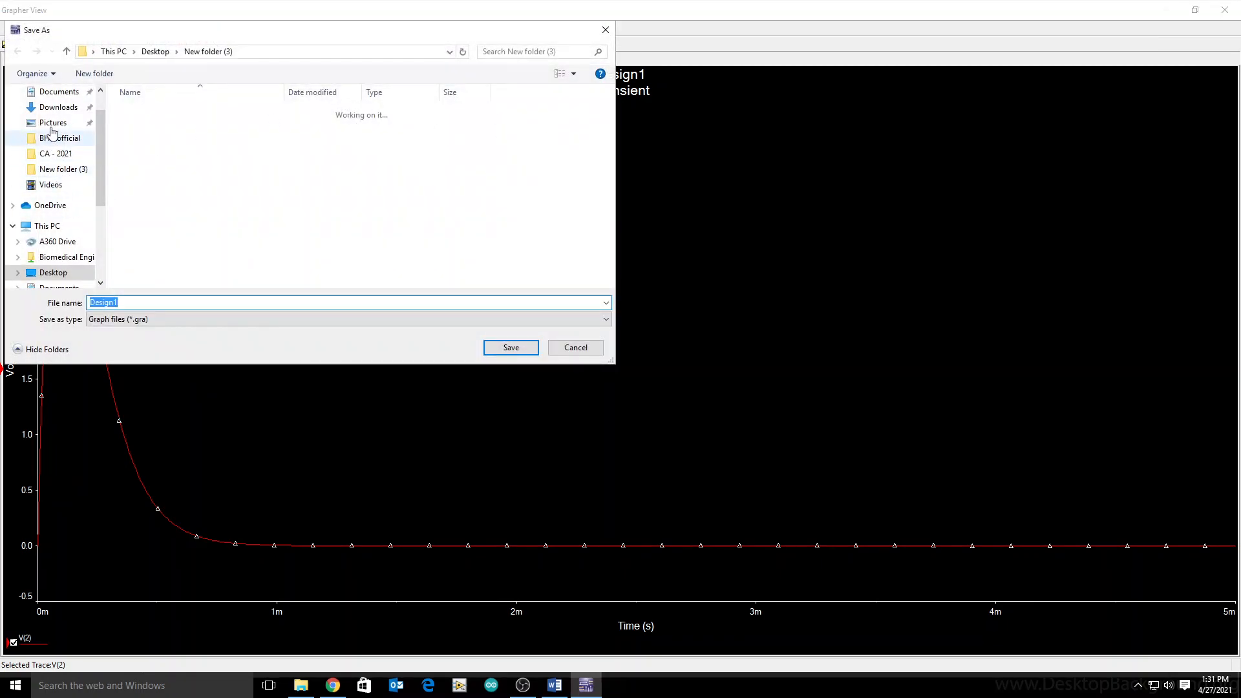
{"action": "scroll", "scroll_direction": "up", "scroll_amount": 3}
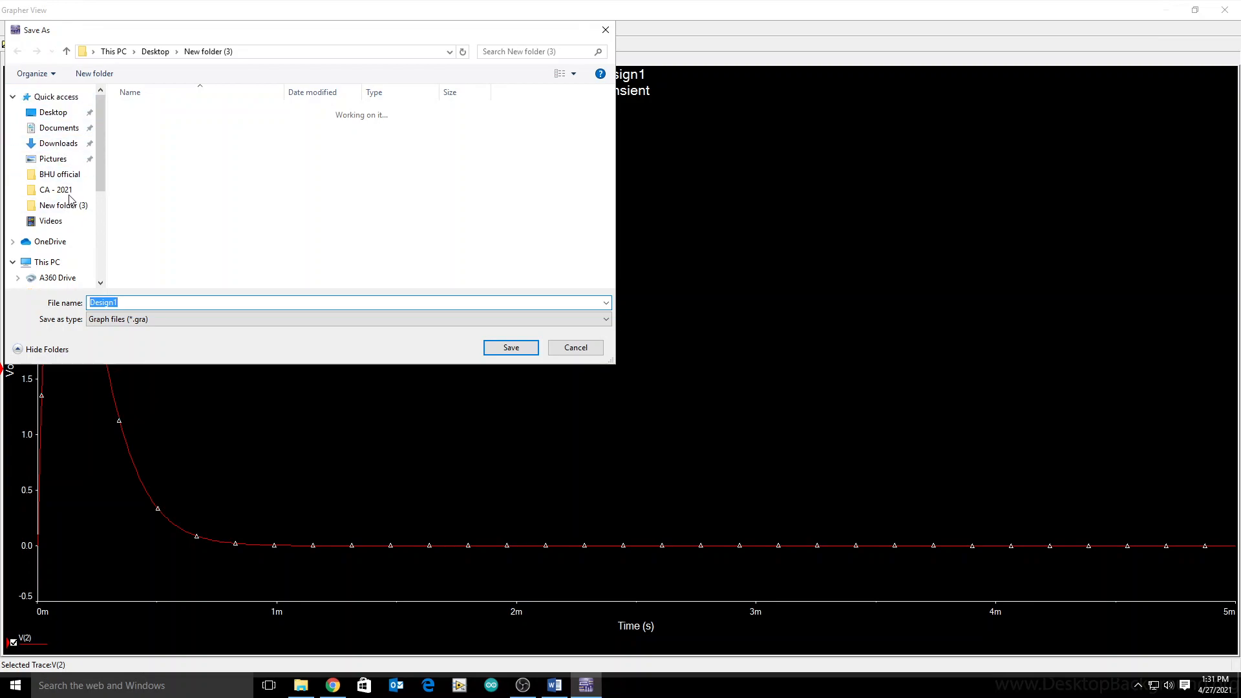
{"action": "left_click", "coordinate": [93, 73]}
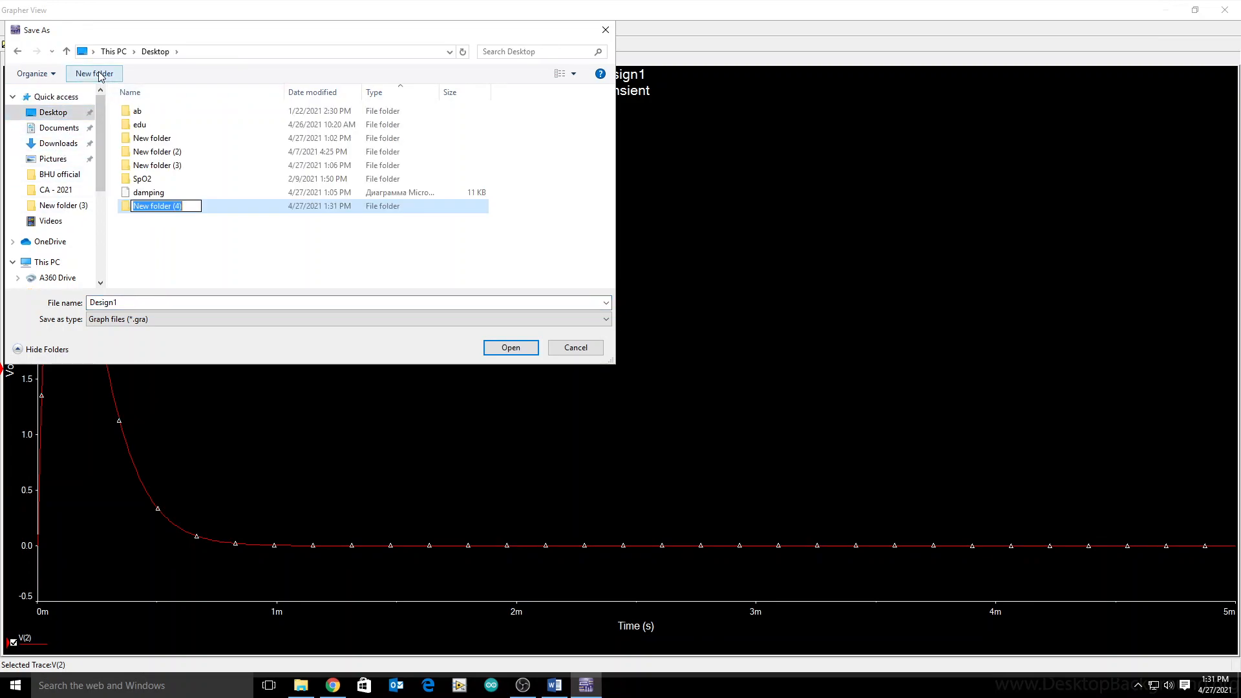
{"action": "type", "text": "damping"}
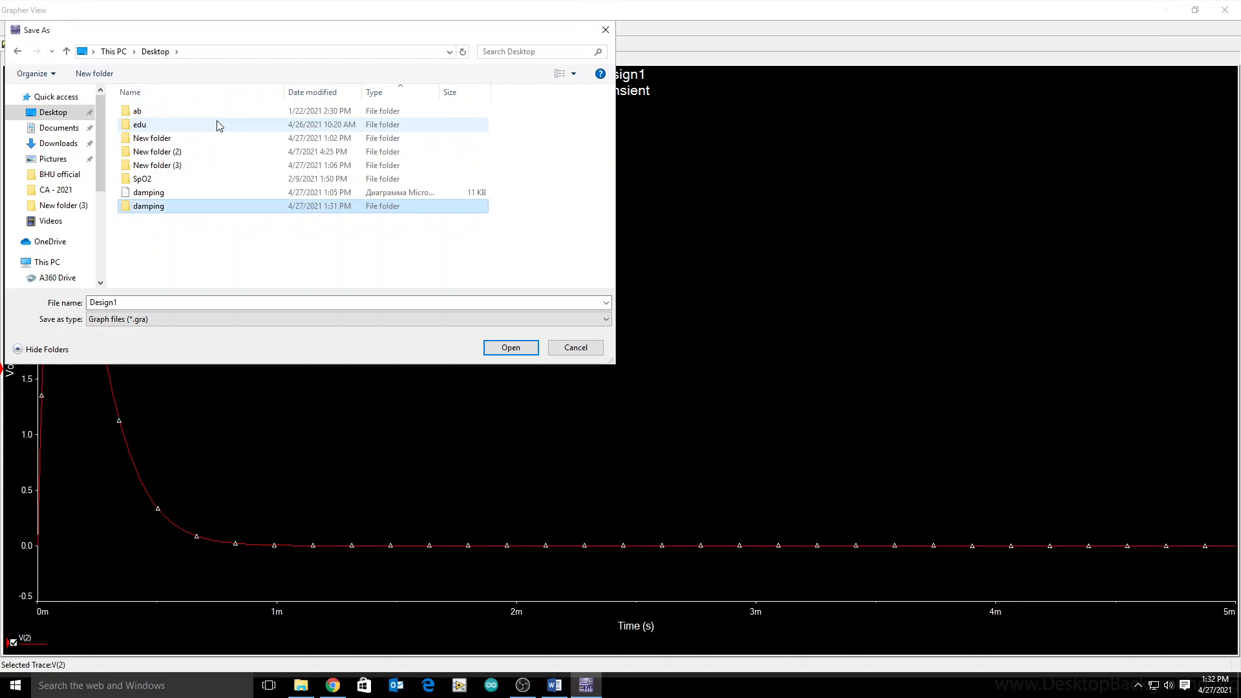
{"action": "double_click", "coordinate": [148, 206]}
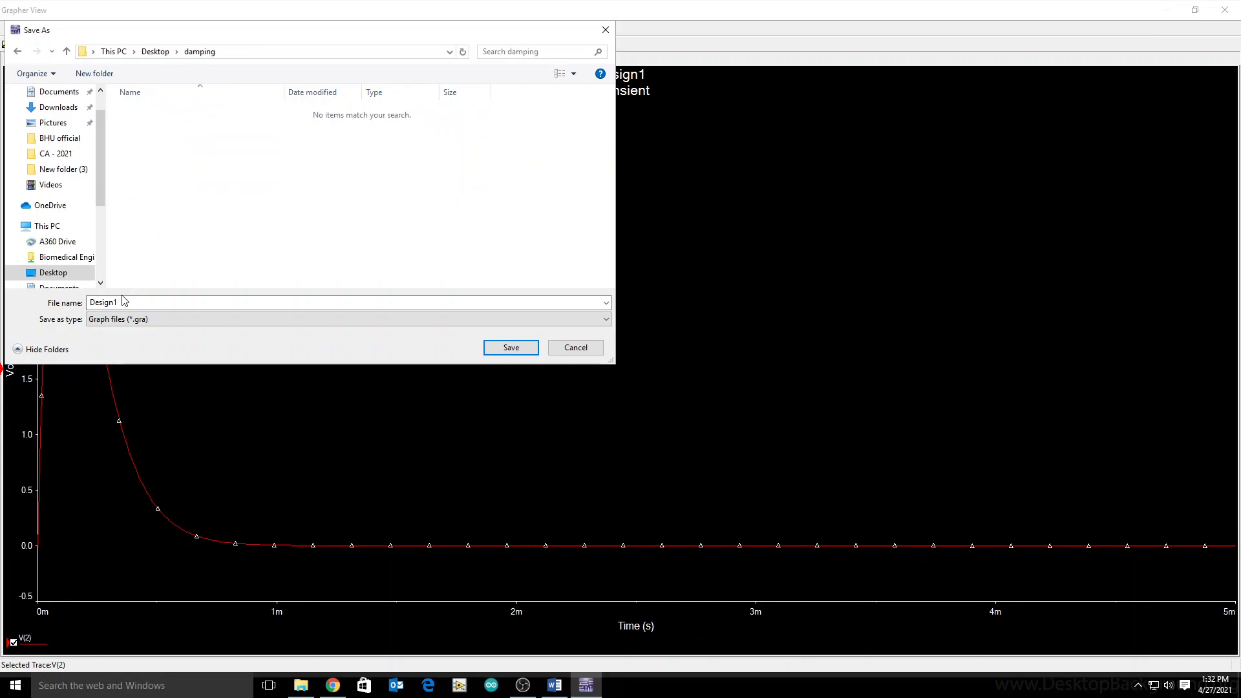
{"action": "type", "text": "cd"}
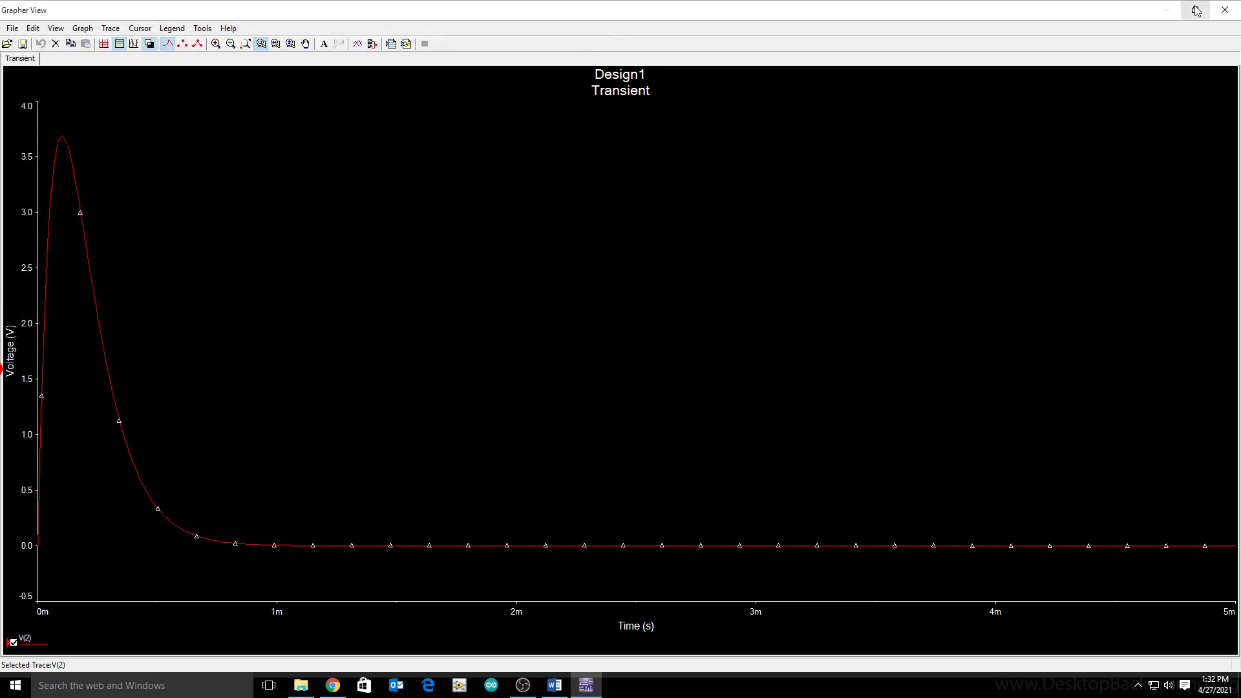
- Restore the graph beside the circuit and change R1 to 100 Ω
{"action": "left_click", "coordinate": [1196, 9]}
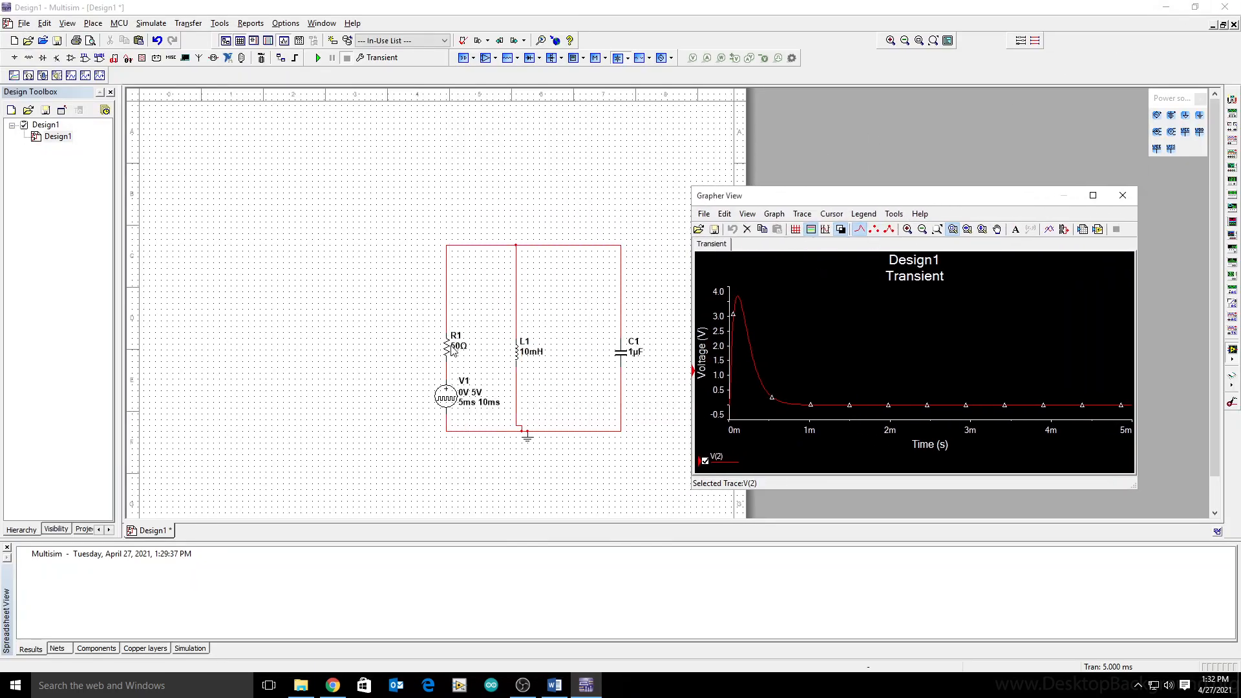
{"action": "double_click", "coordinate": [454, 346]}
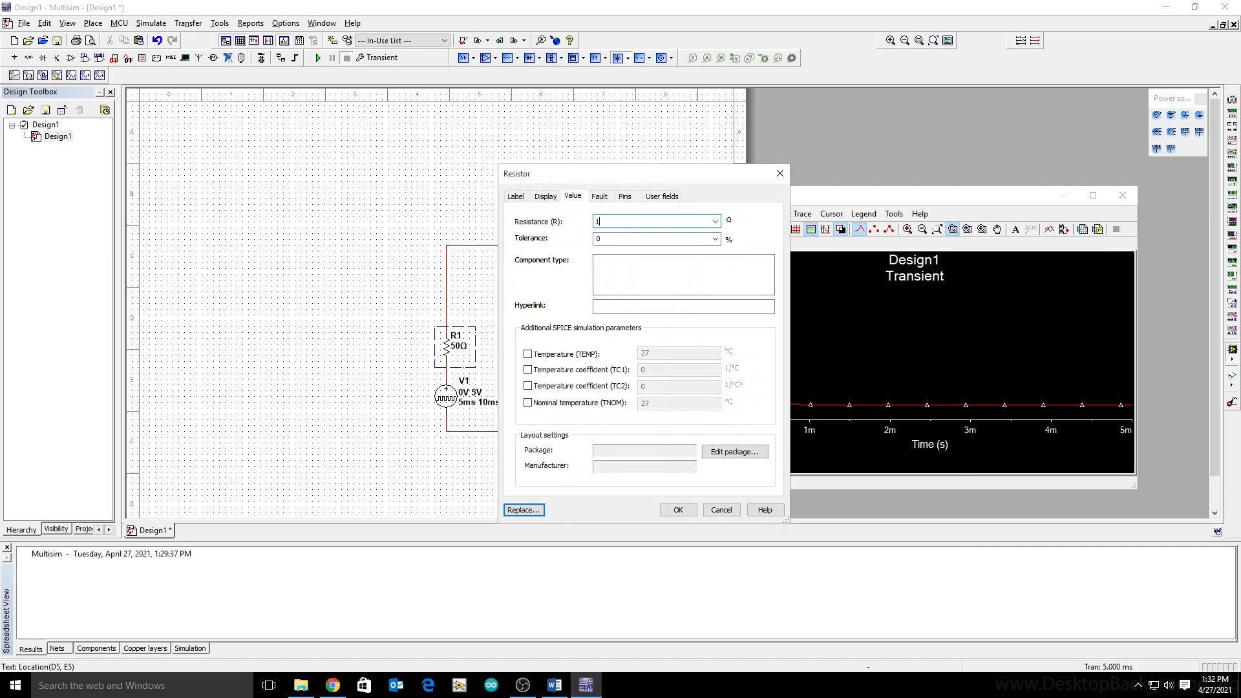
{"action": "left_click", "coordinate": [676, 509]}
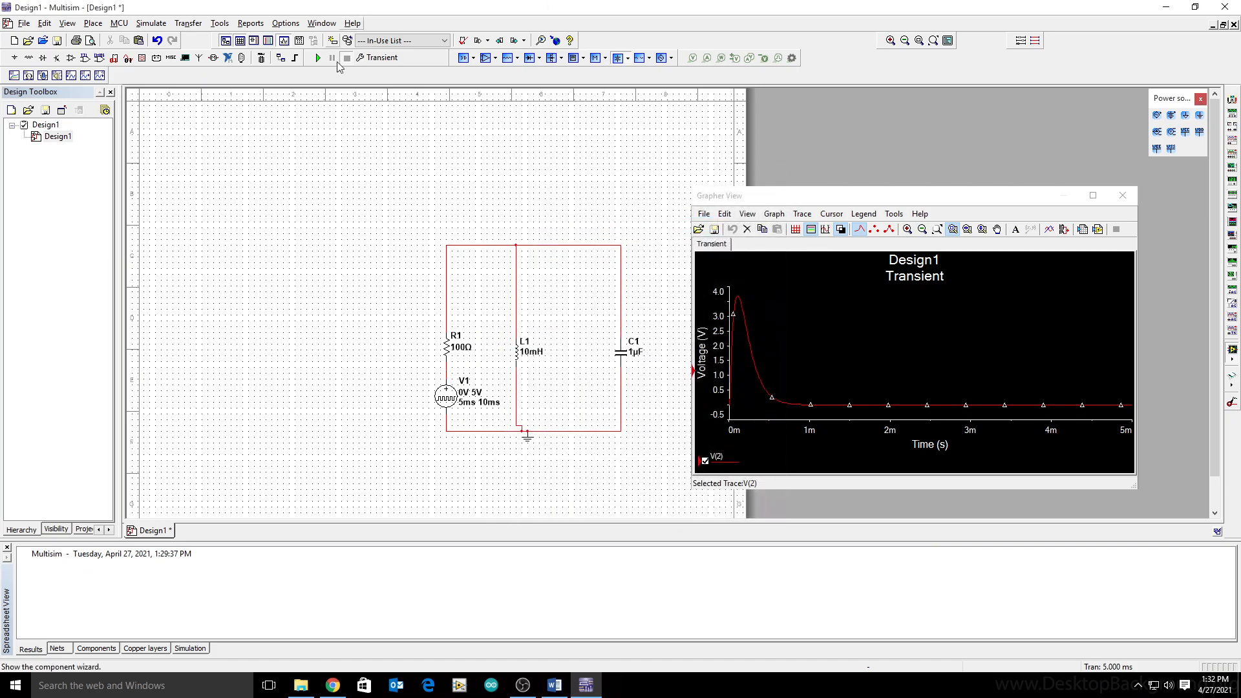
- Simulate with R1 at 100 Ω and save the first response as CSV file cd
{"action": "left_click", "coordinate": [318, 57]}
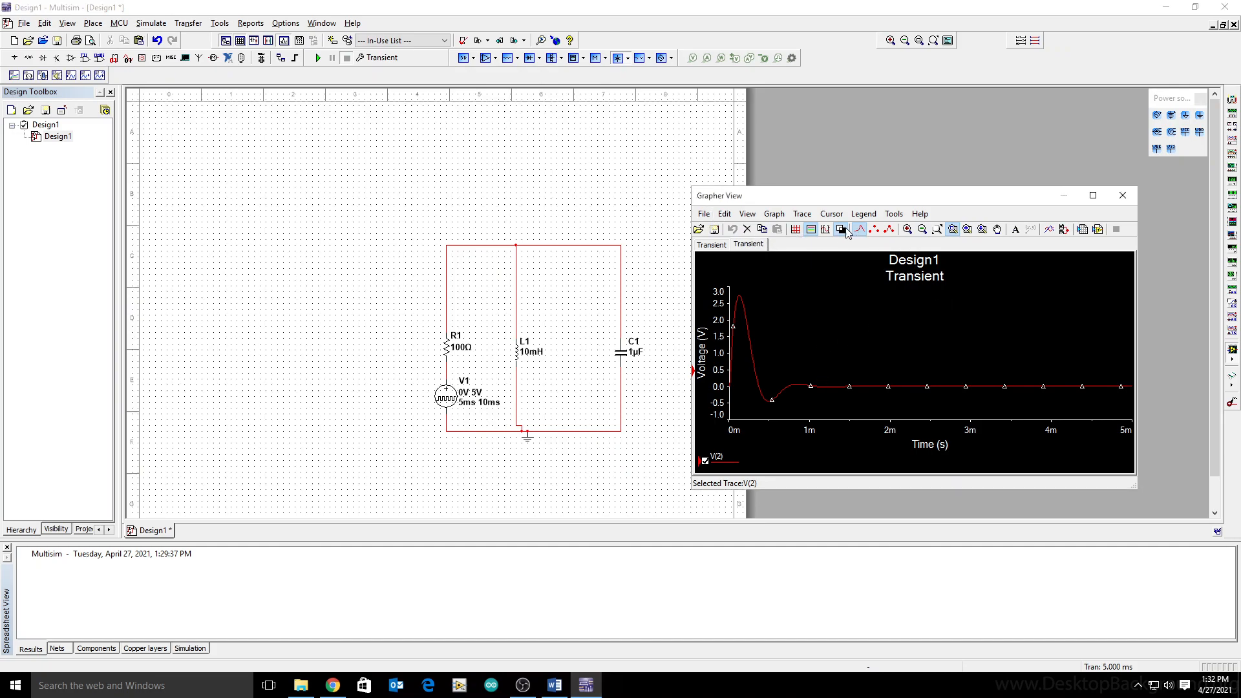
{"action": "left_click", "coordinate": [703, 213]}
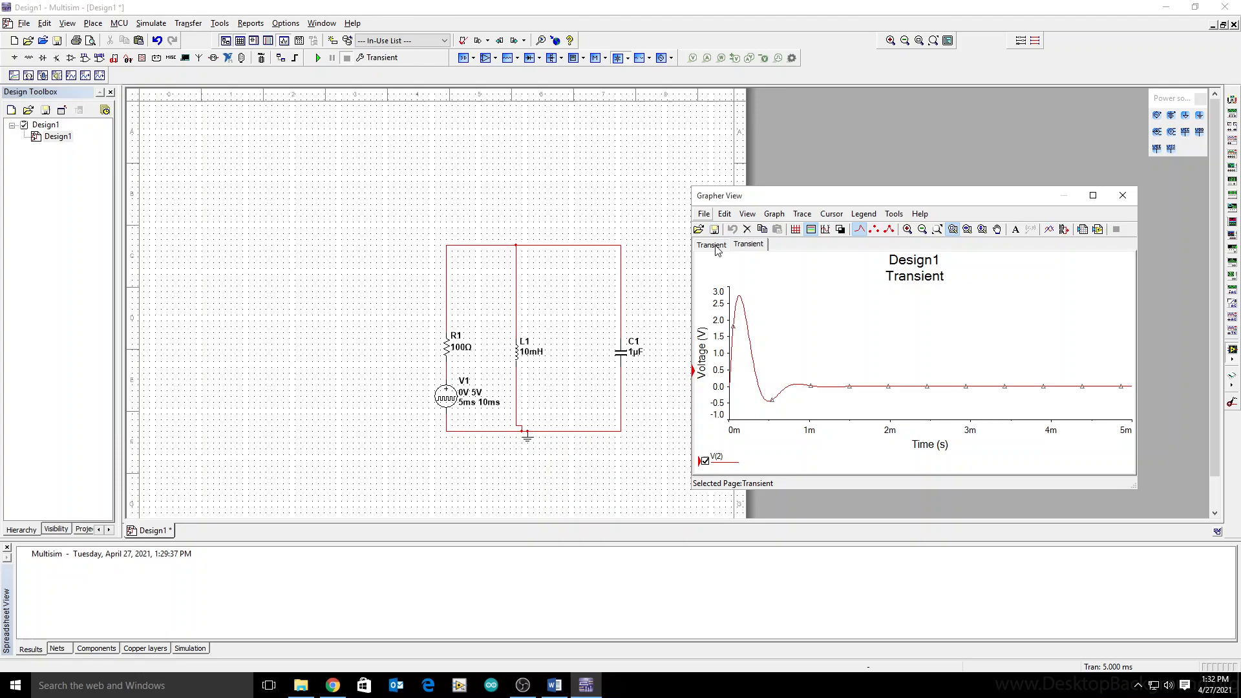
{"action": "left_click", "coordinate": [703, 213]}
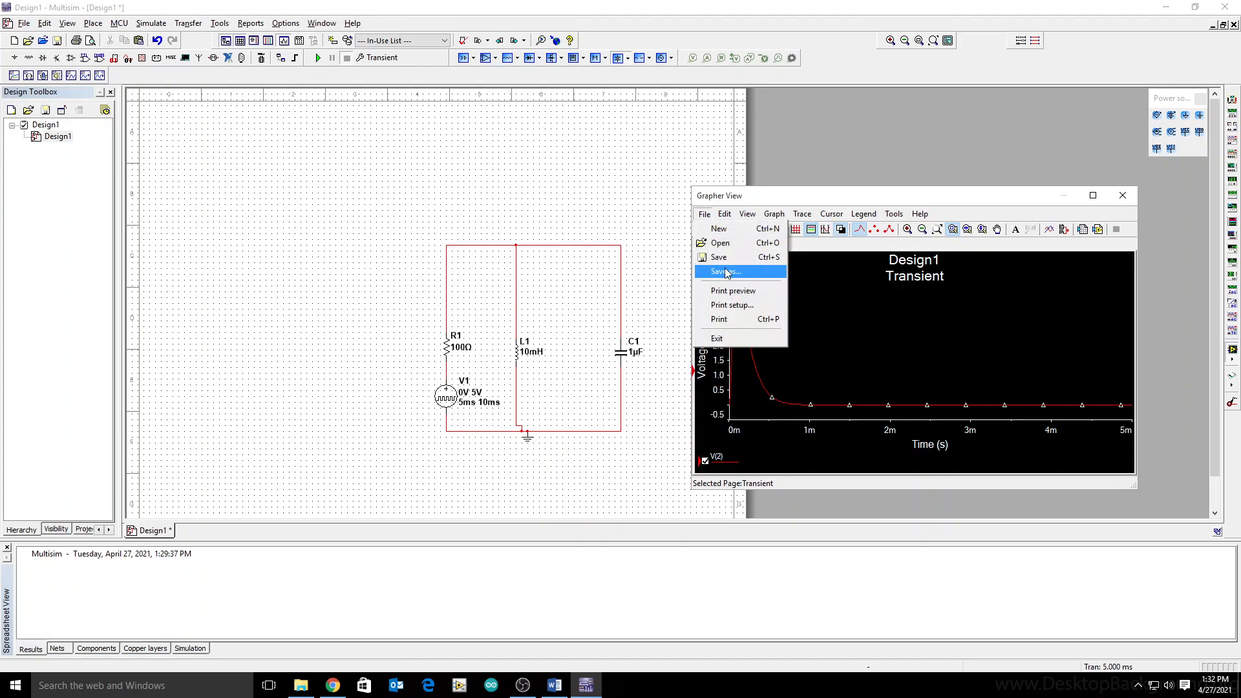
{"action": "left_click", "coordinate": [725, 272]}
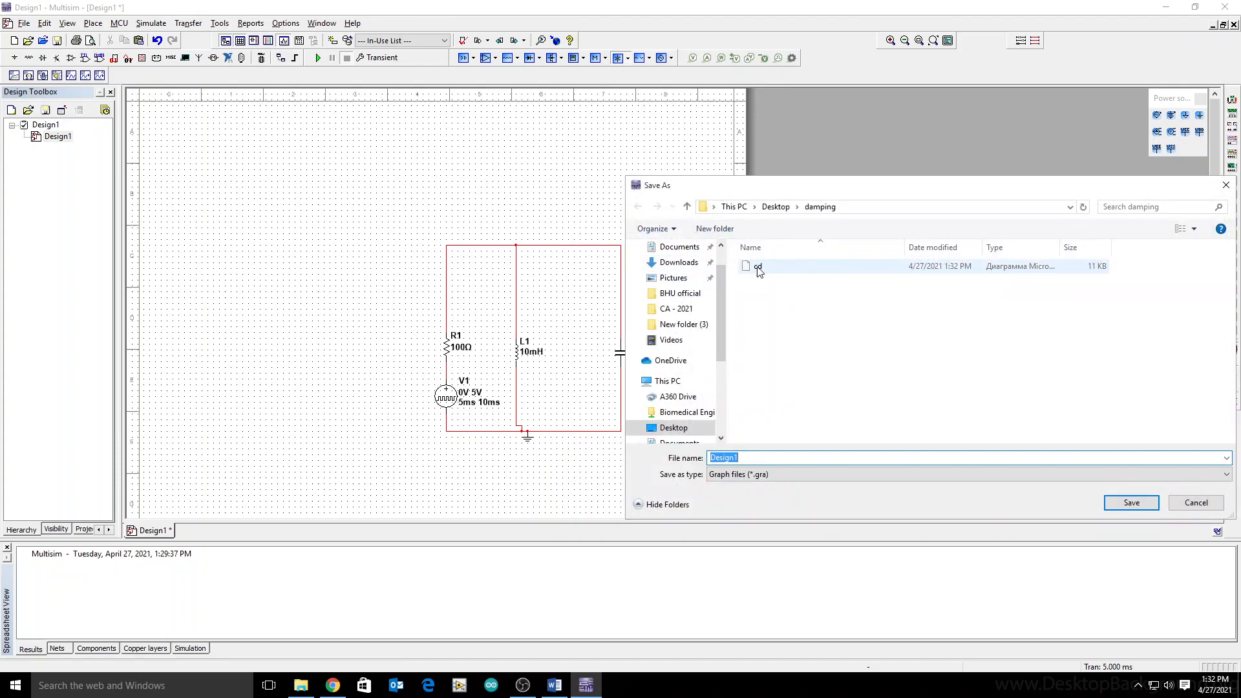
{"action": "type", "text": "cd"}
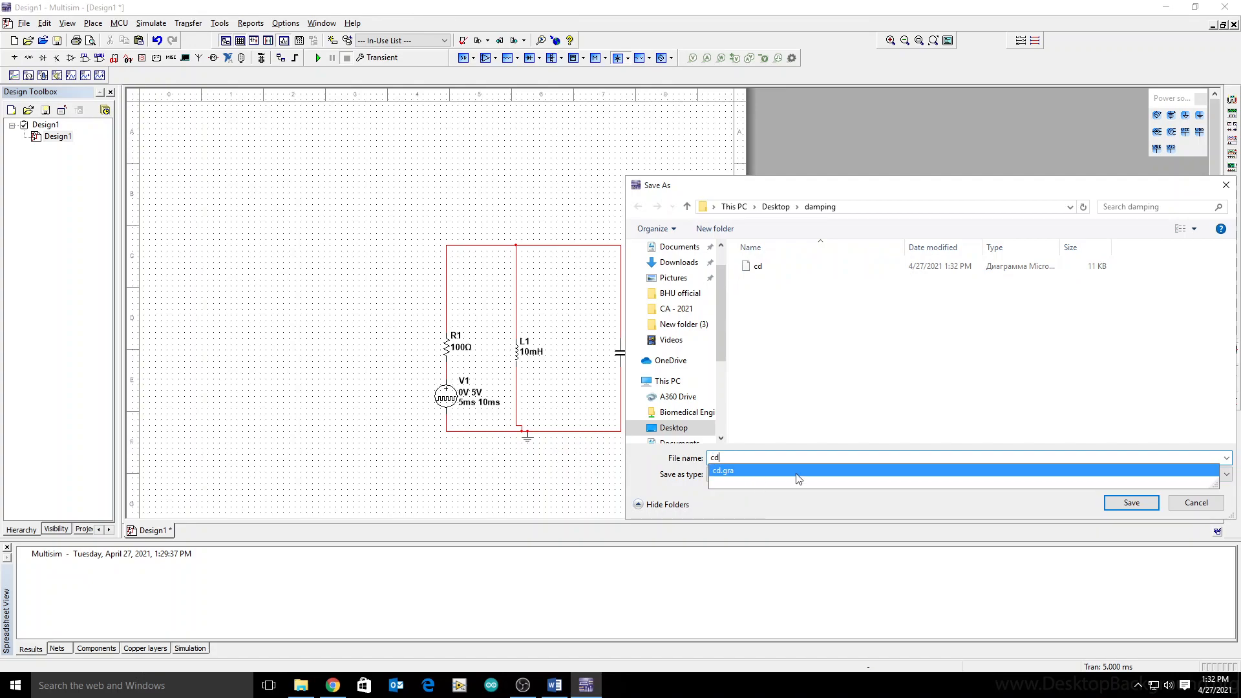
{"action": "left_click", "coordinate": [1223, 474]}
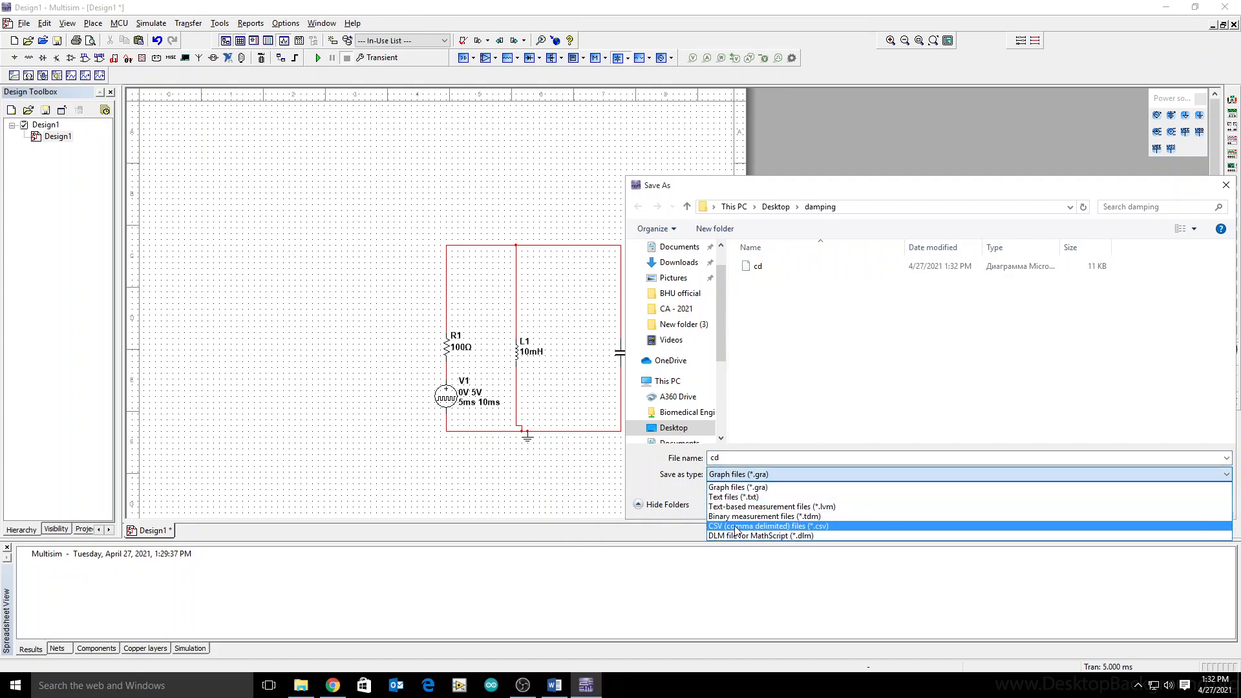
{"action": "left_click", "coordinate": [767, 526]}
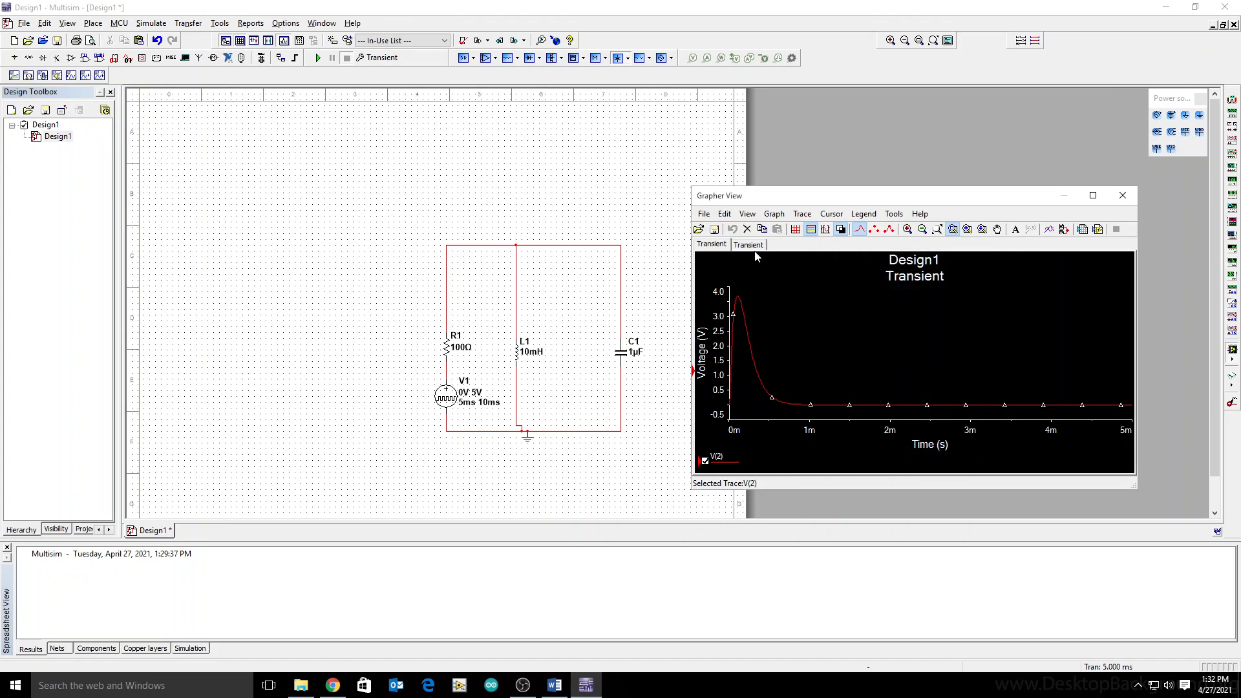
- Save the second response as CSV file ud and reopen R1's properties
{"action": "left_click", "coordinate": [747, 244]}
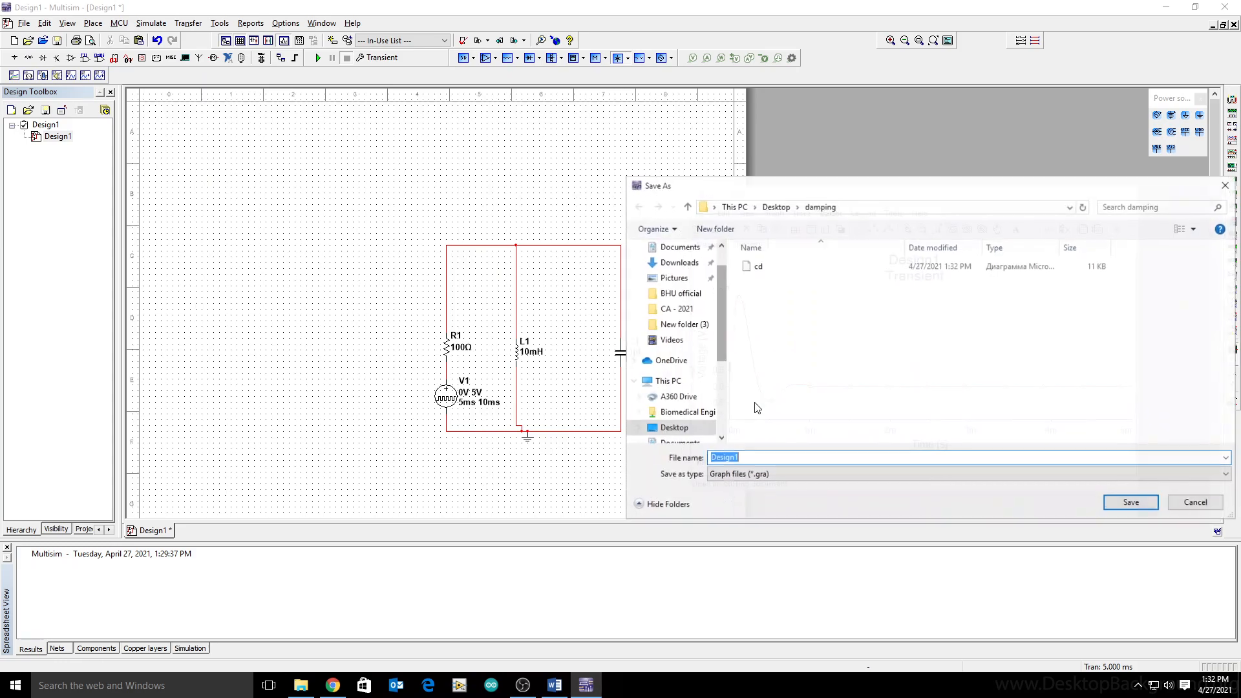
{"action": "type", "text": "ud"}
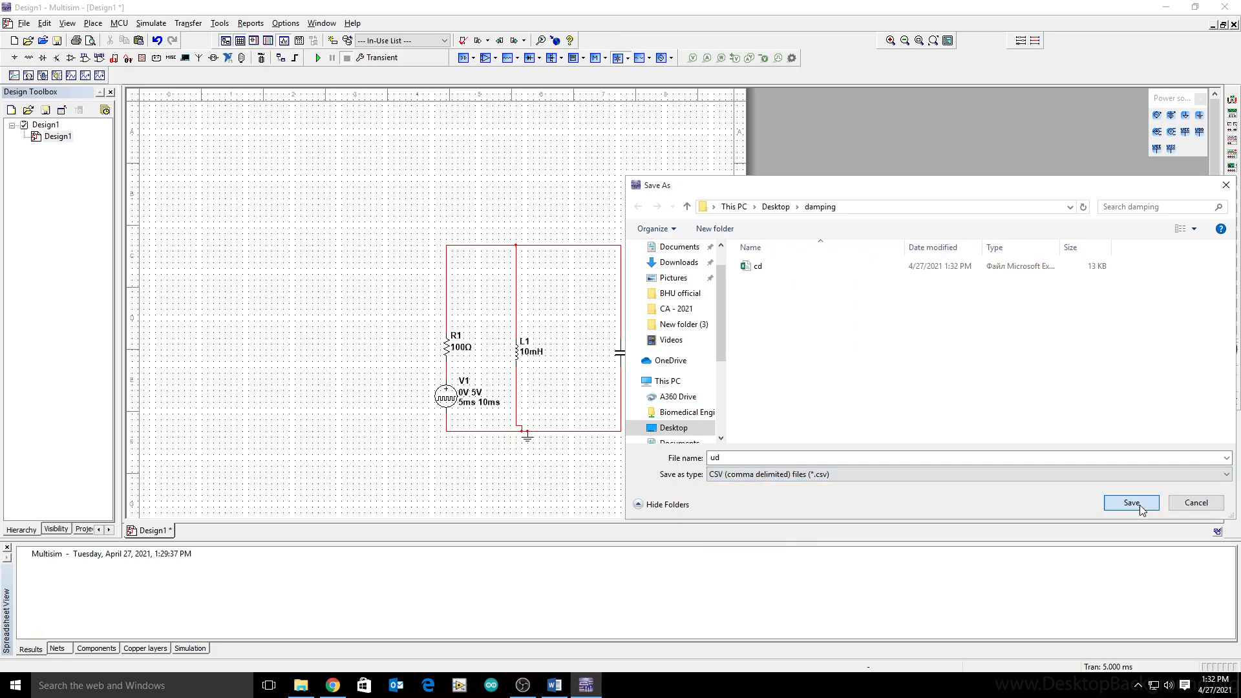
{"action": "left_click", "coordinate": [1130, 503]}
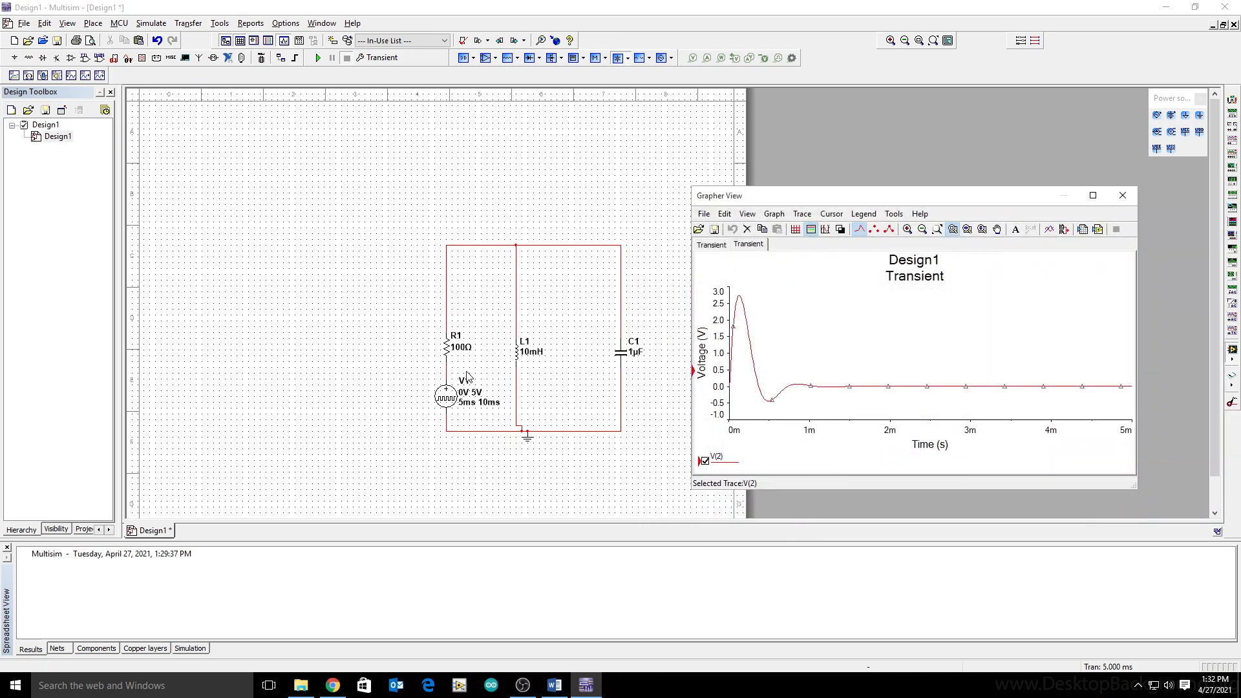
{"action": "double_click", "coordinate": [455, 347]}
{"action": "type", "text": "10"}
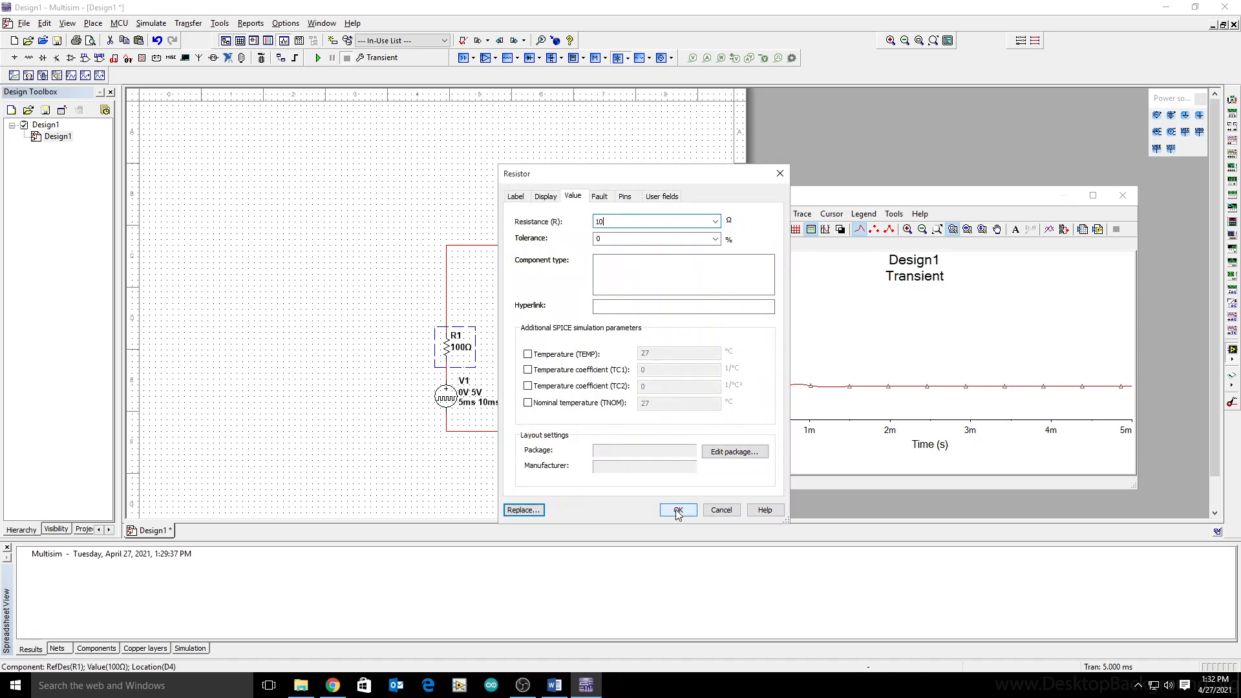
- Set R1 to 10 Ω, simulate, and save the overdamped response as CSV od
{"action": "left_click", "coordinate": [676, 509]}
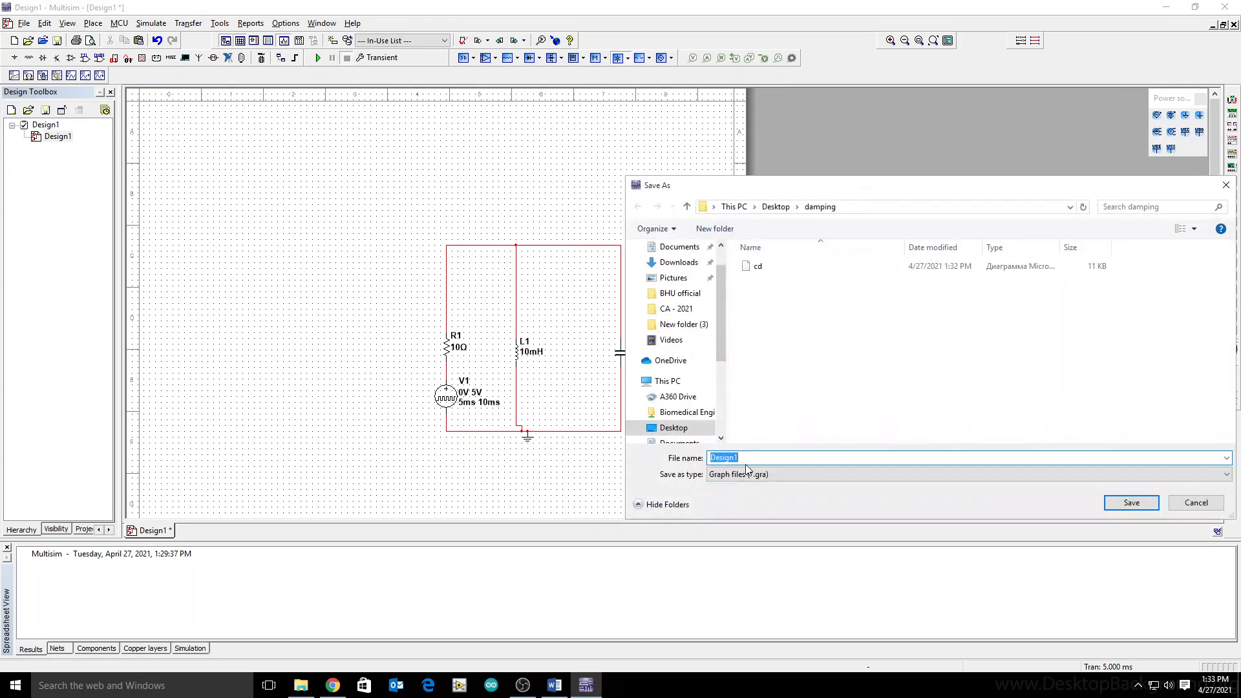
{"action": "type", "text": "ud"}
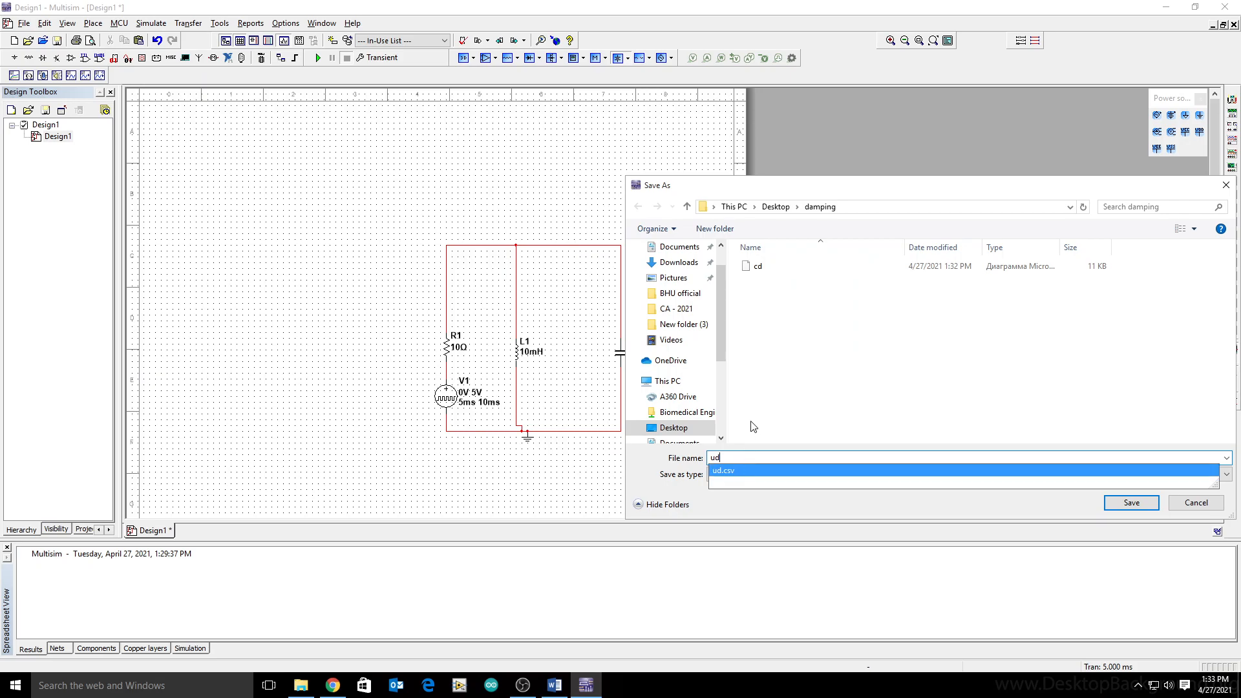
{"action": "left_click", "coordinate": [1225, 475]}
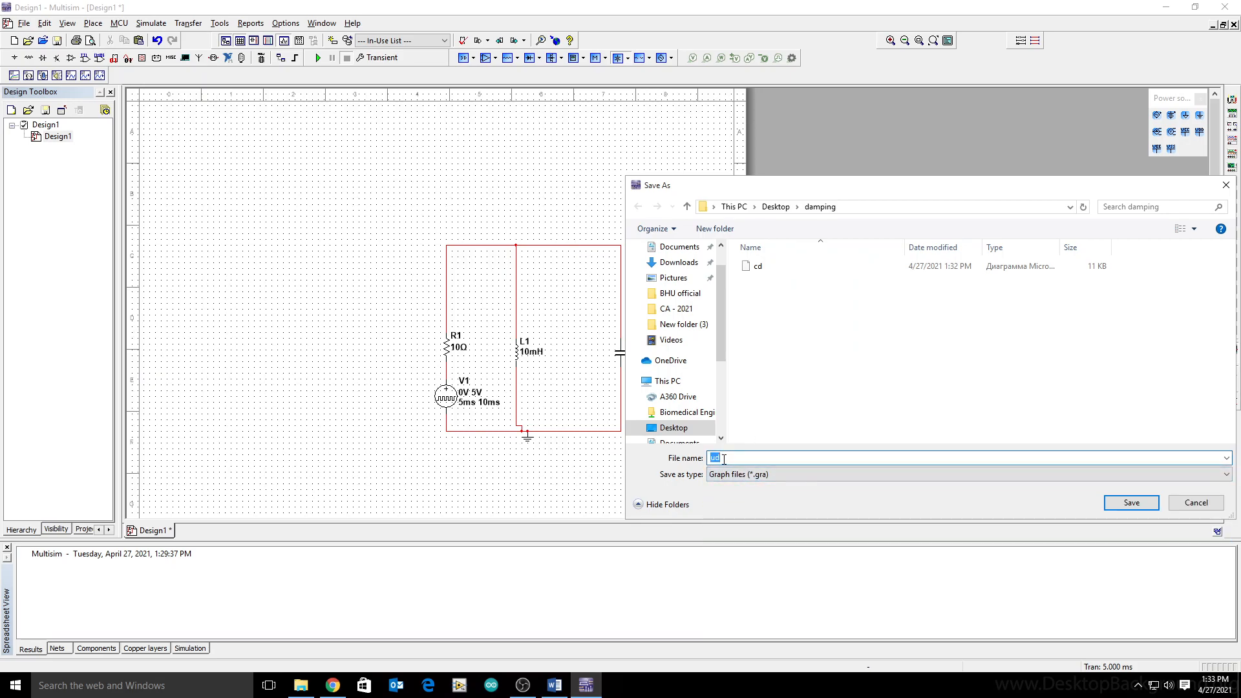
{"action": "type", "text": "cd"}
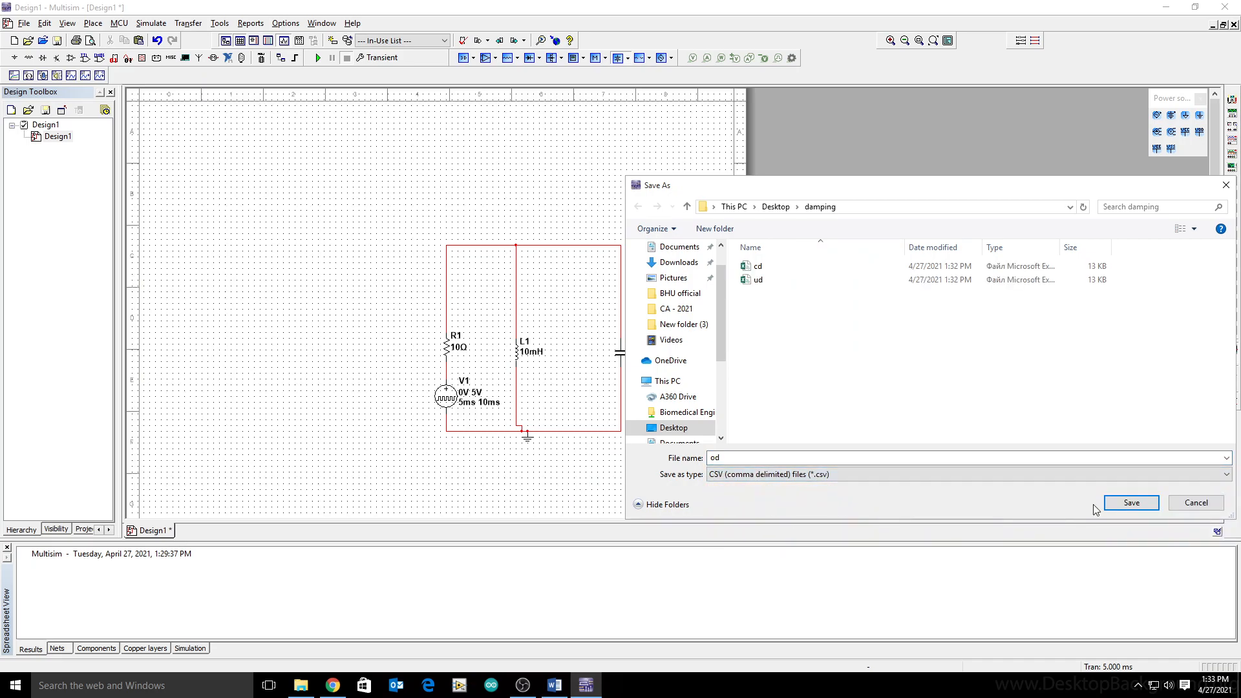
{"action": "left_click", "coordinate": [1130, 502]}
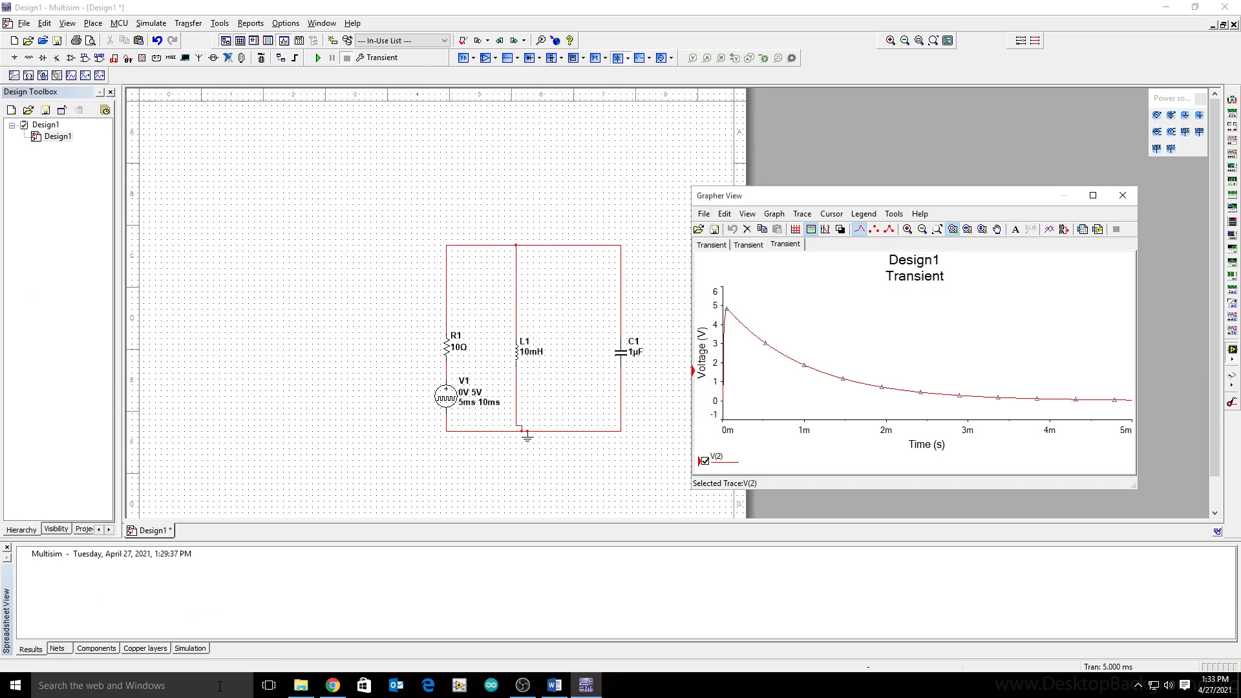
- Start MATLAB and set Desktop\damping as the current folder with cd, od, ud CSVs
{"action": "left_click", "coordinate": [617, 685]}
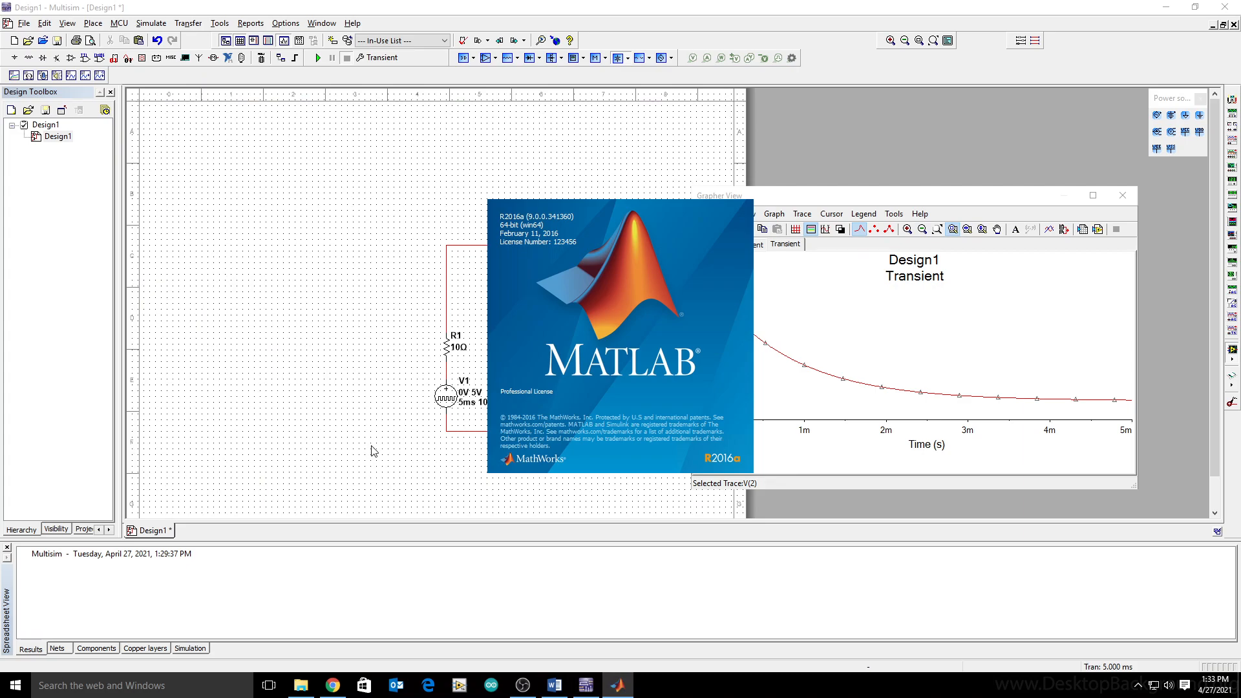
{"action": "mouse_move", "coordinate": [1034, 174]}
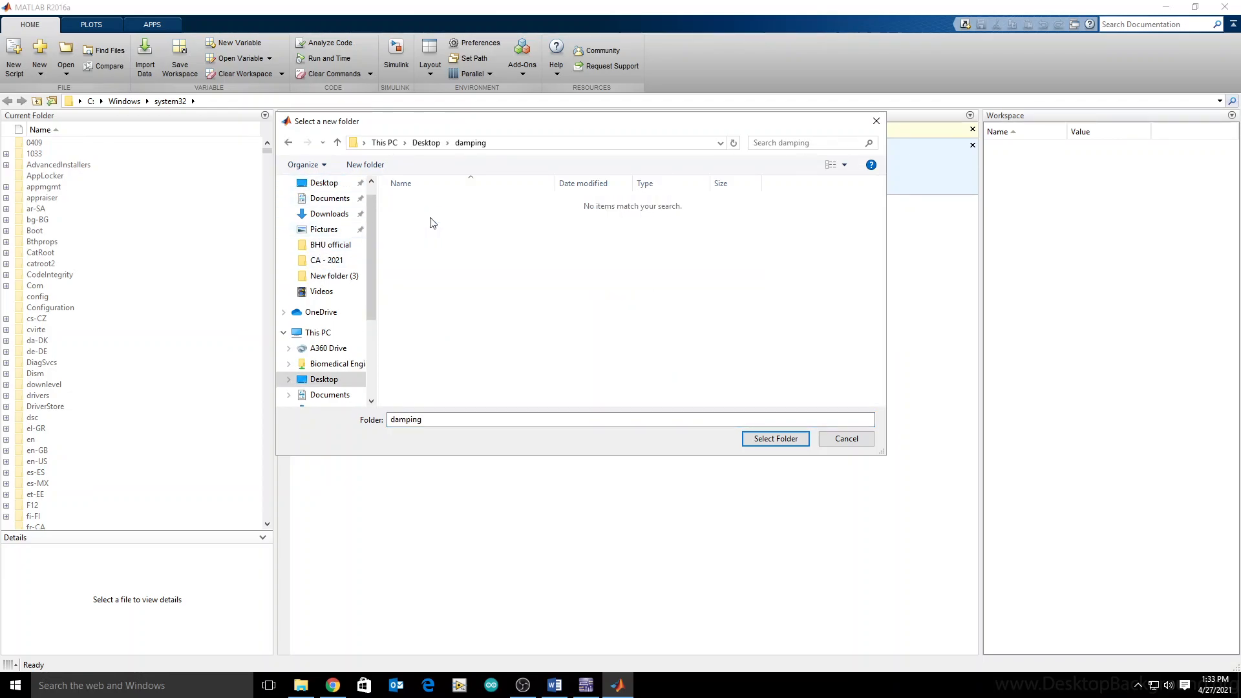
{"action": "left_click", "coordinate": [774, 438]}
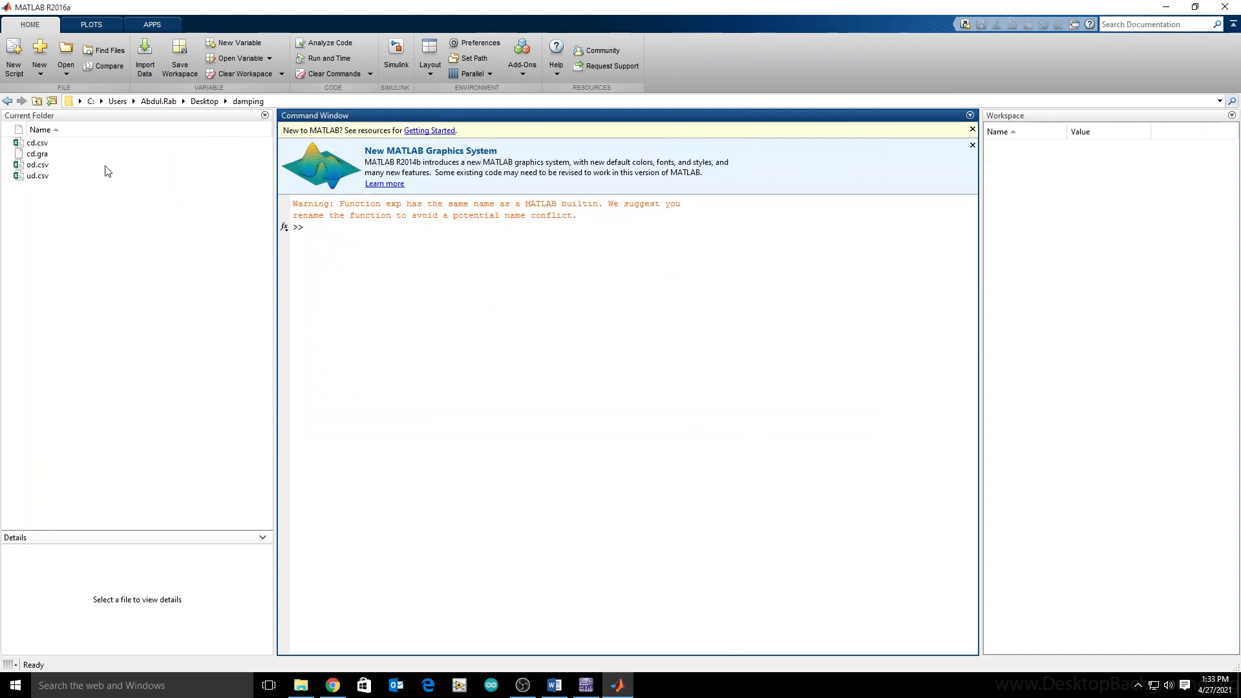
- Import cd.csv via Import Data as XTrace1V2 and YTrace1V2 (530×1 doubles) into the workspace
{"action": "left_click", "coordinate": [37, 142]}
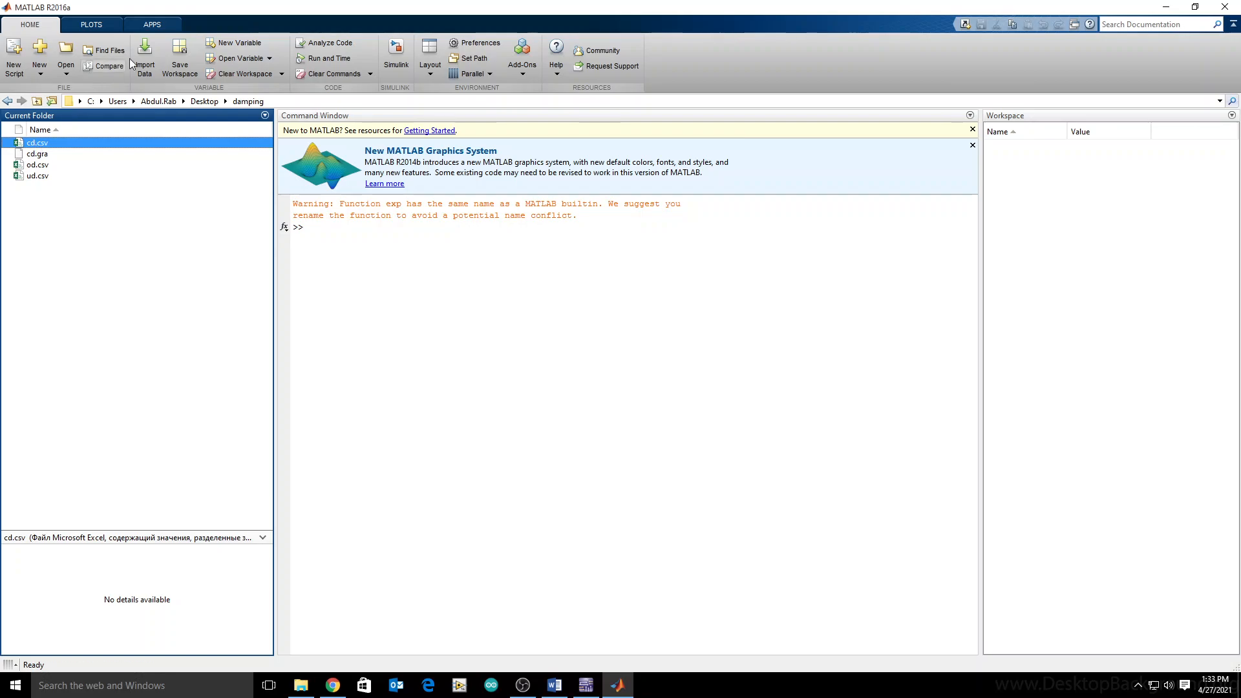
{"action": "left_click", "coordinate": [143, 57]}
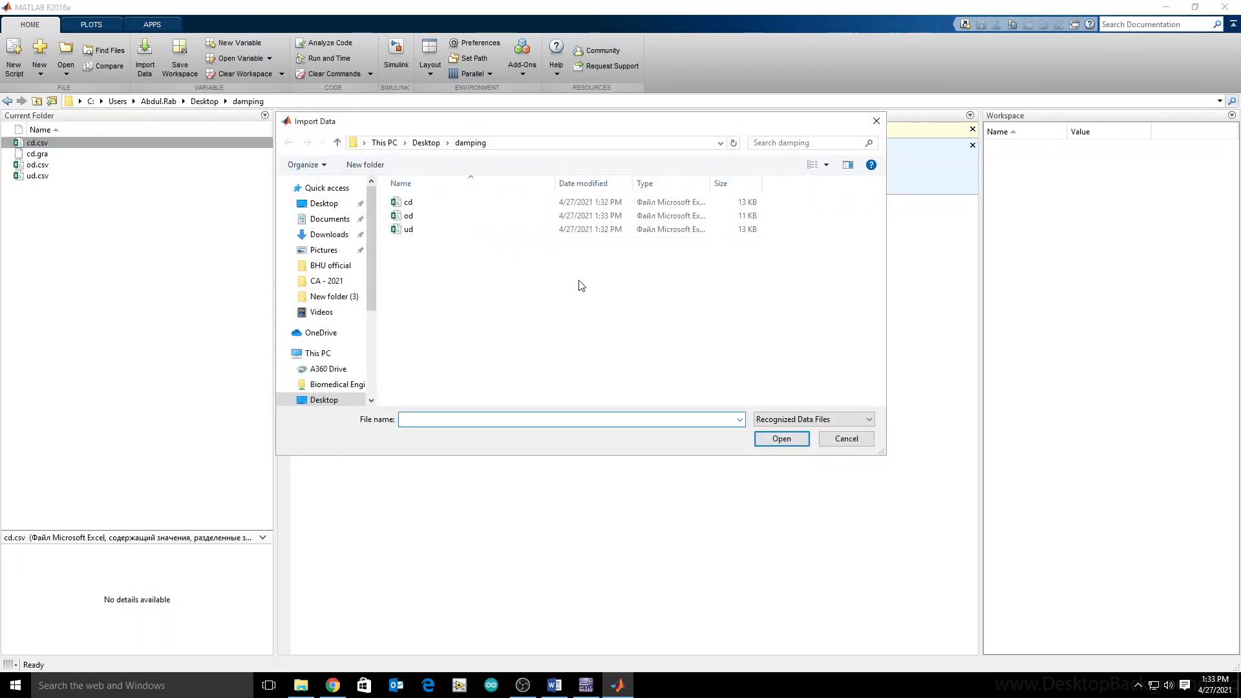
{"action": "left_click", "coordinate": [409, 202]}
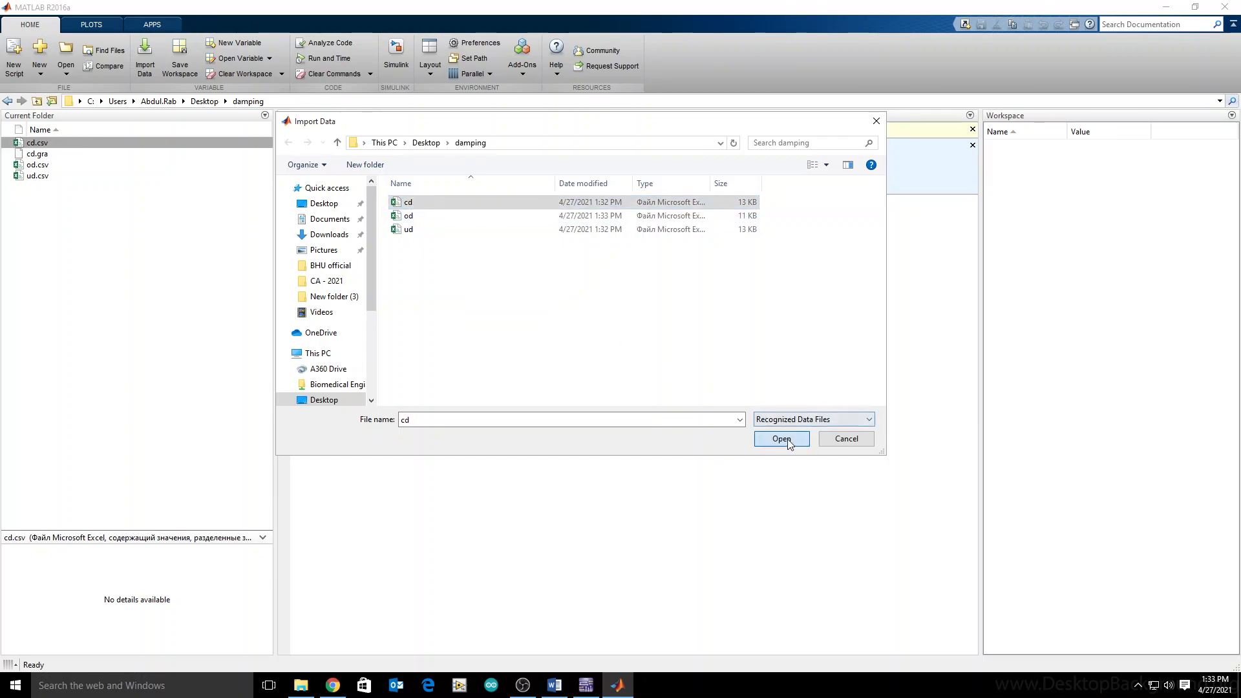
{"action": "left_click", "coordinate": [780, 438]}
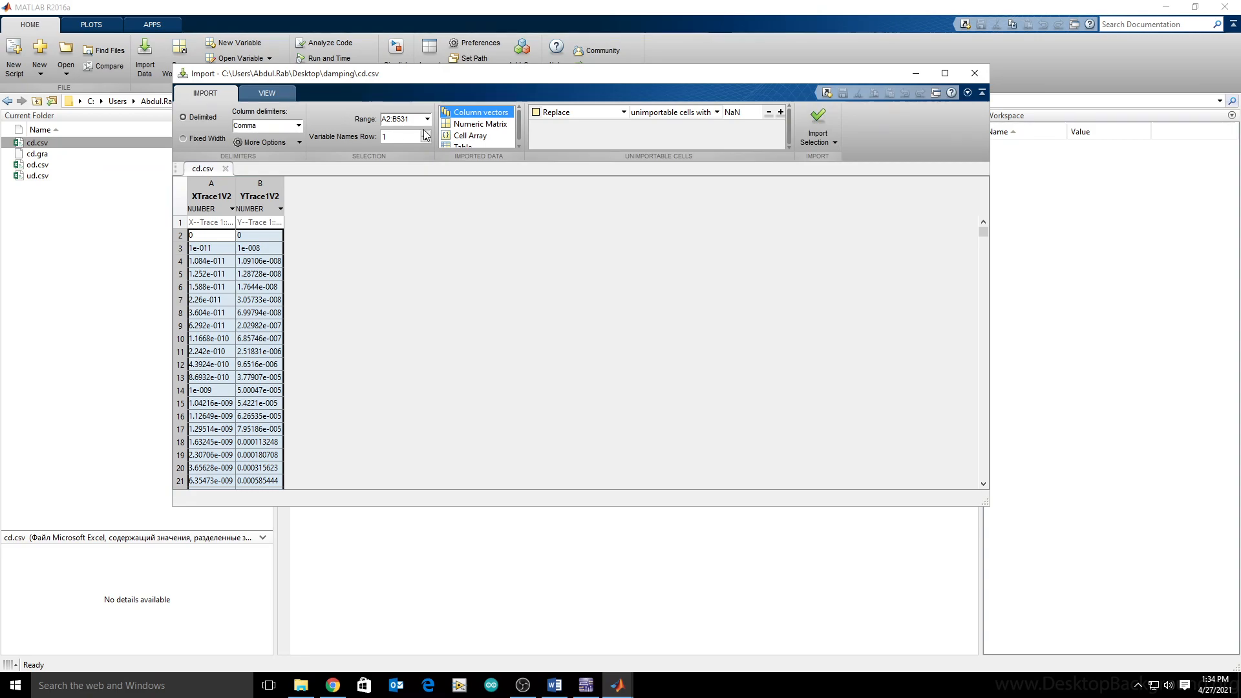
{"action": "left_click", "coordinate": [817, 118]}
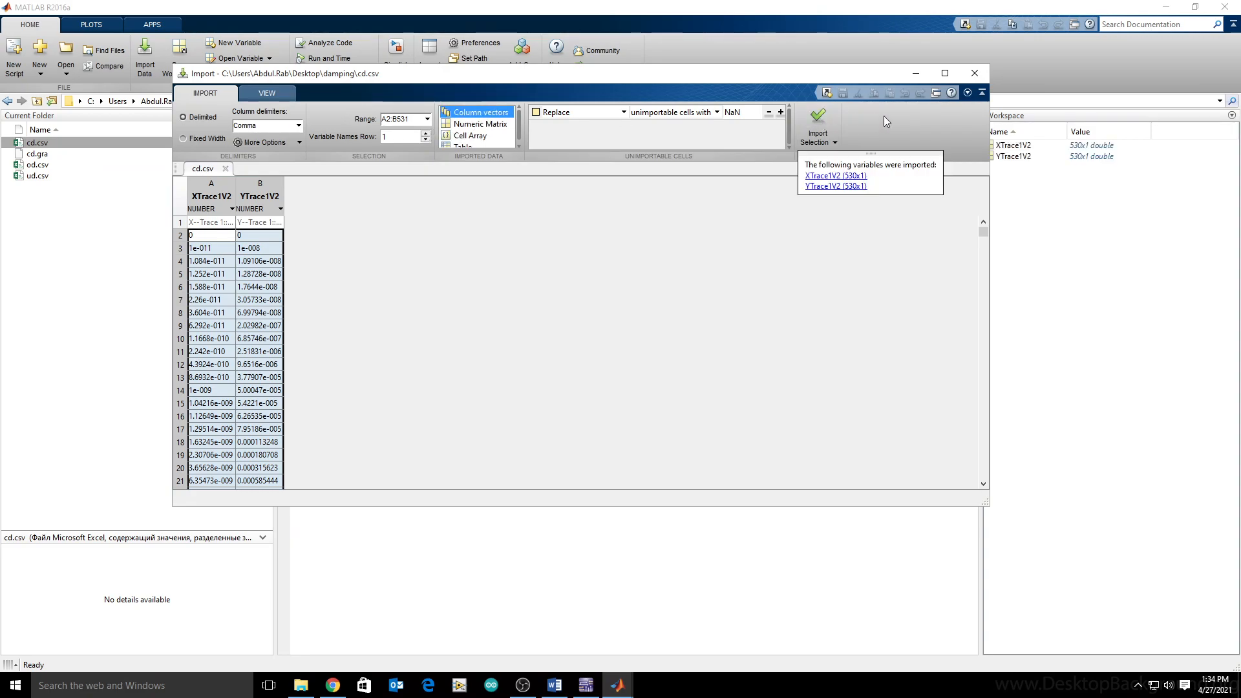
{"action": "mouse_move", "coordinate": [974, 73]}
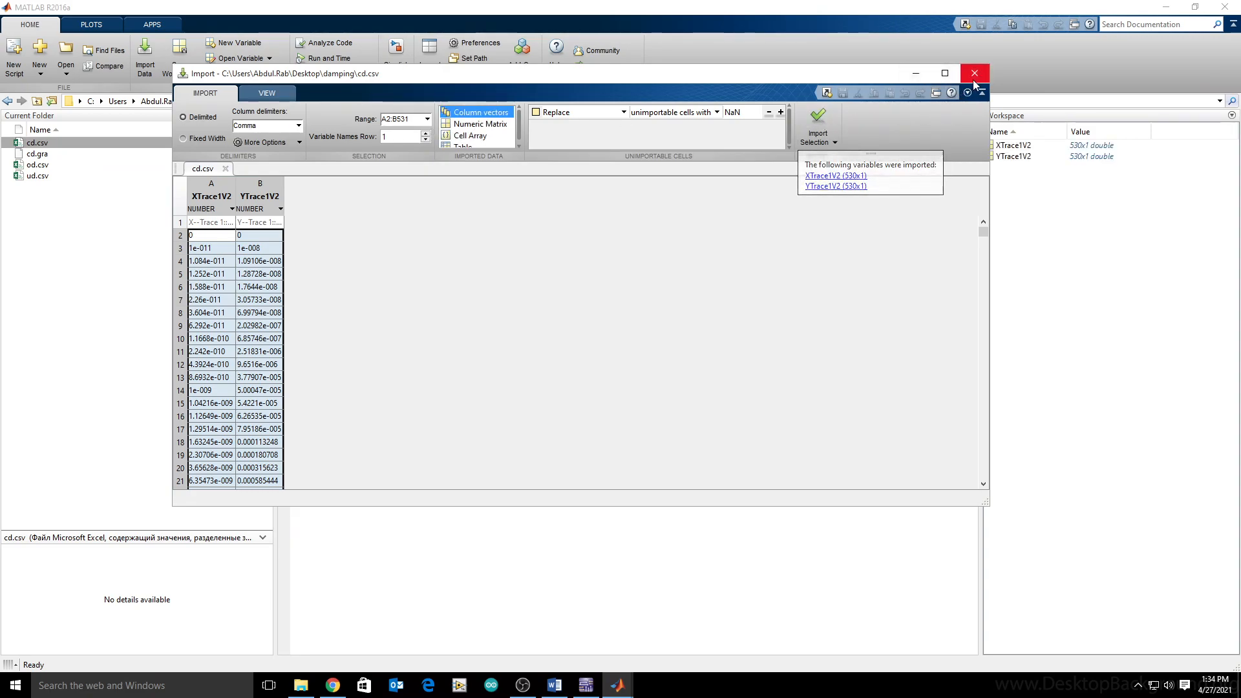
{"action": "left_click", "coordinate": [975, 73]}
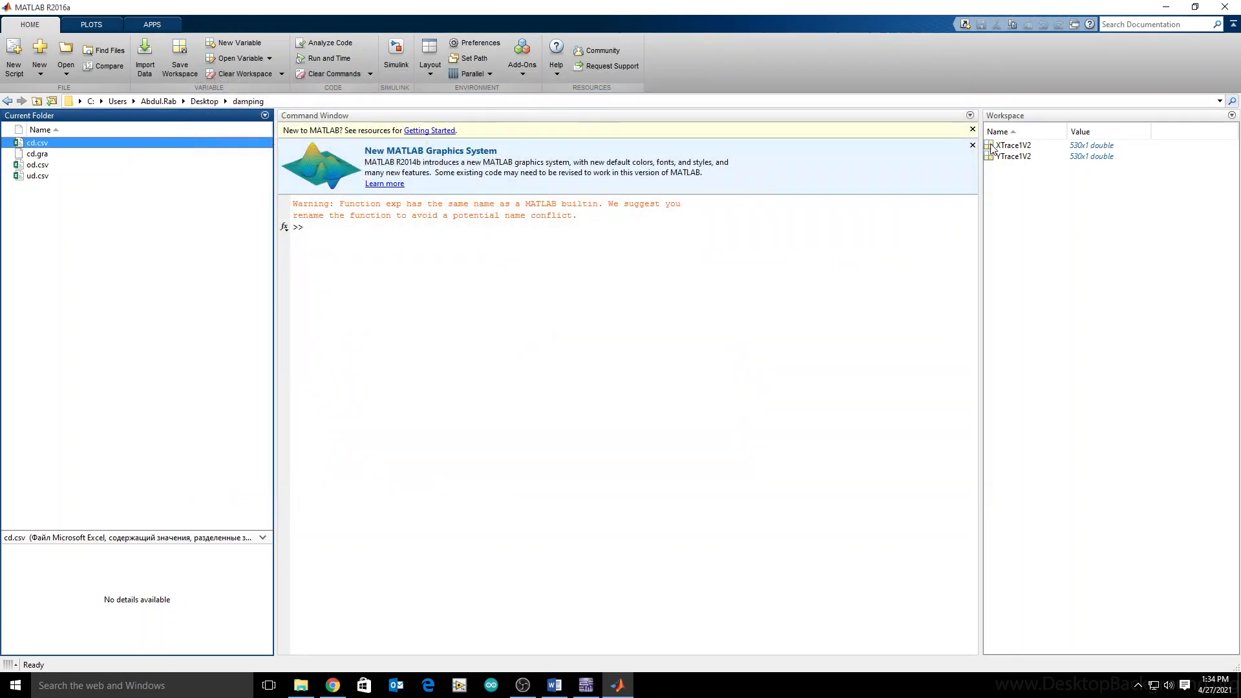
{"action": "mouse_move", "coordinate": [995, 132]}
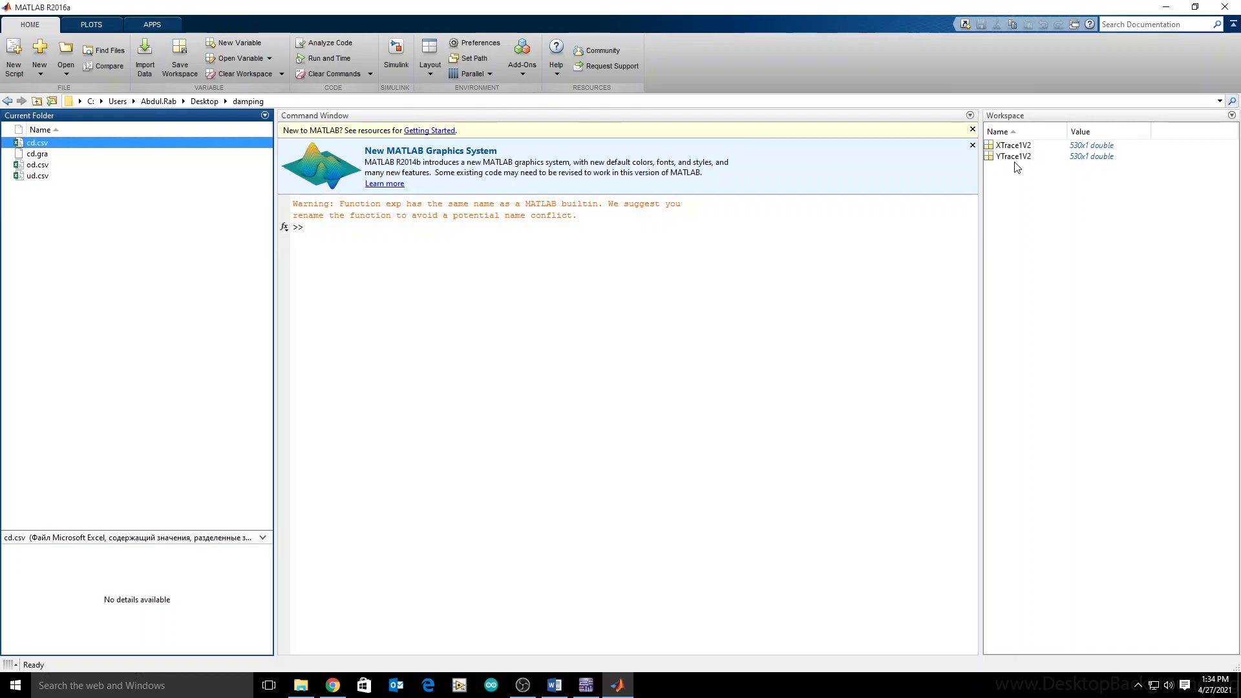
{"action": "mouse_move", "coordinate": [1016, 158]}
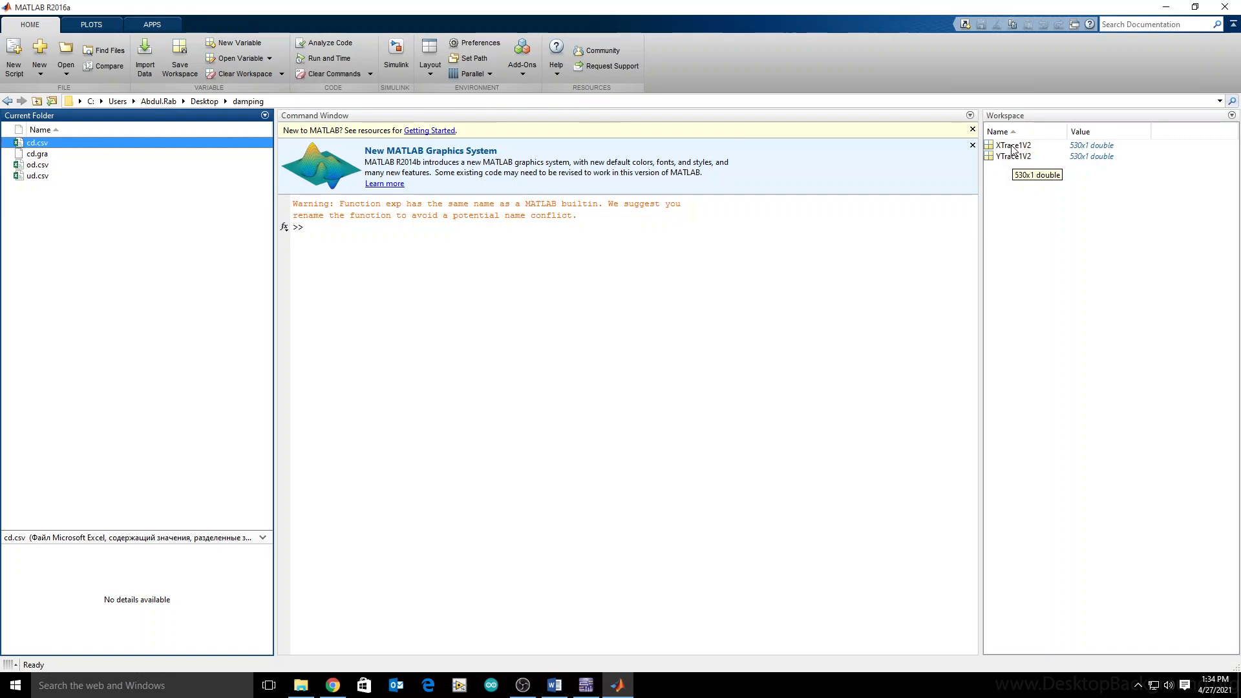
- Rename the workspace variable YTrace1V2 from cd.csv to yc via the right-click Rename command
{"action": "left_click", "coordinate": [1014, 156]}
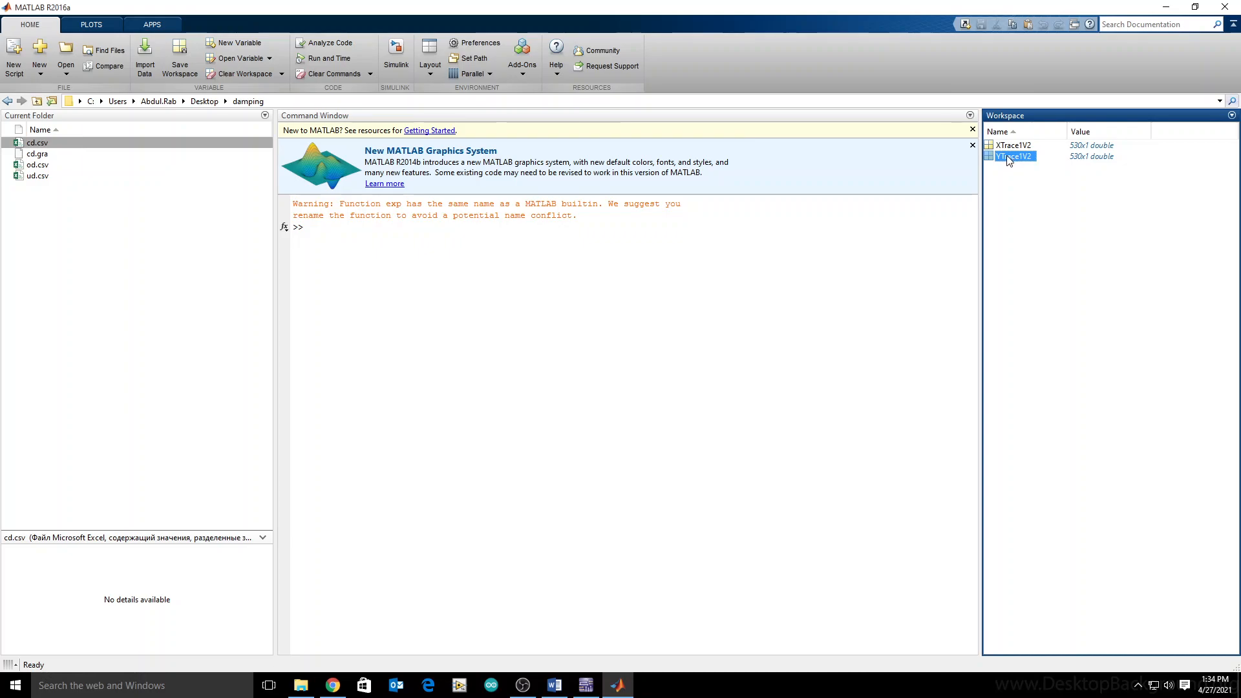
{"action": "right_click", "coordinate": [1013, 156]}
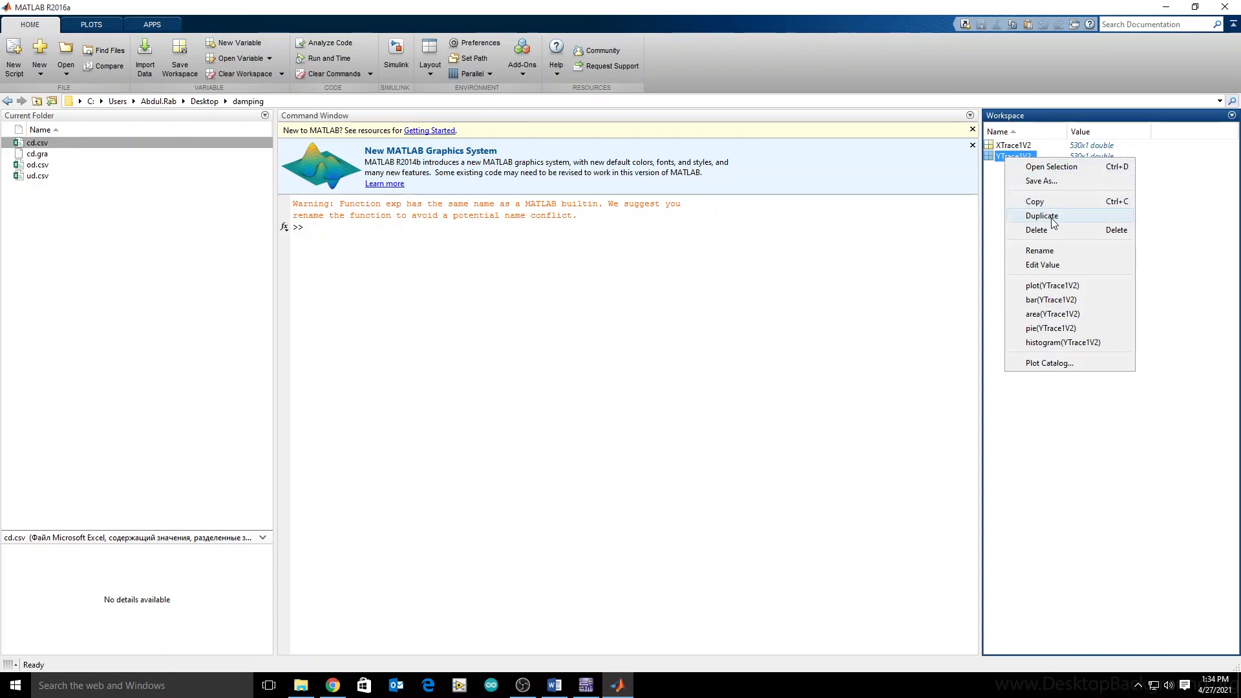
{"action": "left_click", "coordinate": [1039, 249]}
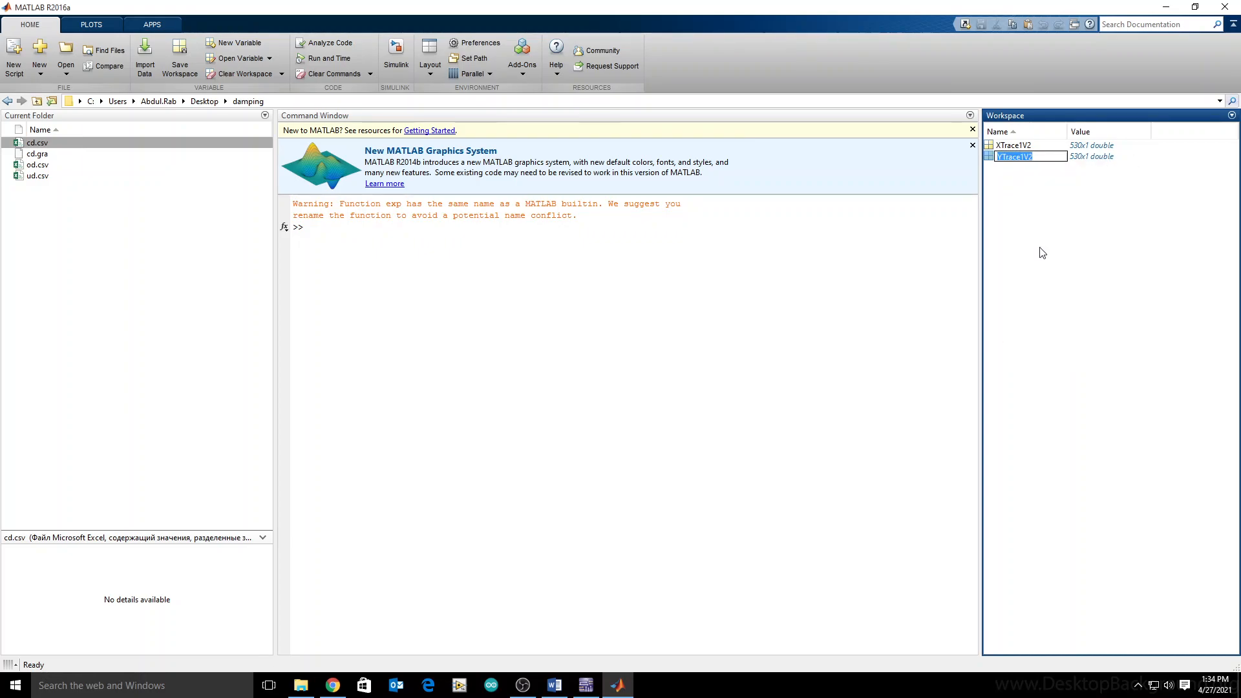
{"action": "type", "text": "vd"}
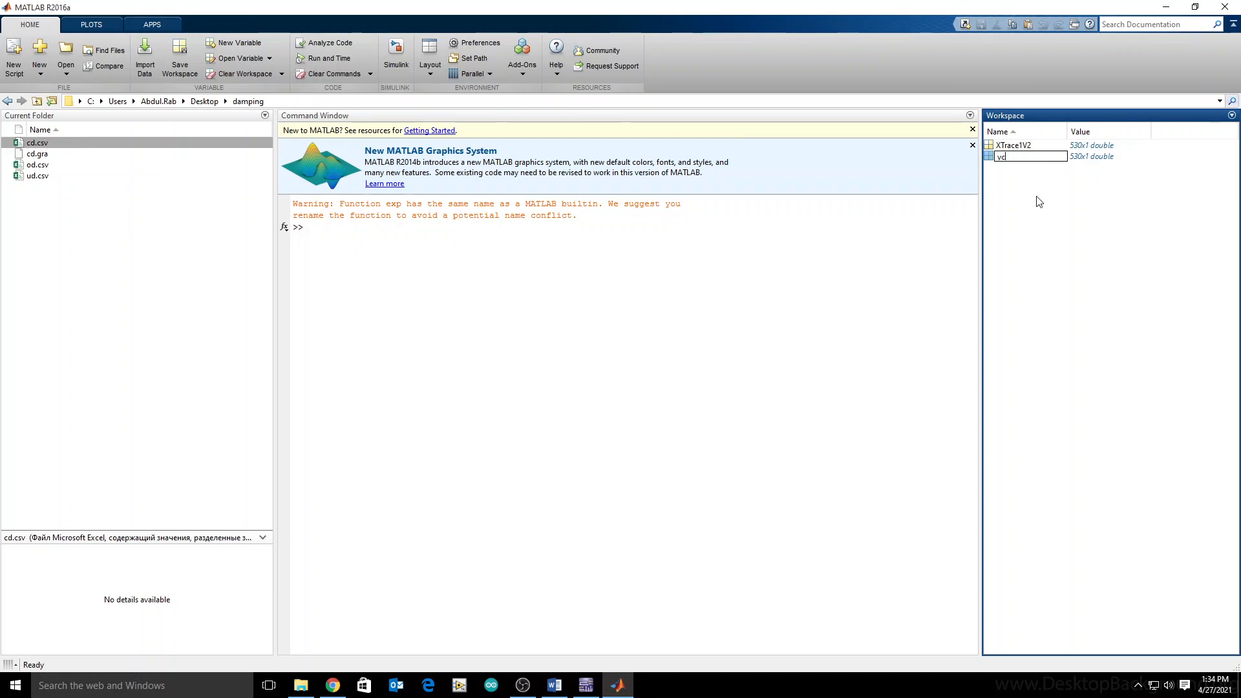
{"action": "mouse_move", "coordinate": [872, 283]}
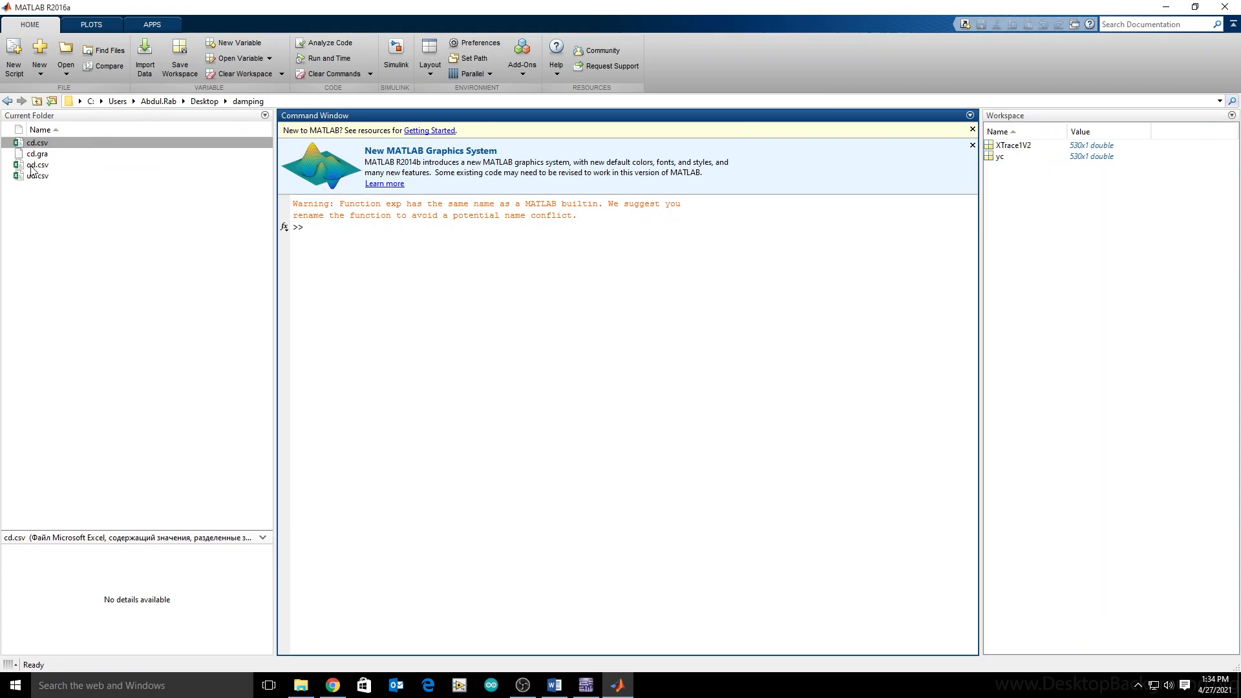
- Import od.csv into the workspace and rename its YTrace1V2 column to yo
{"action": "left_click", "coordinate": [144, 57]}
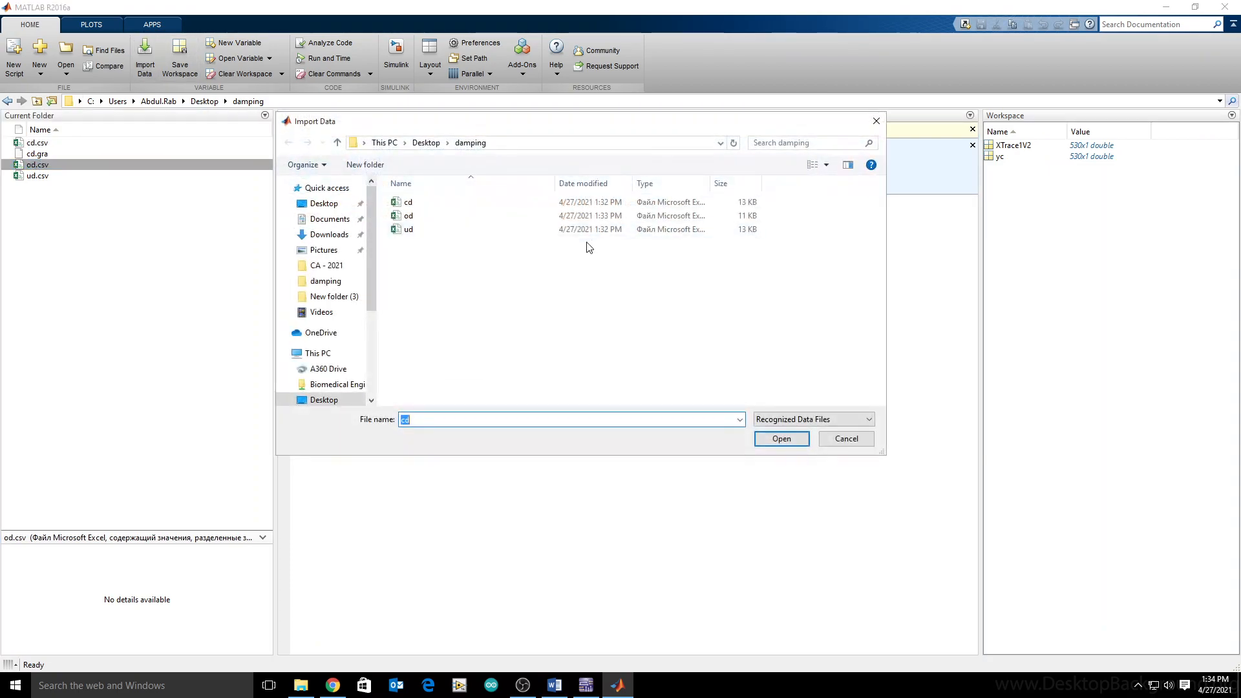
{"action": "left_click", "coordinate": [780, 438]}
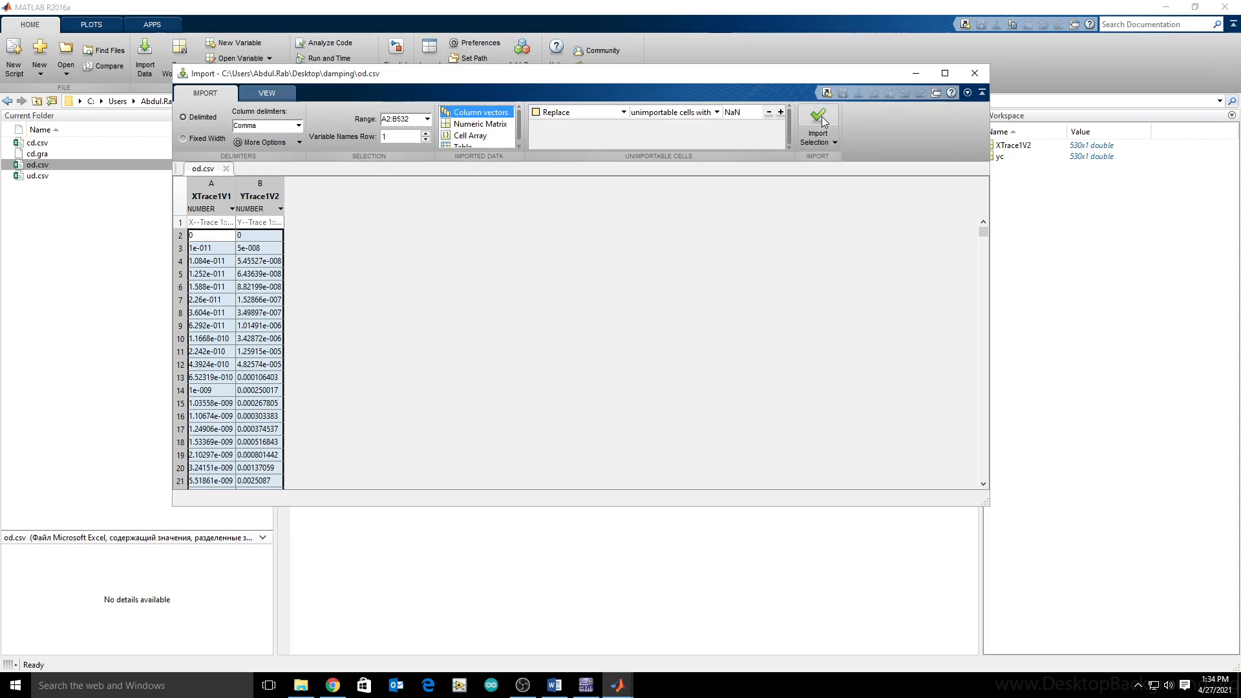
{"action": "left_click", "coordinate": [817, 123]}
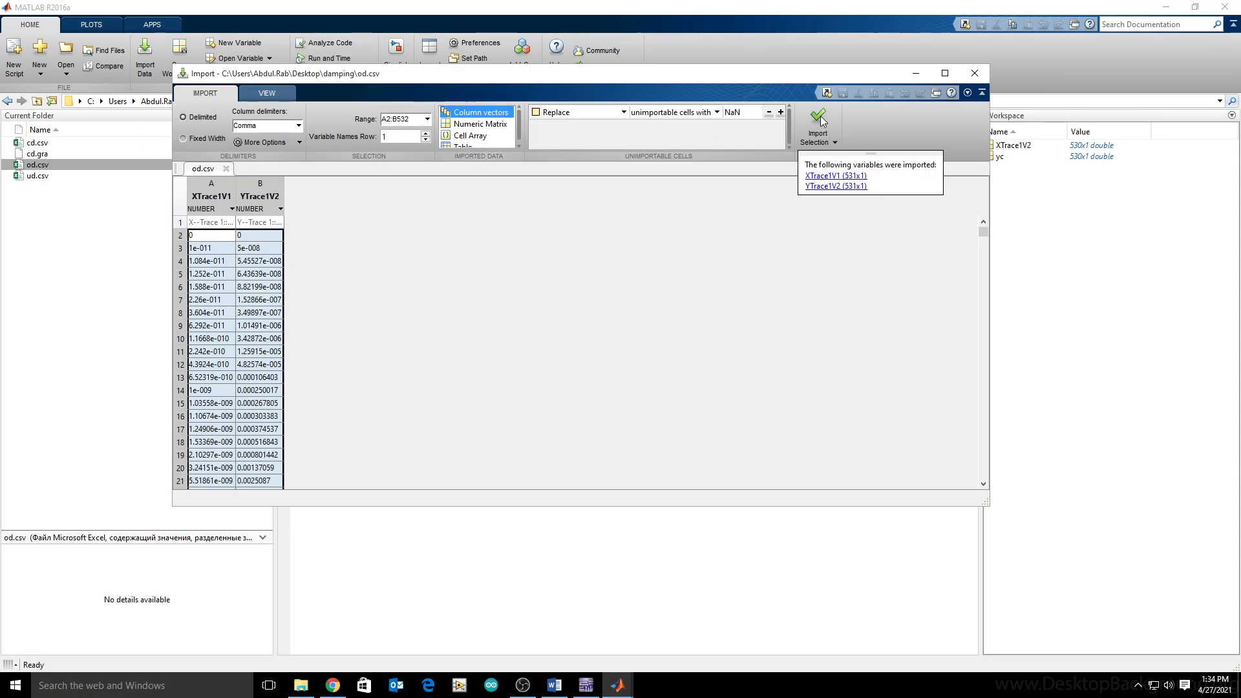
{"action": "left_click", "coordinate": [818, 119]}
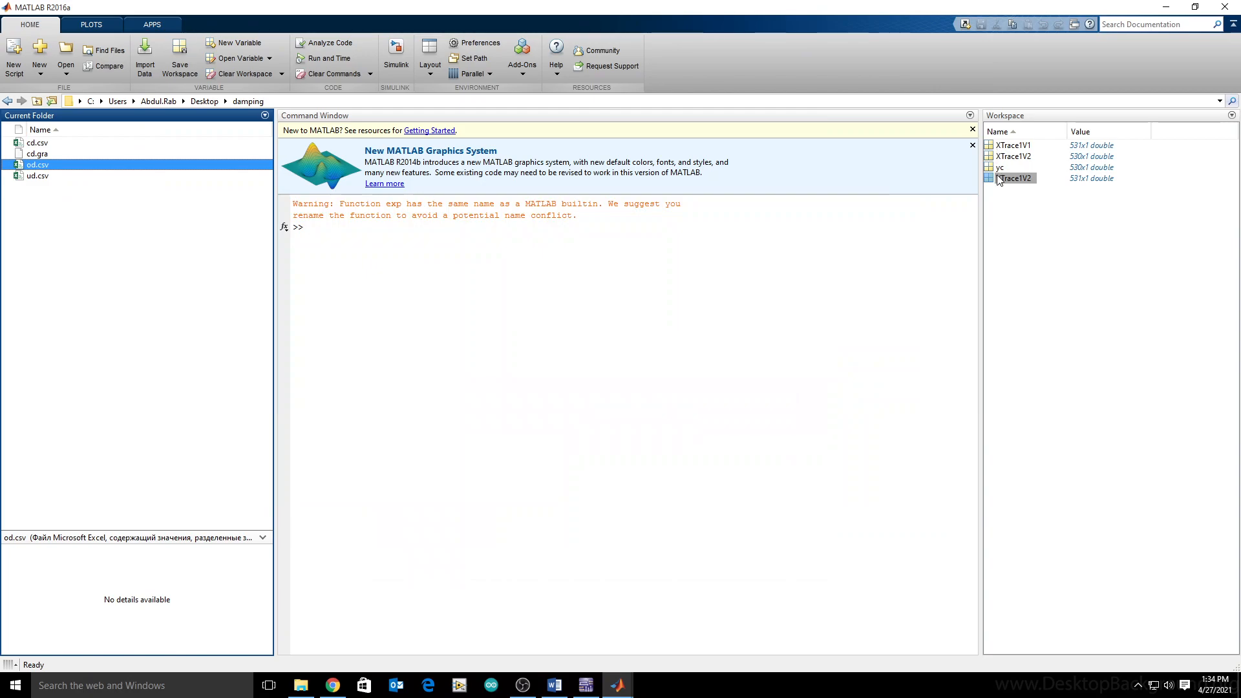
{"action": "double_click", "coordinate": [1015, 178]}
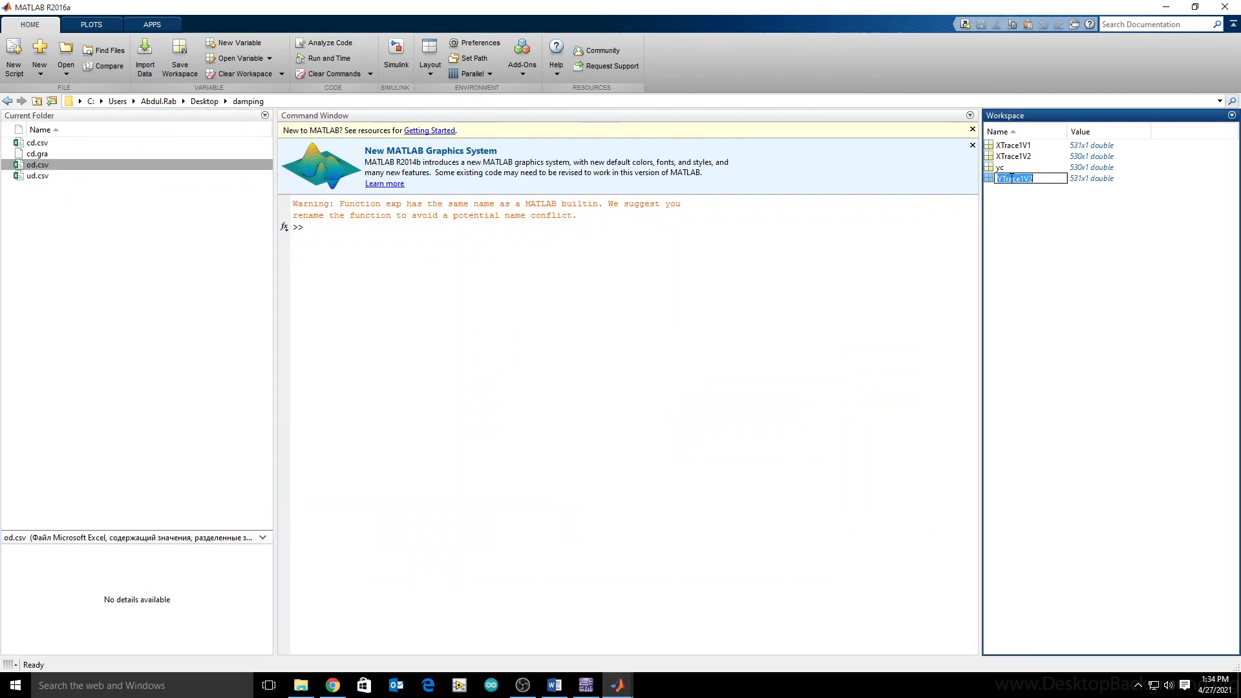
{"action": "key", "text": "Return"}
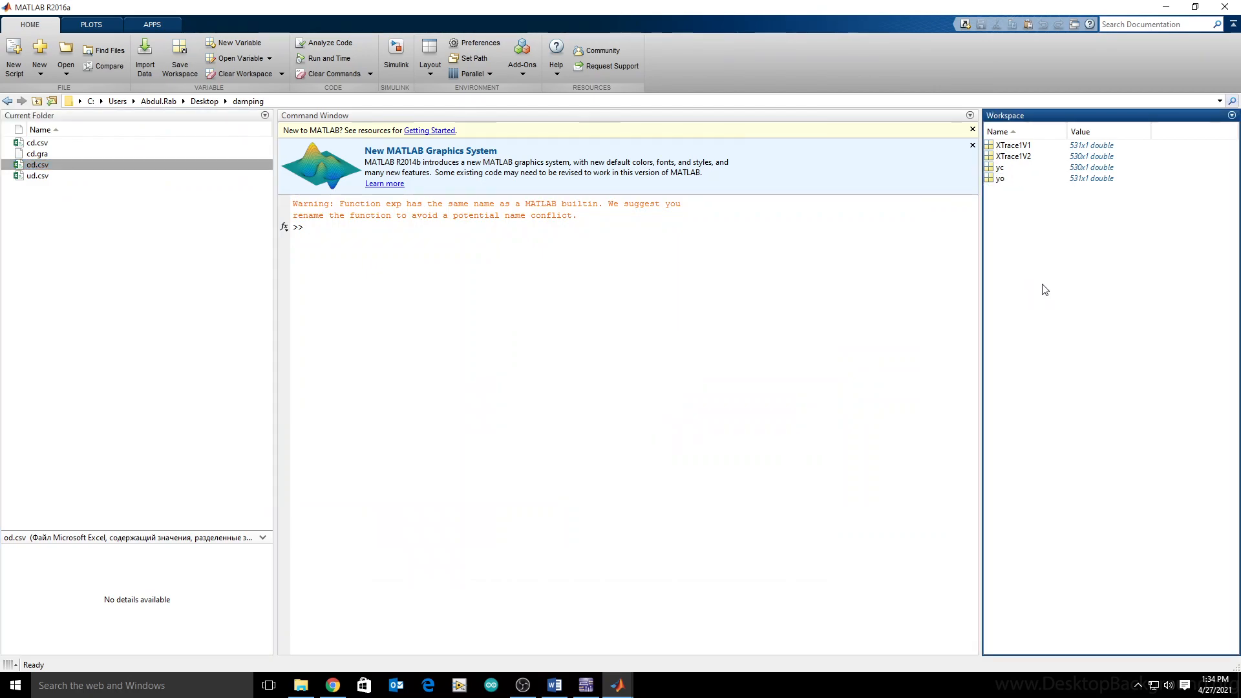
{"action": "mouse_move", "coordinate": [143, 55]}
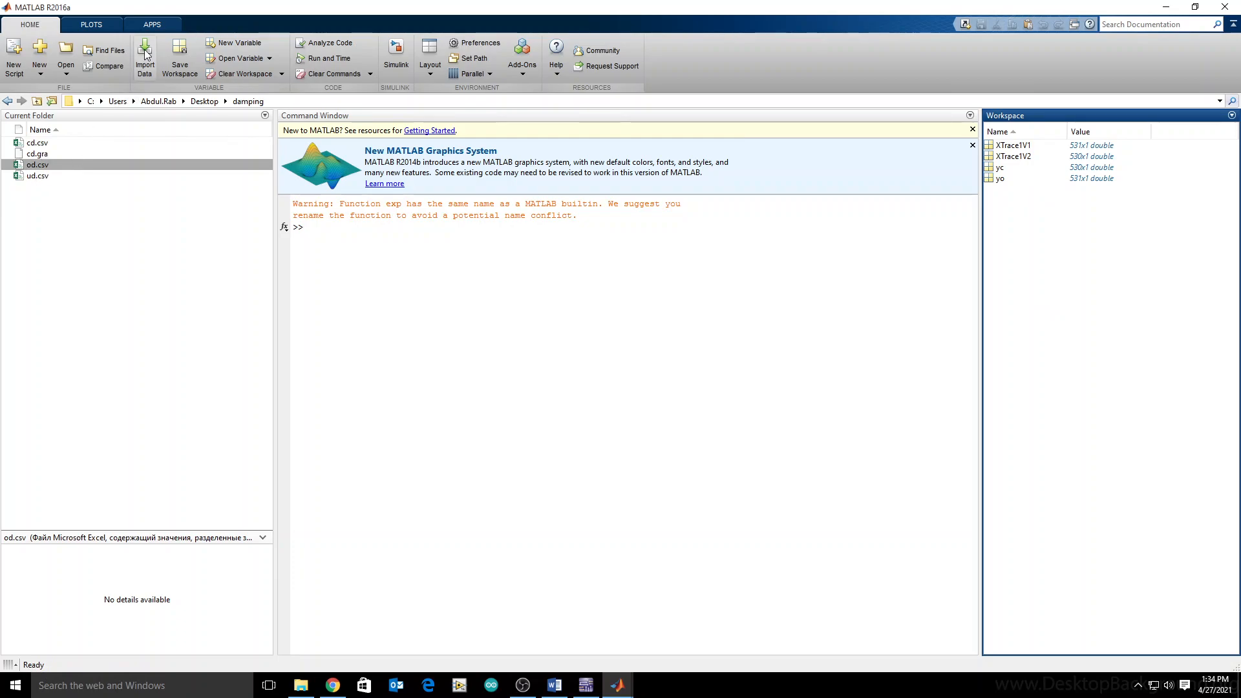
- Import ud.csv into the workspace and rename its Y trace variable to yu
{"action": "left_click", "coordinate": [144, 56]}
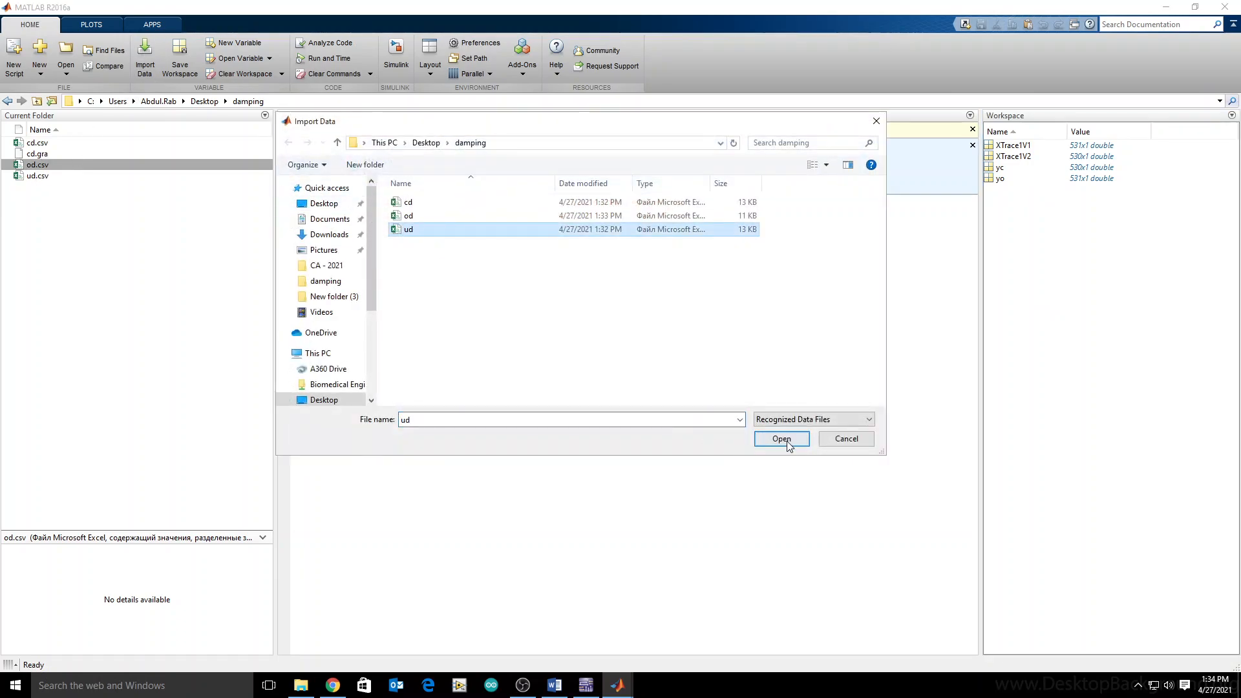
{"action": "left_click", "coordinate": [780, 438]}
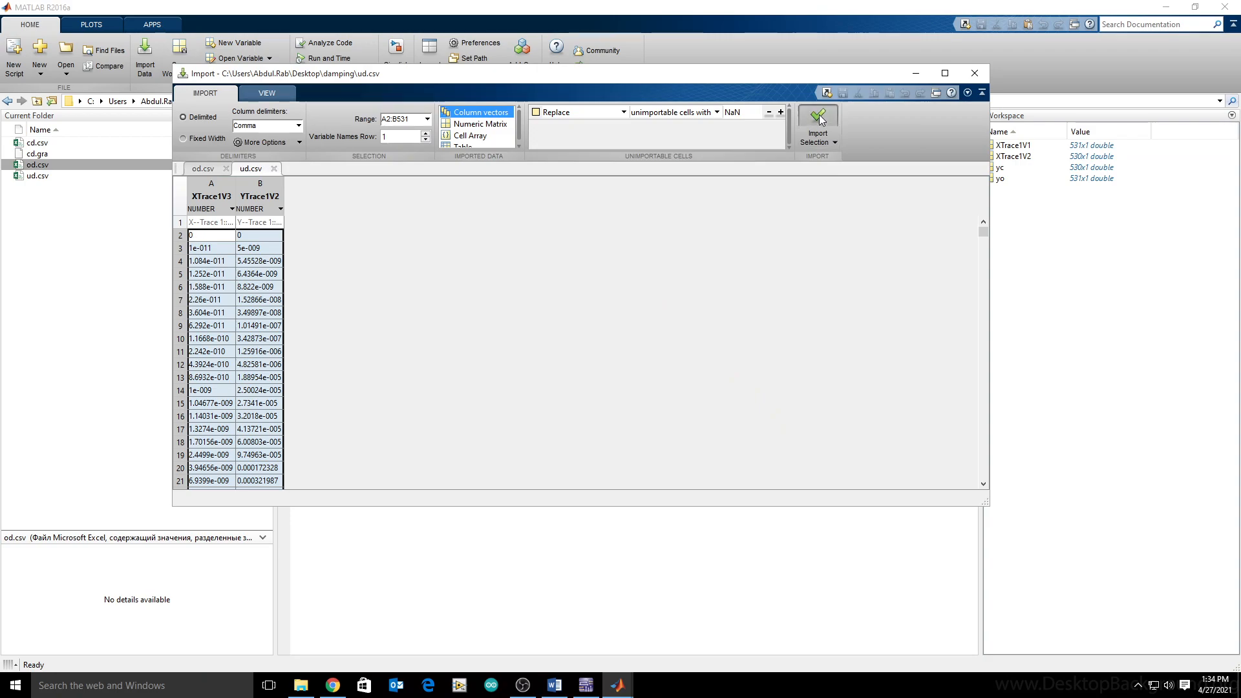
{"action": "left_click", "coordinate": [817, 120]}
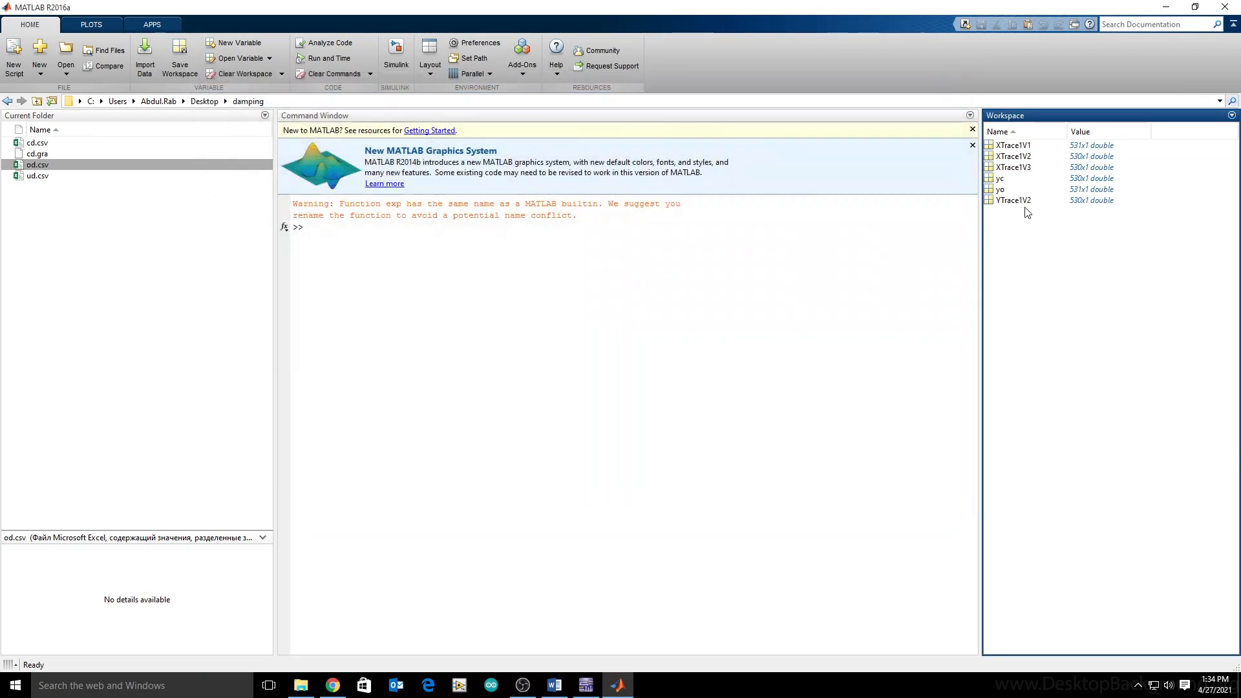
{"action": "double_click", "coordinate": [1013, 201]}
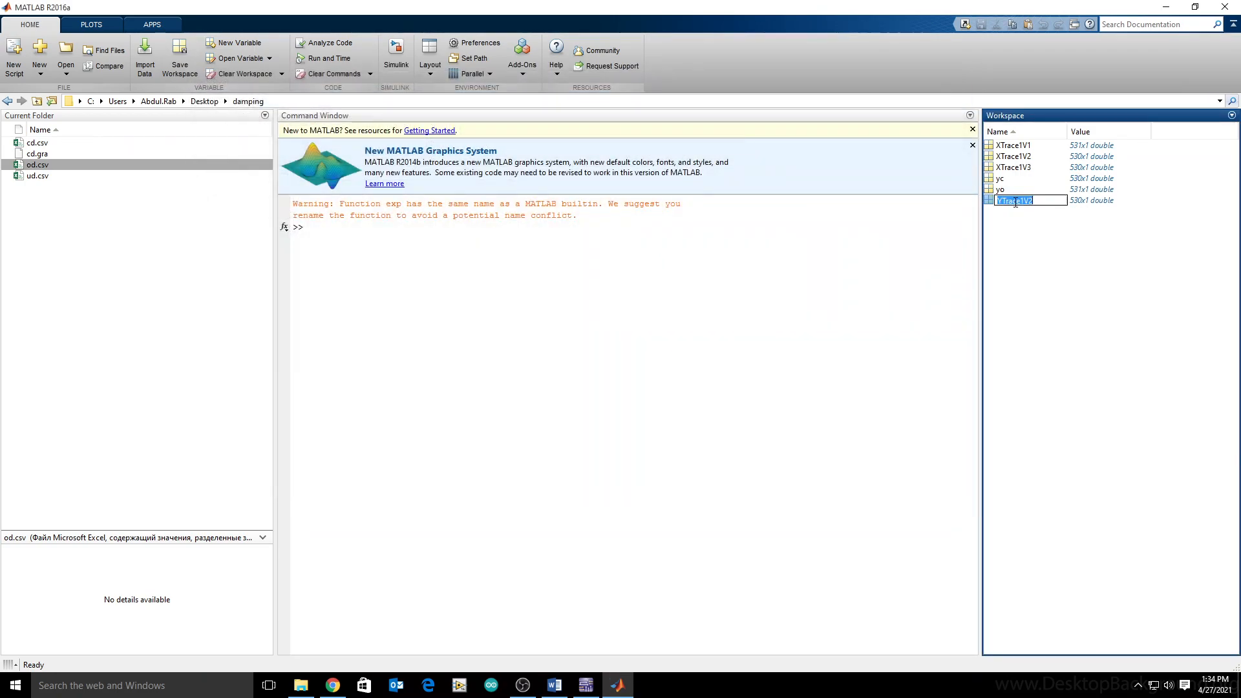
{"action": "type", "text": "yu"}
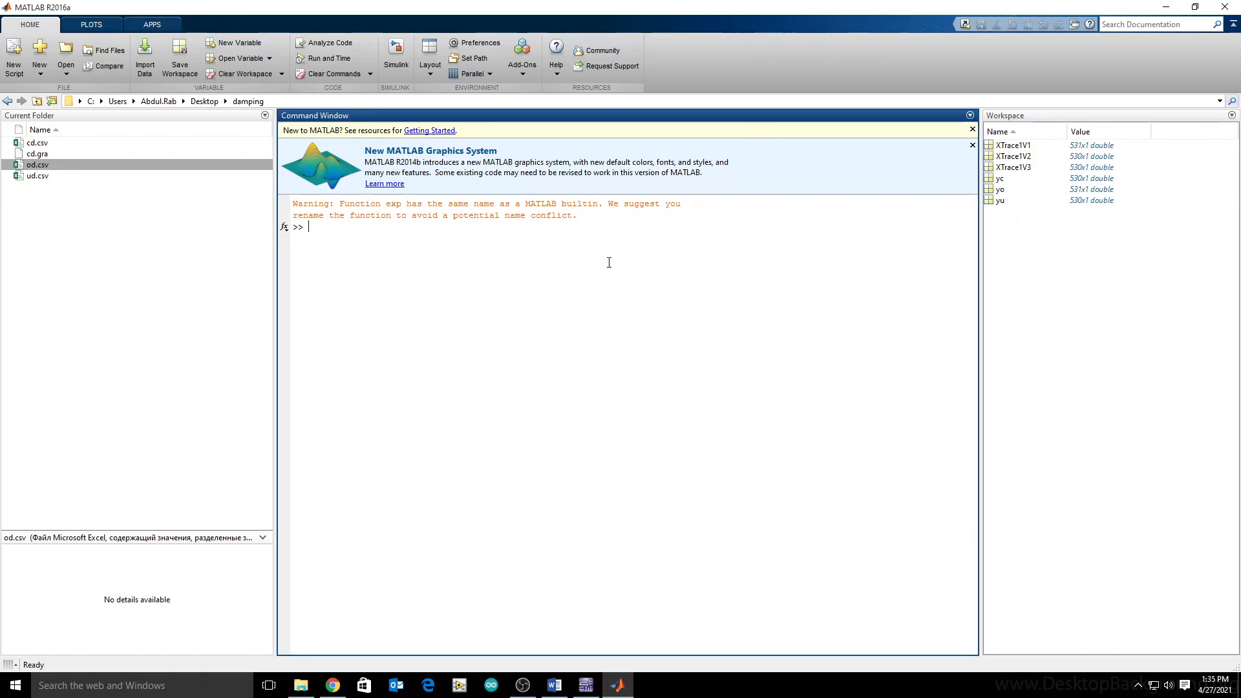
{"action": "mouse_move", "coordinate": [597, 259]}
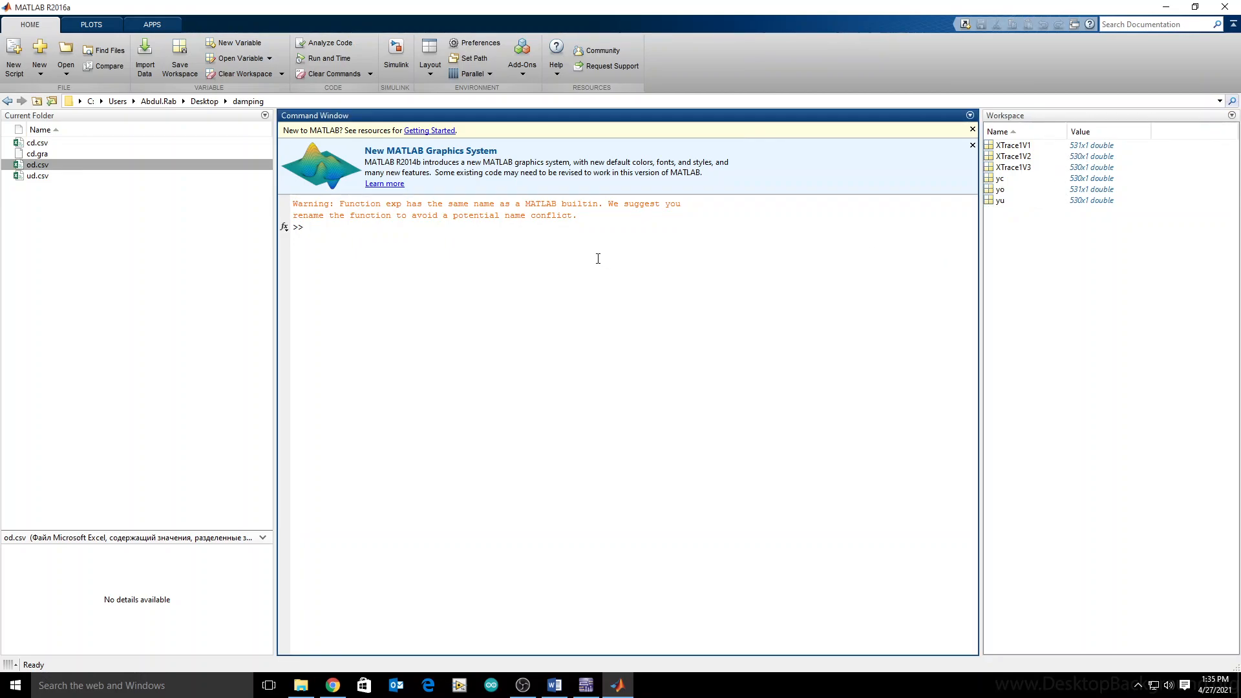
- Create a new figure, plot the yc response and set hold on
{"action": "type", "text": "figur"}
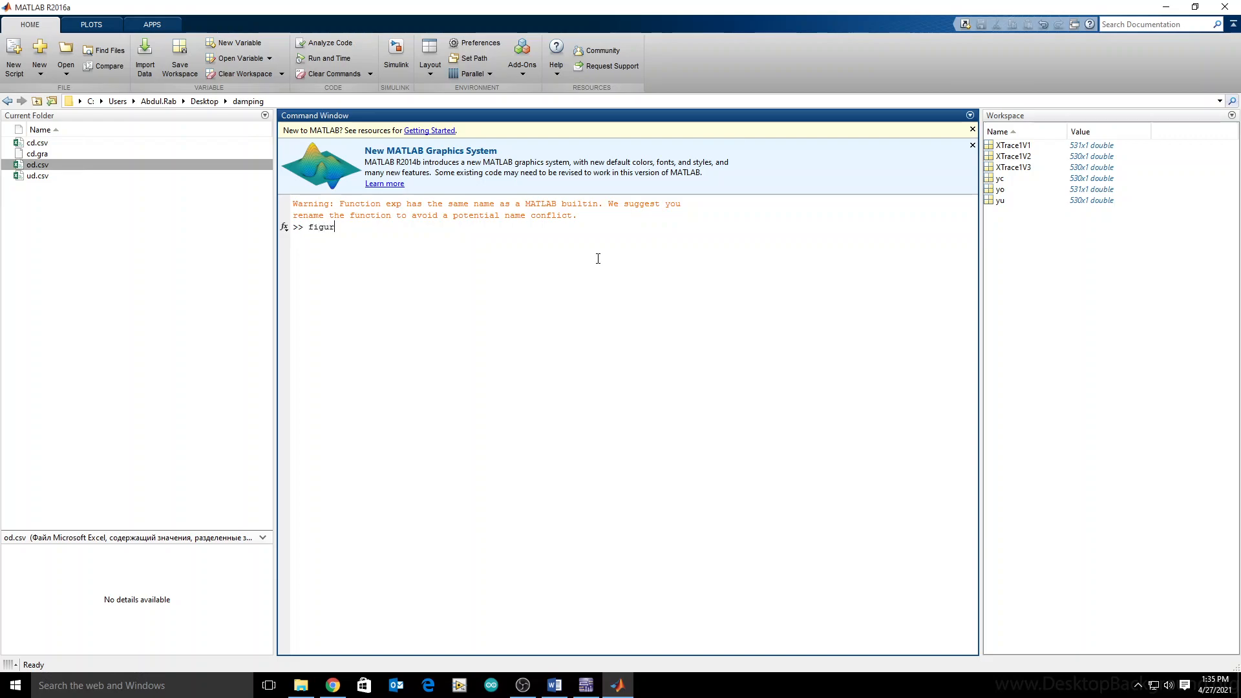
{"action": "type", "text": "e"}
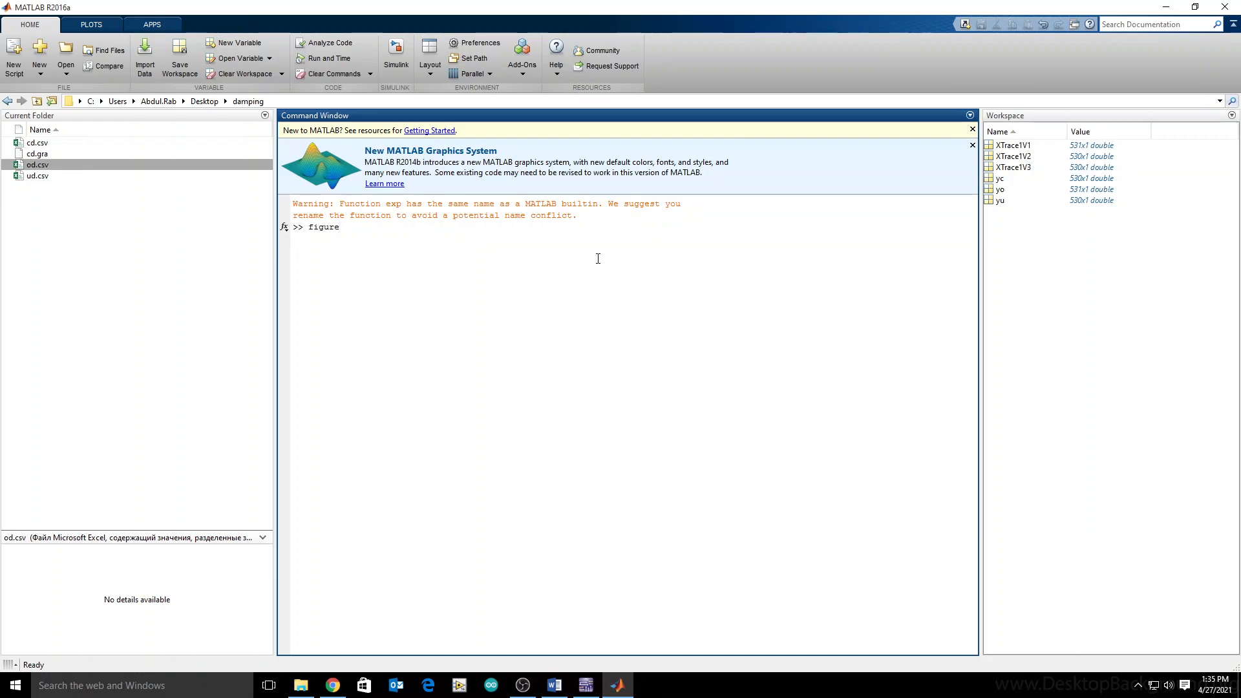
{"action": "key", "text": "Return"}
{"action": "type", "text": "plot"}
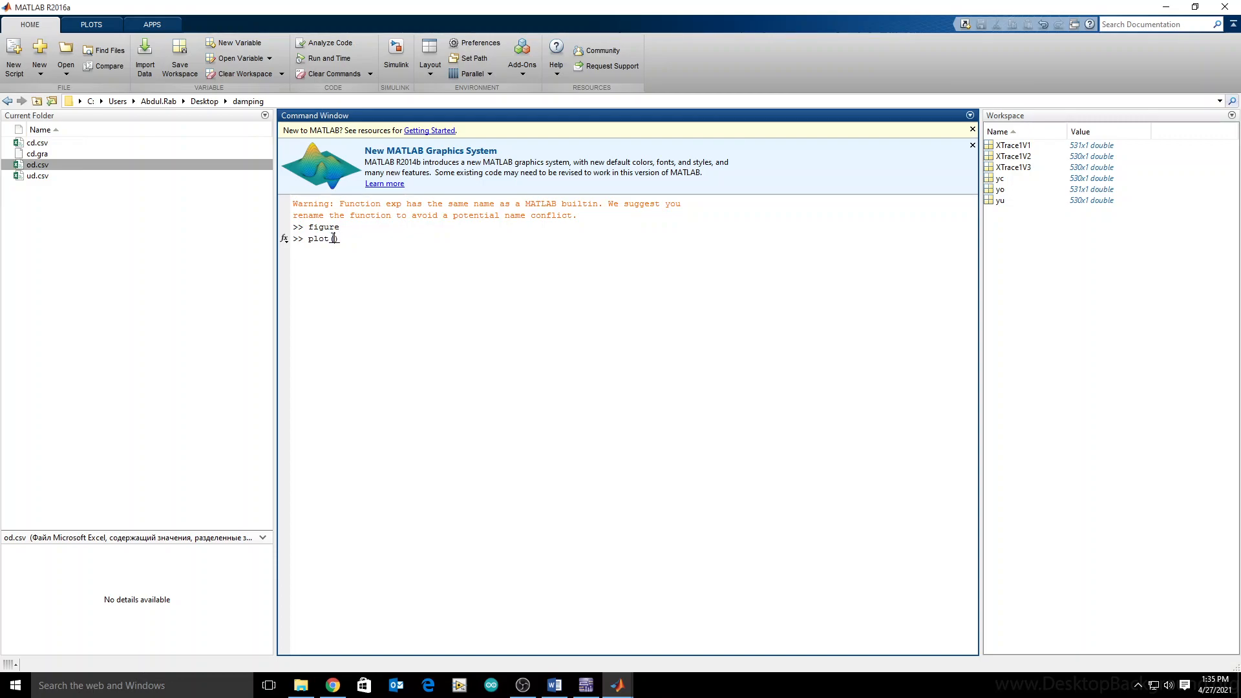
{"action": "type", "text": "(yc)"}
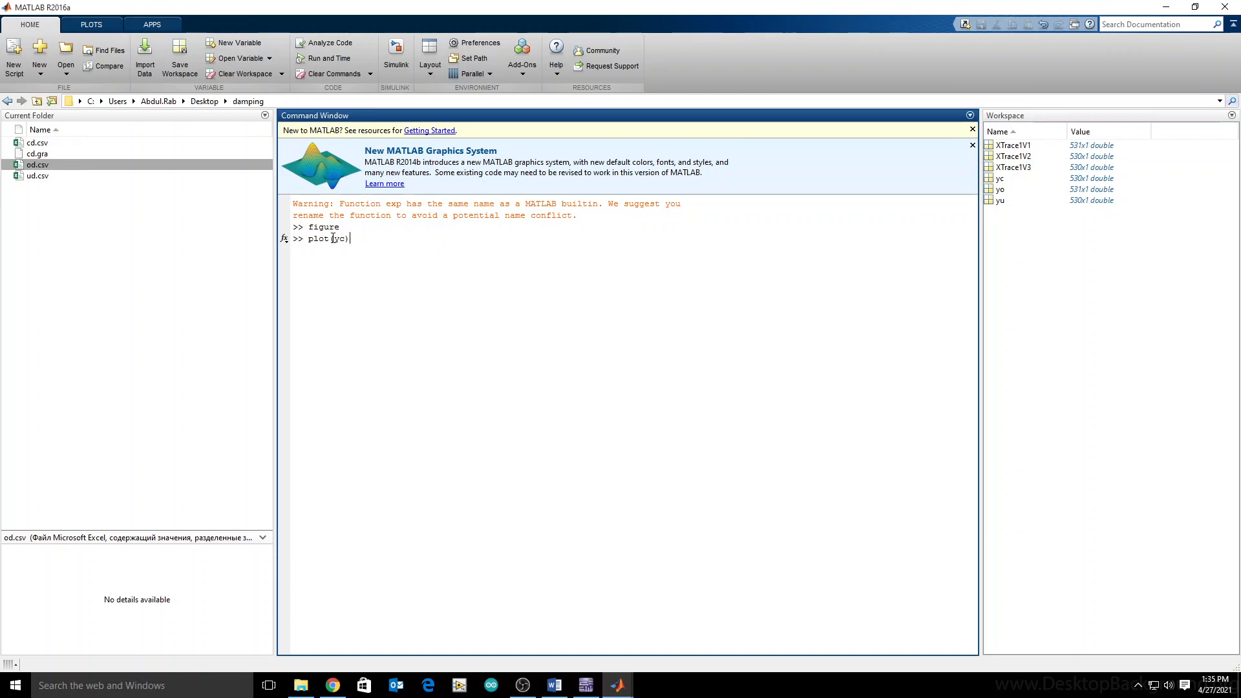
{"action": "key", "text": "Return"}
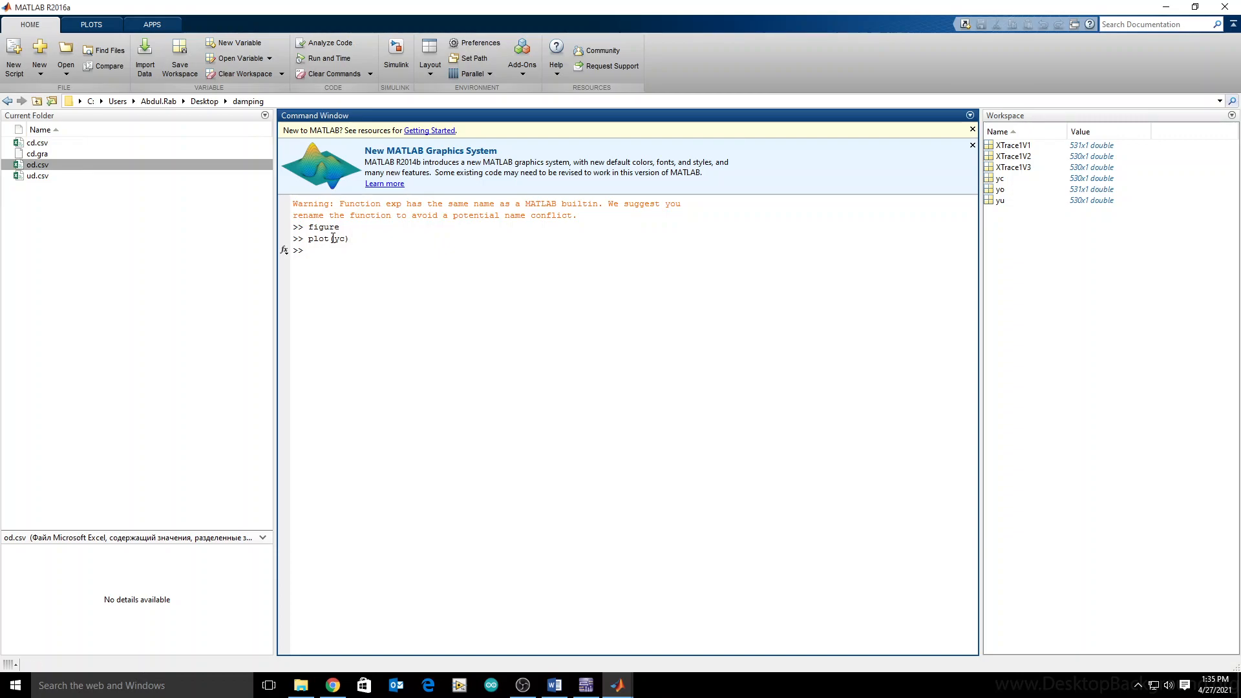
{"action": "type", "text": "hold on"}
{"action": "type", "text": "plot"}
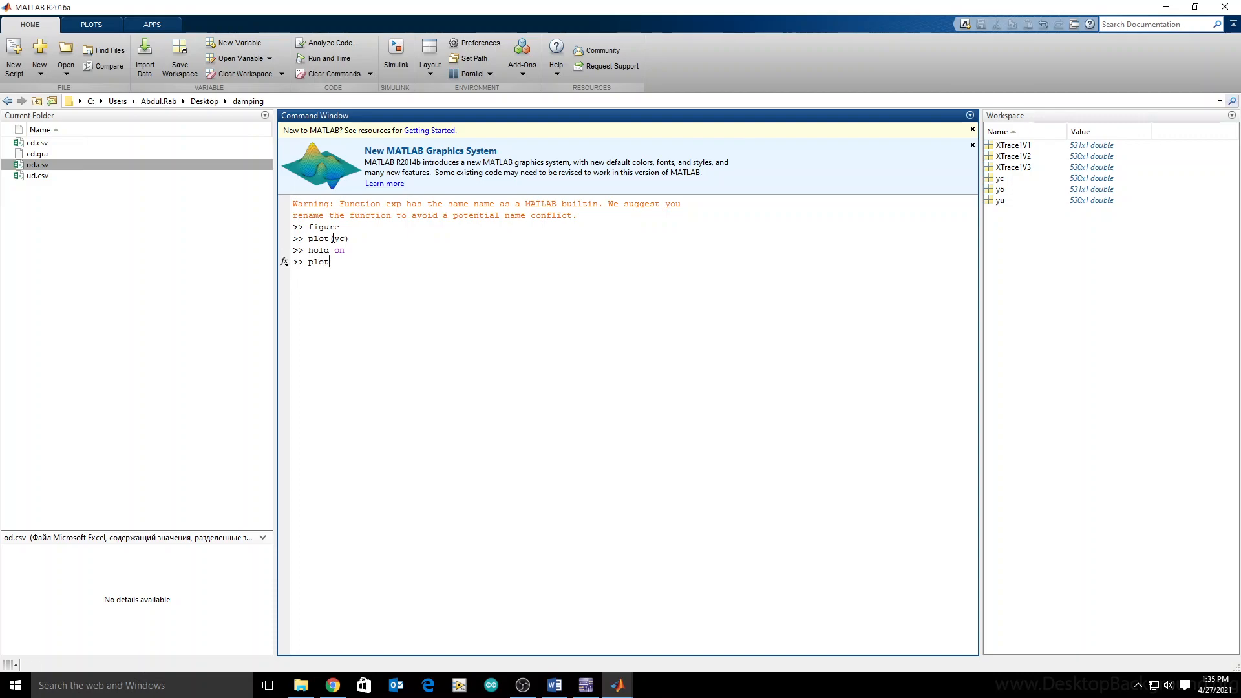
- Add plot(yu) and plot(yo) so all three damping responses overlay on the figure
{"action": "type", "text": "("}
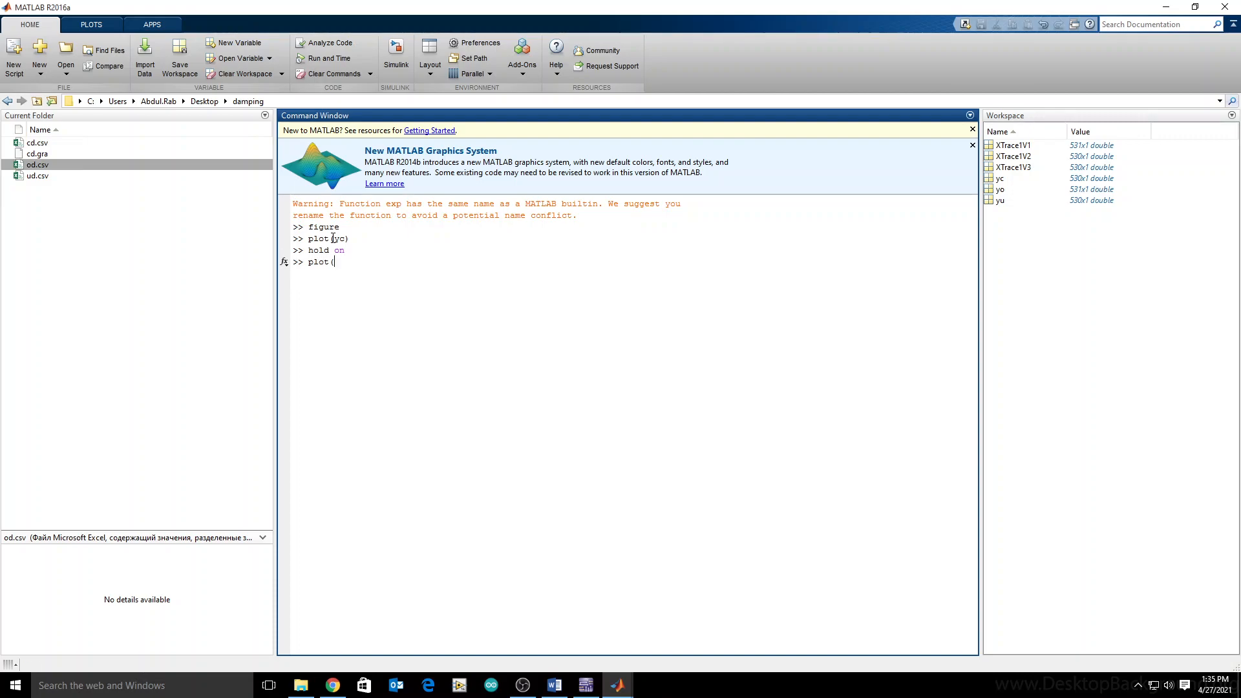
{"action": "type", "text": "yu)"}
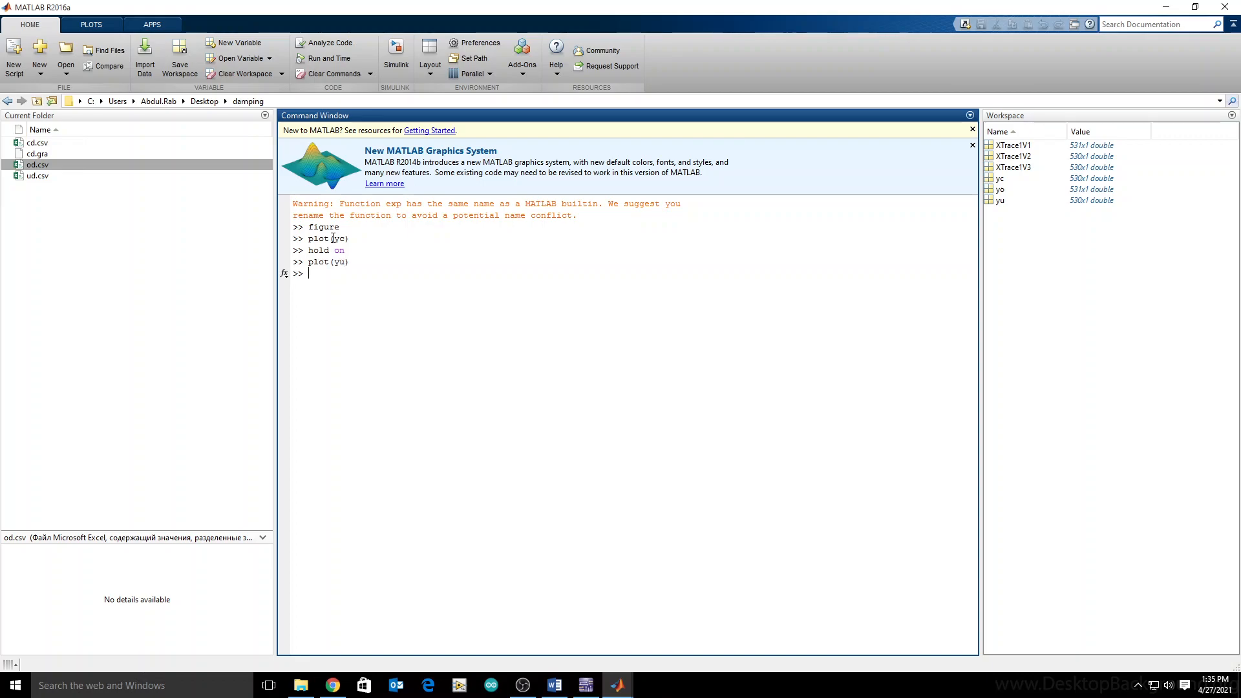
{"action": "type", "text": "plot()"}
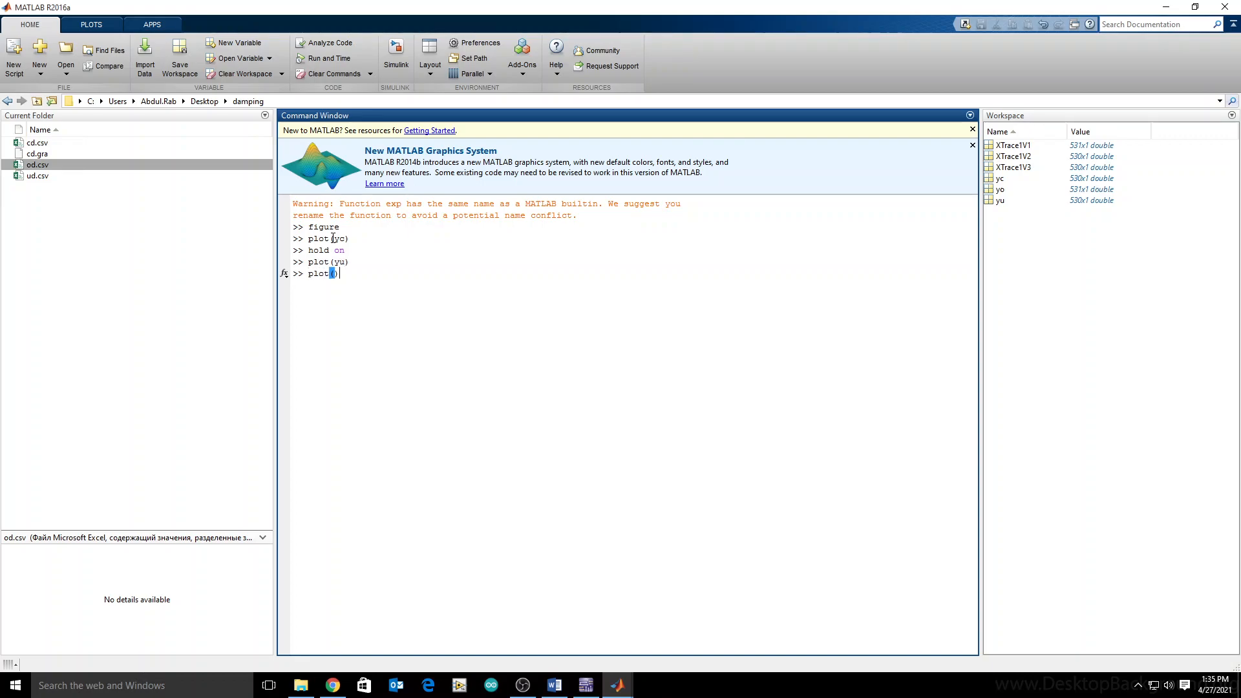
{"action": "type", "text": "yo"}
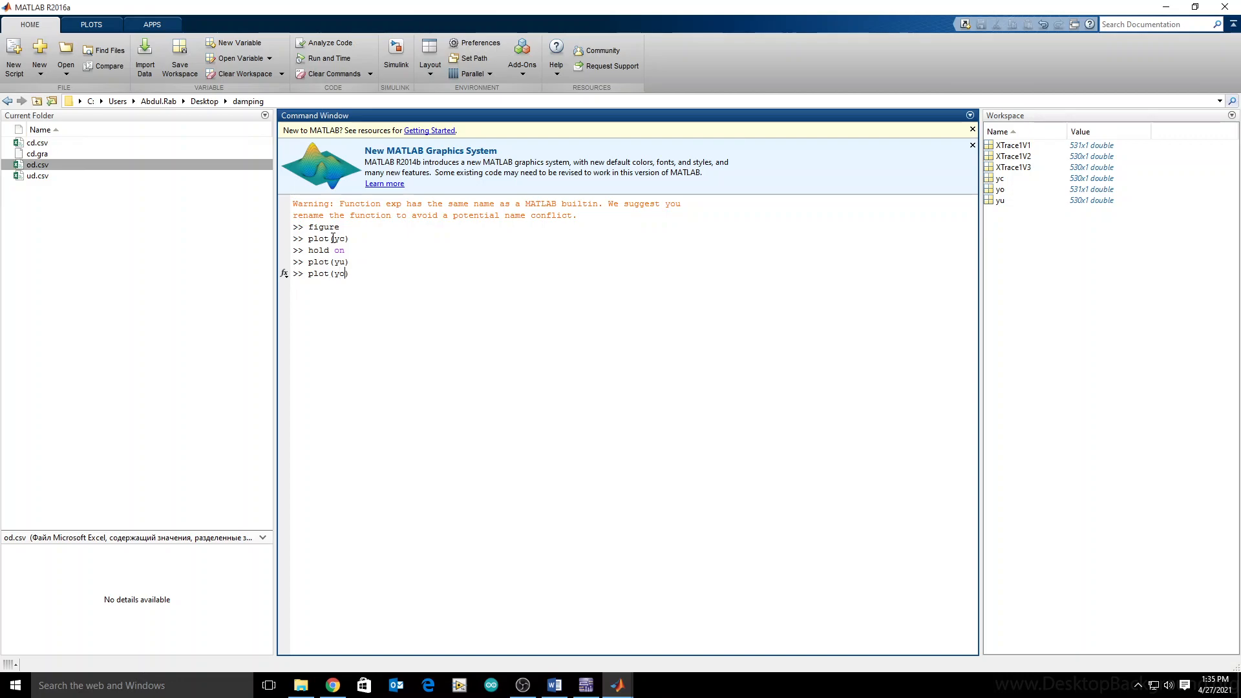
{"action": "key", "text": "alt+tab"}
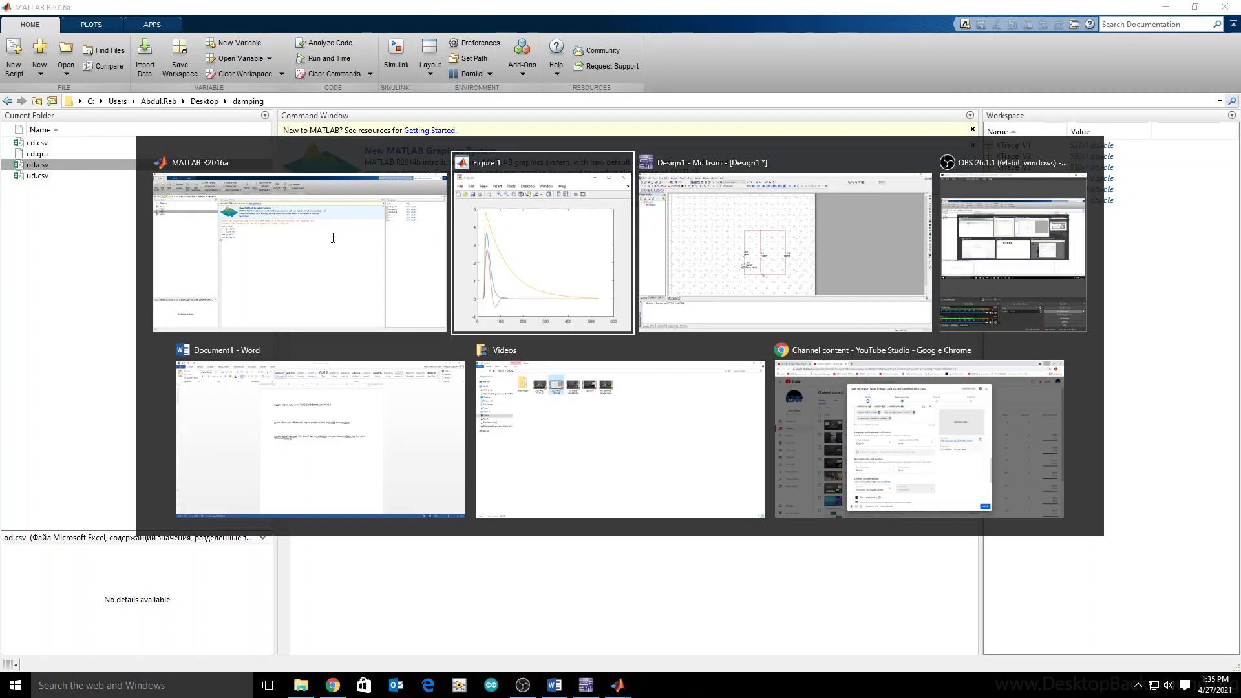
- Bring up Figure 1 to inspect the three overlaid damping curves, then close it
{"action": "left_click", "coordinate": [543, 243]}
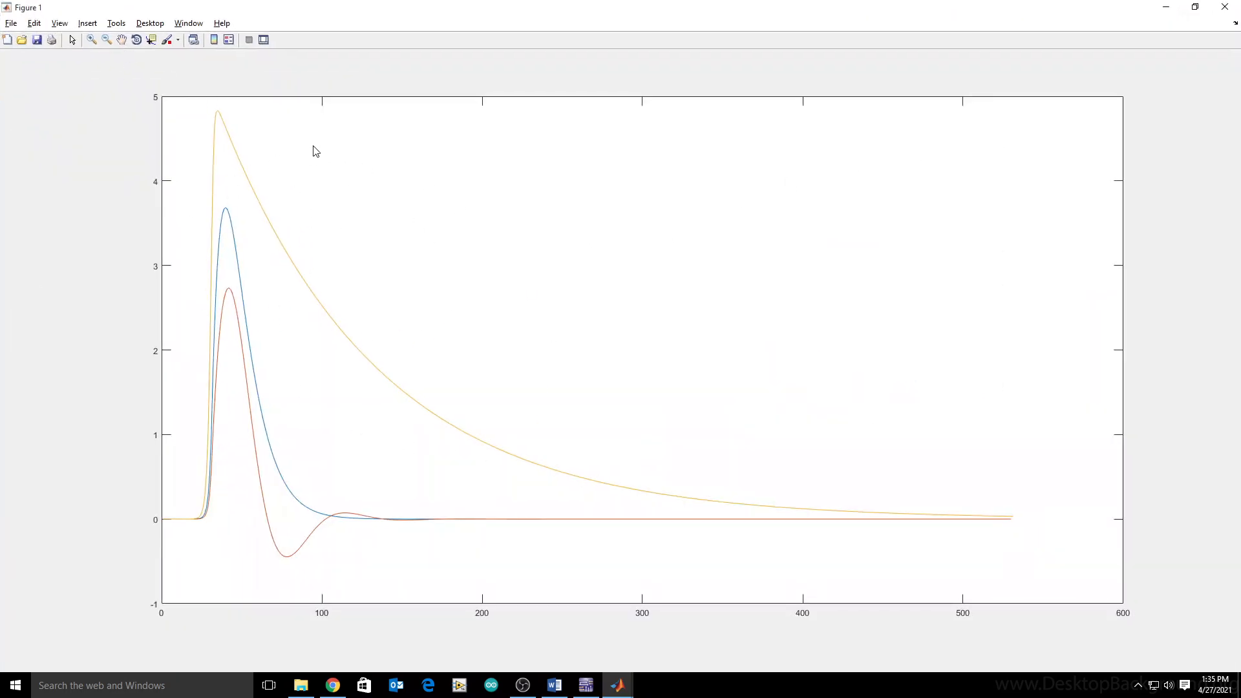
{"action": "mouse_move", "coordinate": [289, 293]}
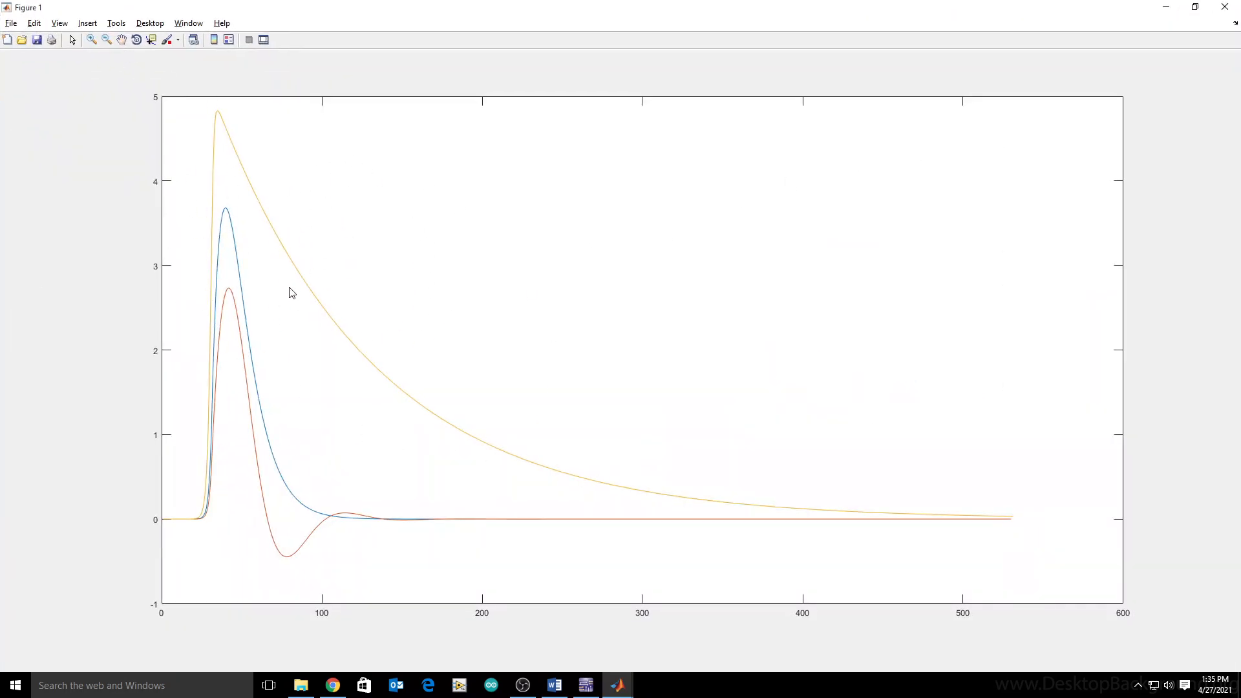
{"action": "mouse_move", "coordinate": [230, 224]}
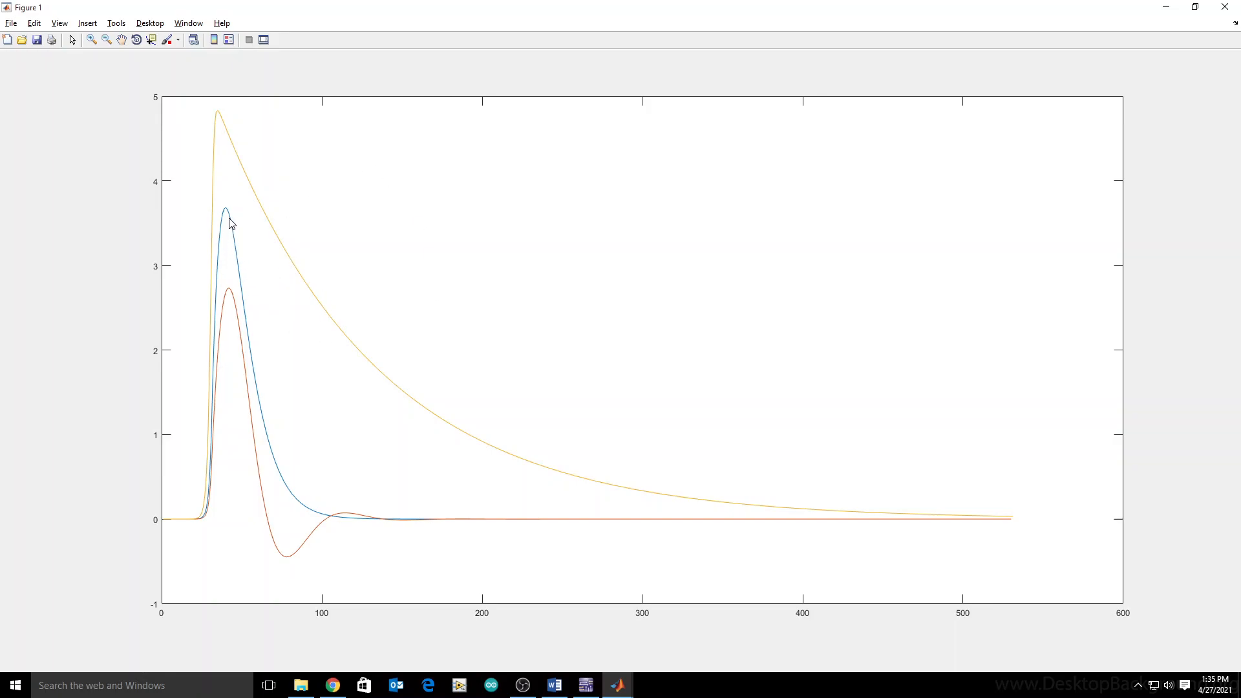
{"action": "mouse_move", "coordinate": [299, 499]}
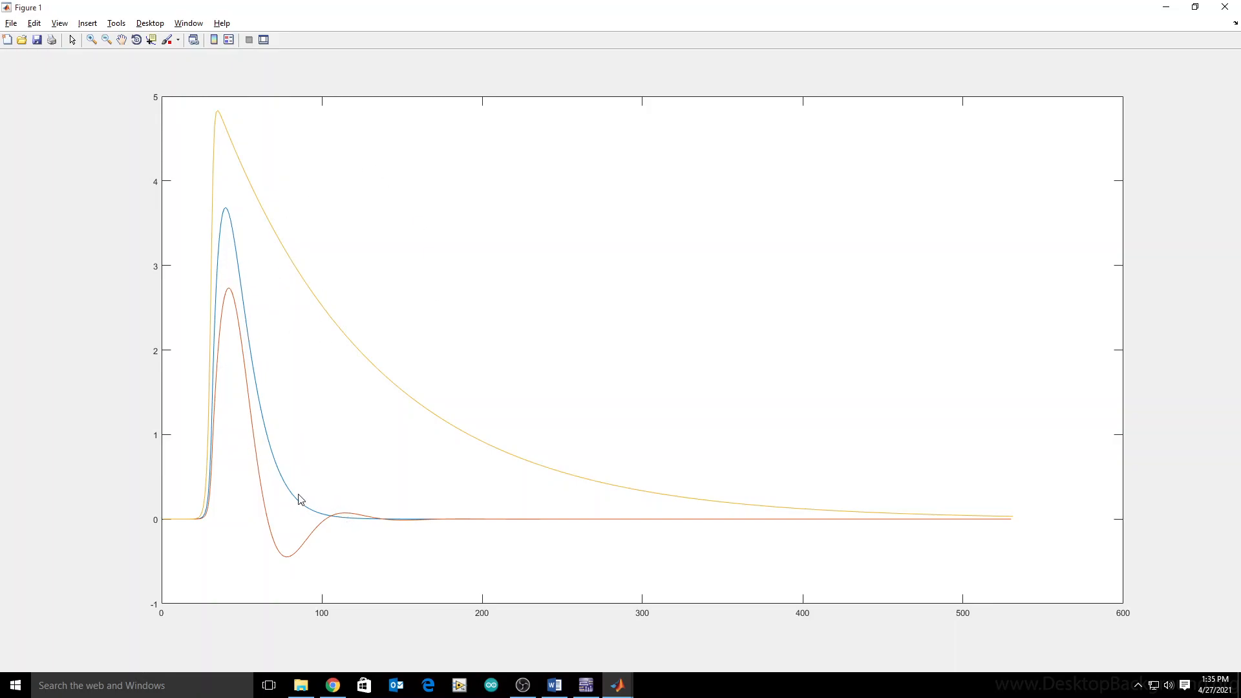
{"action": "mouse_move", "coordinate": [351, 526]}
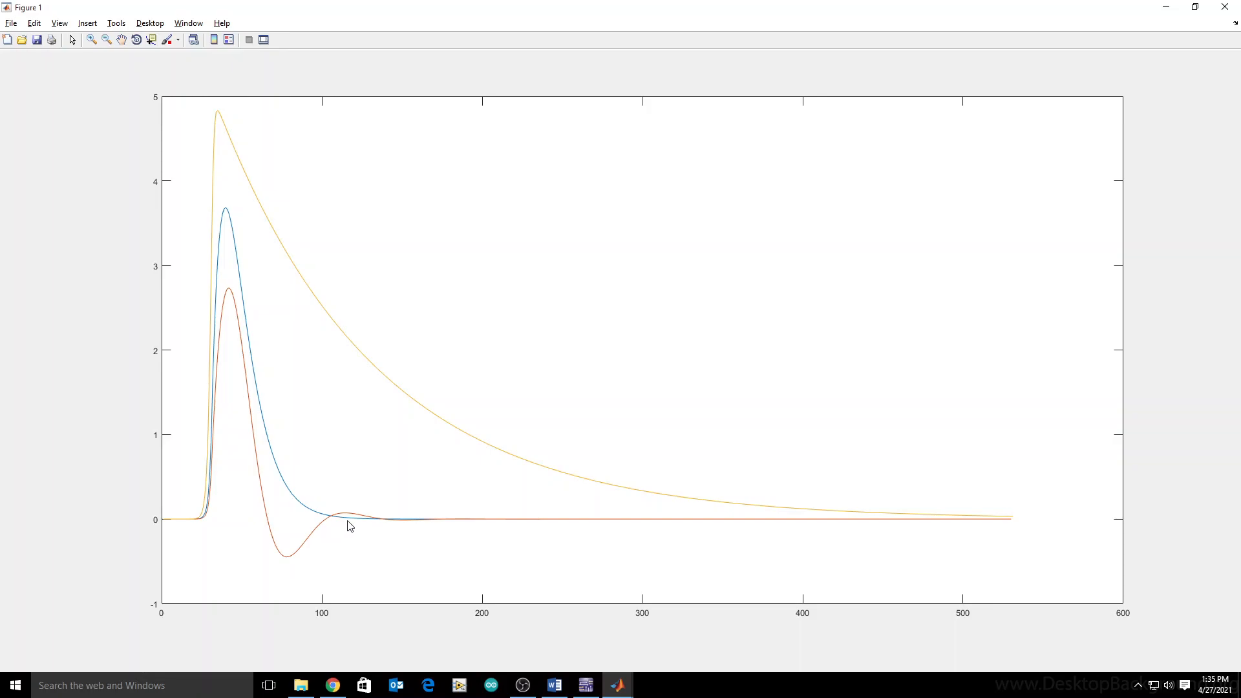
{"action": "mouse_move", "coordinate": [368, 321]}
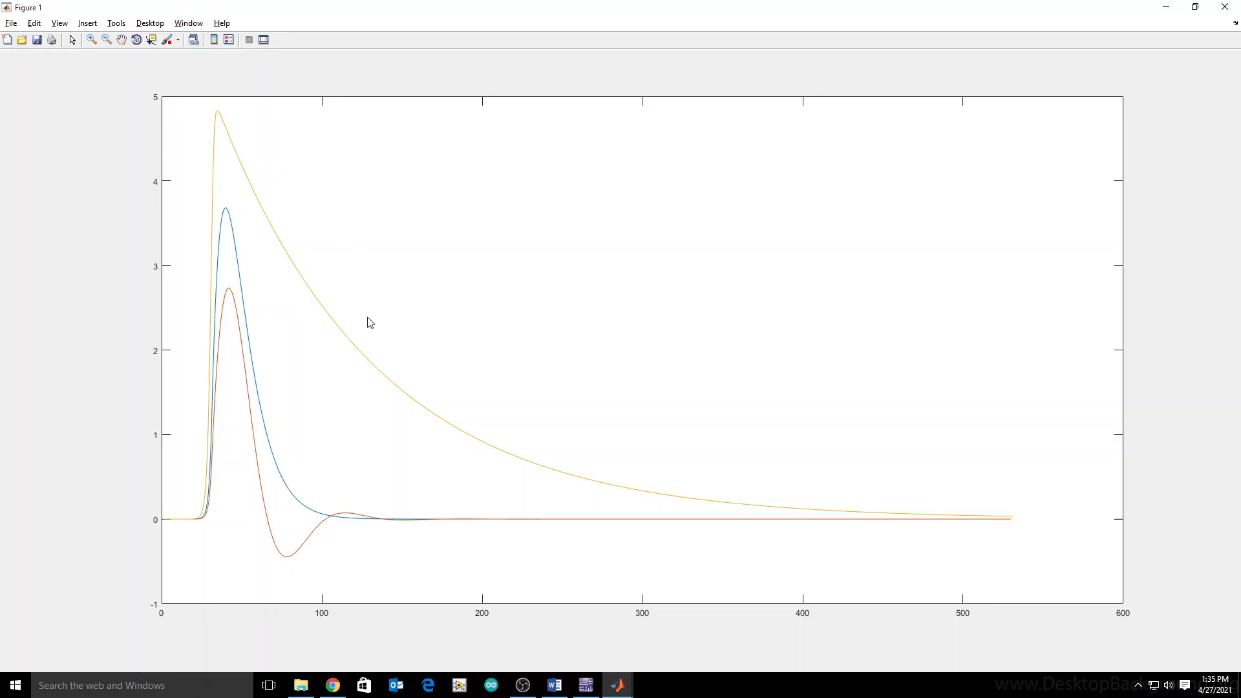
{"action": "mouse_move", "coordinate": [1214, 203]}
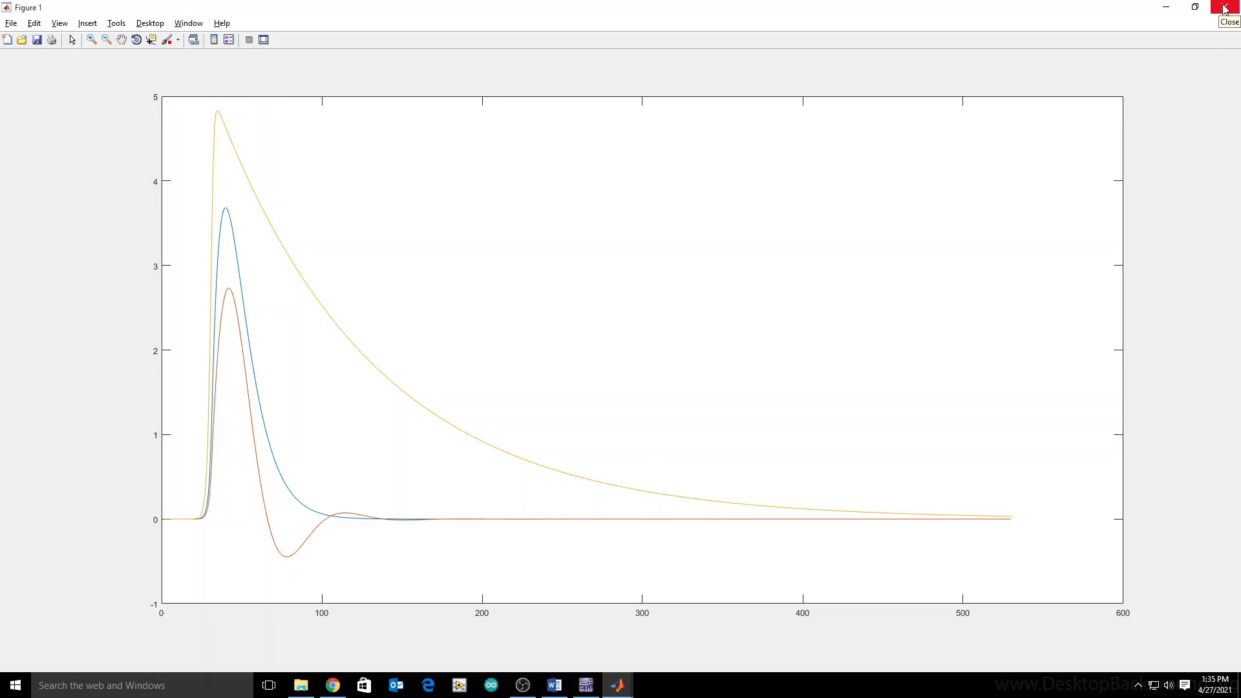
{"action": "left_click", "coordinate": [1229, 8]}
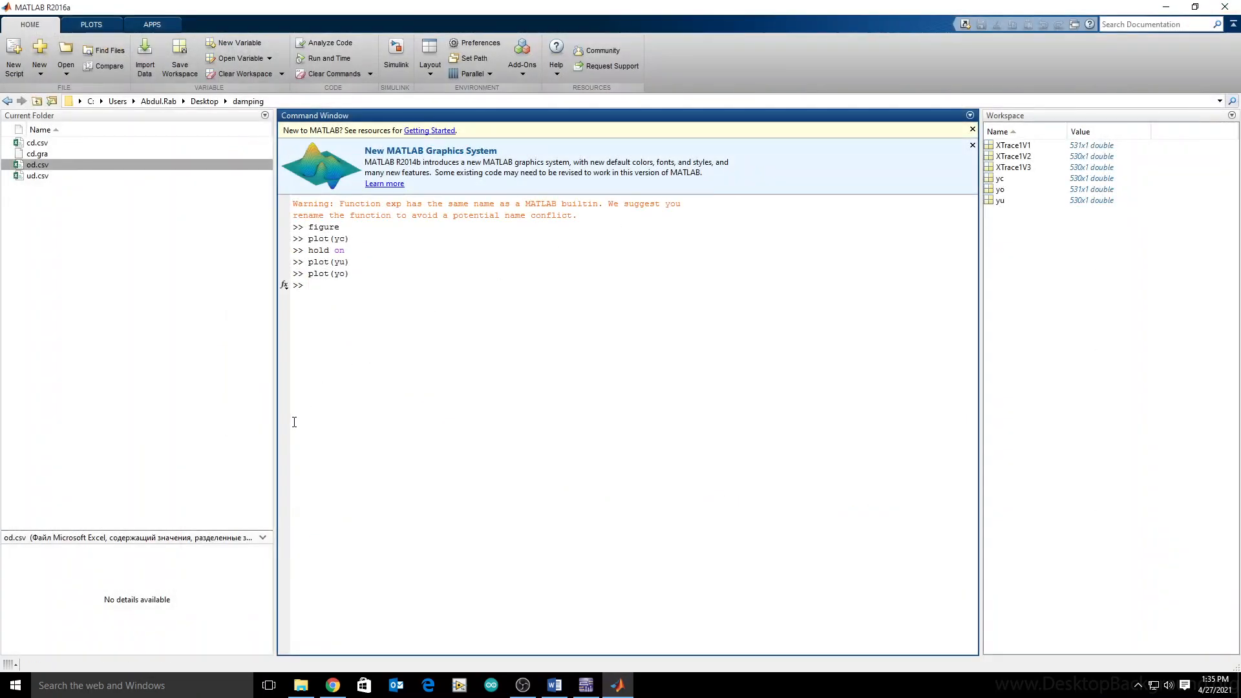
{"action": "mouse_move", "coordinate": [299, 409]}
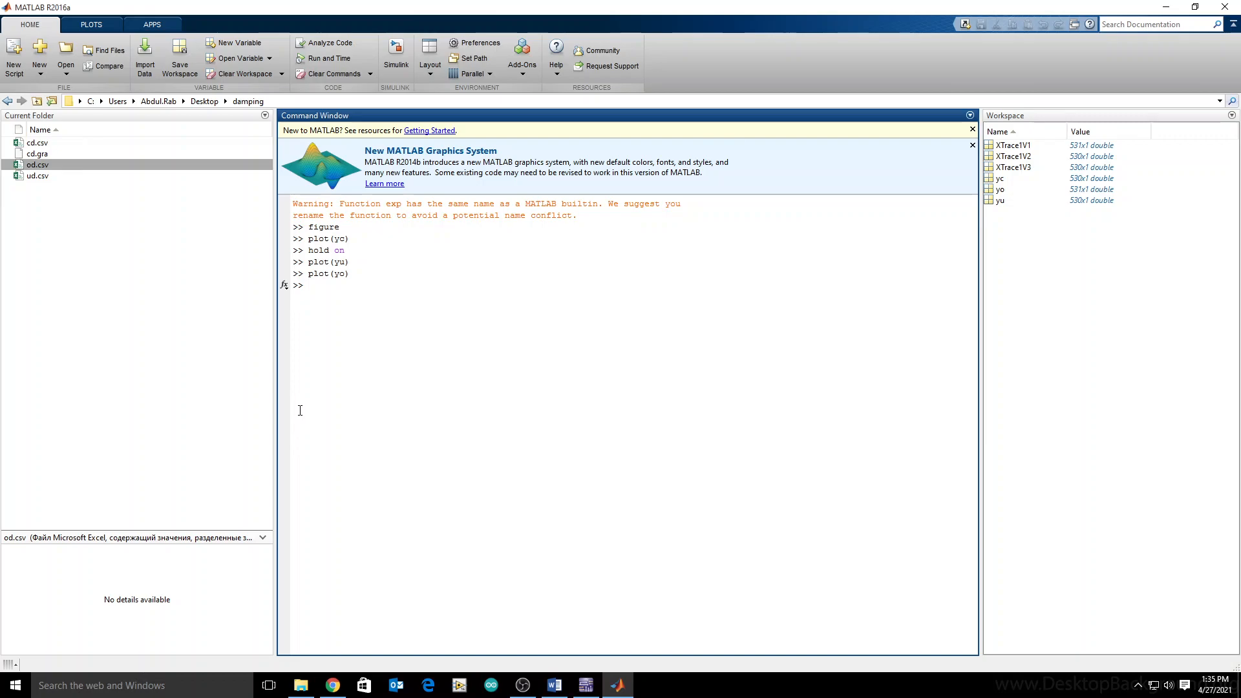